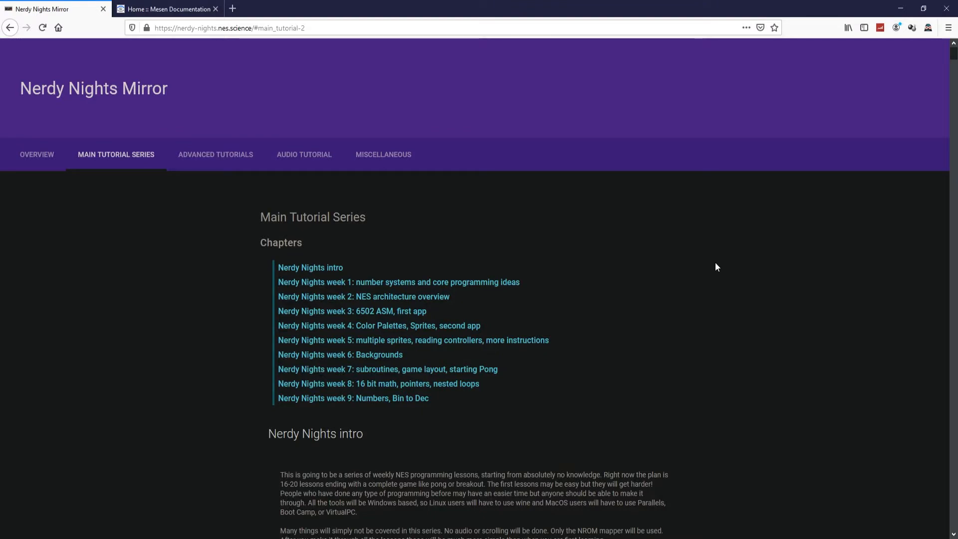
pyautogui.moveTo(368, 300)
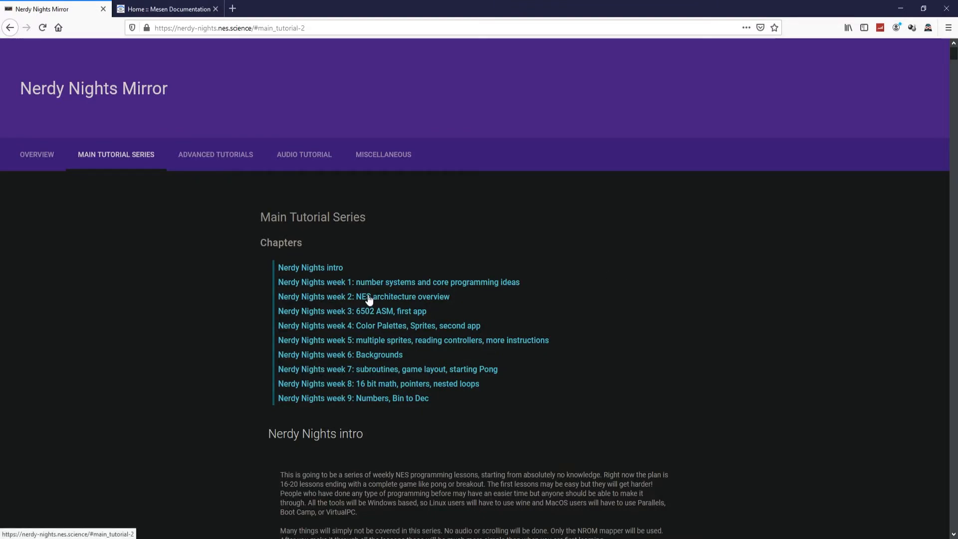
# Open the week 2 NES architecture lesson and scroll to its Graphics System Overview.
pyautogui.click(362, 297)
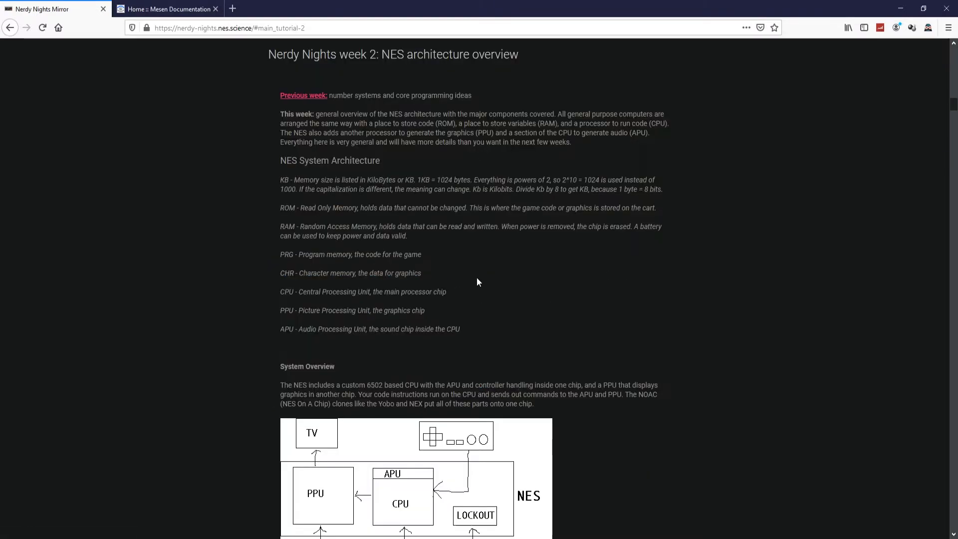
pyautogui.scroll(-3)
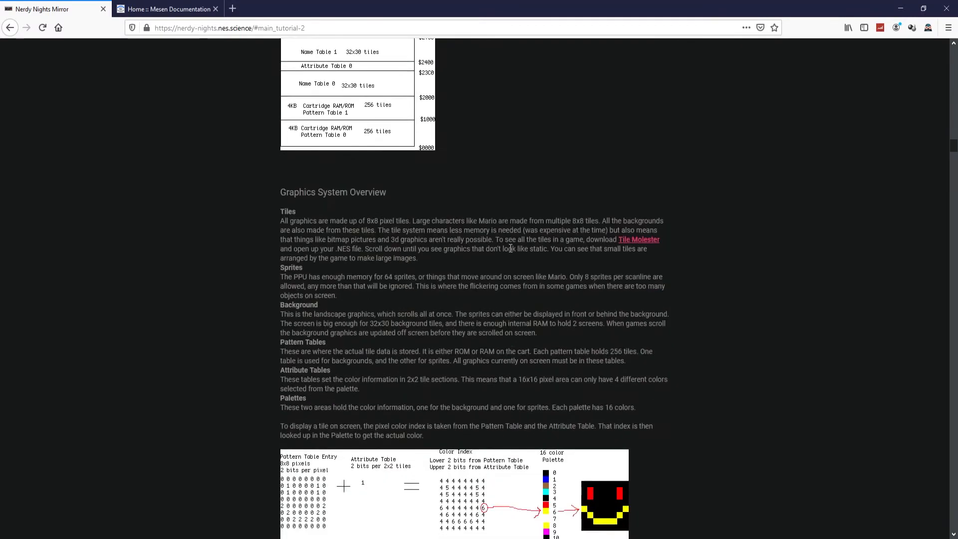
pyautogui.scroll(-3)
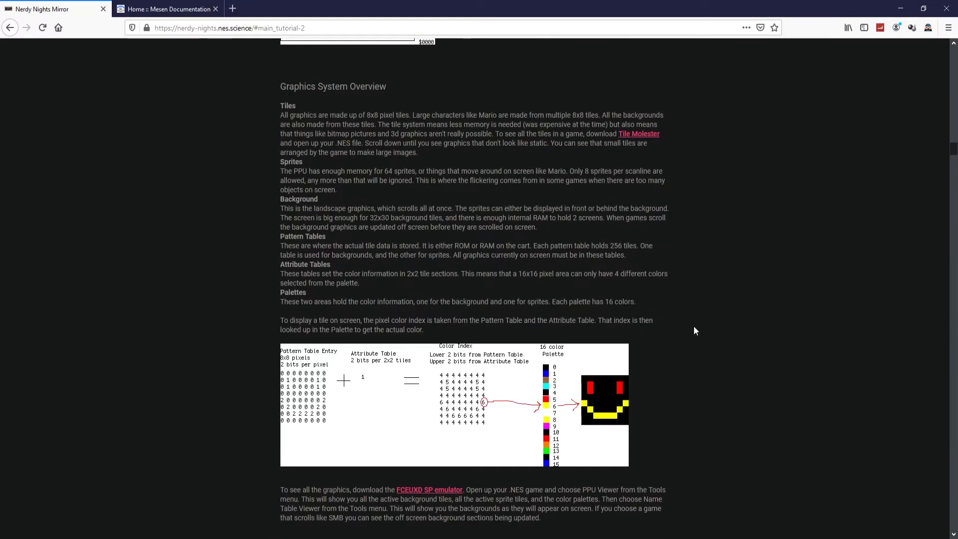
# Switch to the 'Home :: Mesen Documentation' browser tab.
pyautogui.click(165, 8)
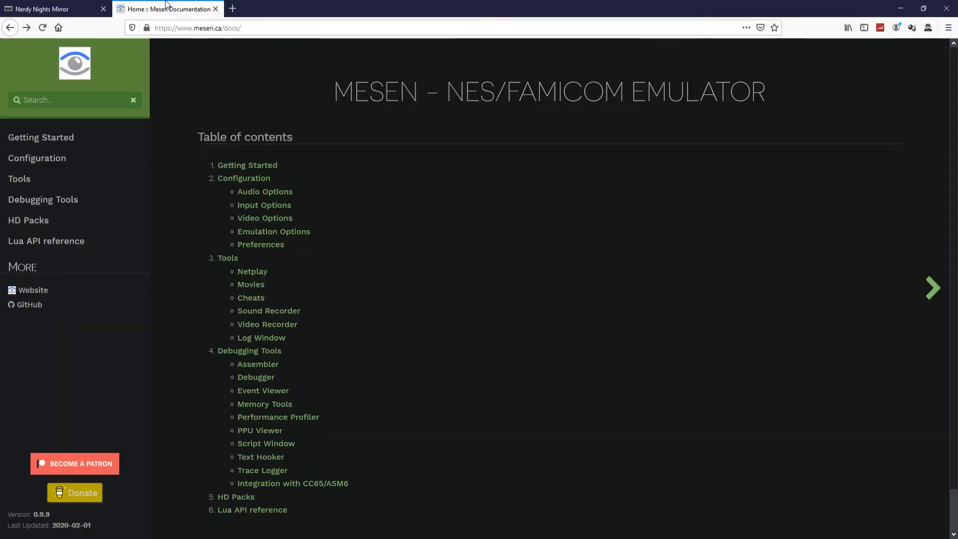
pyautogui.moveTo(288, 113)
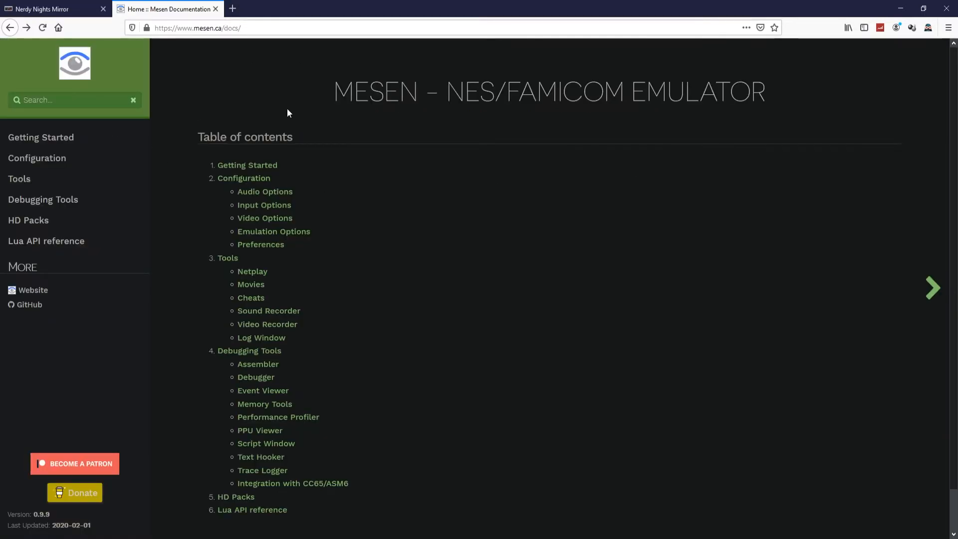
pyautogui.moveTo(449, 318)
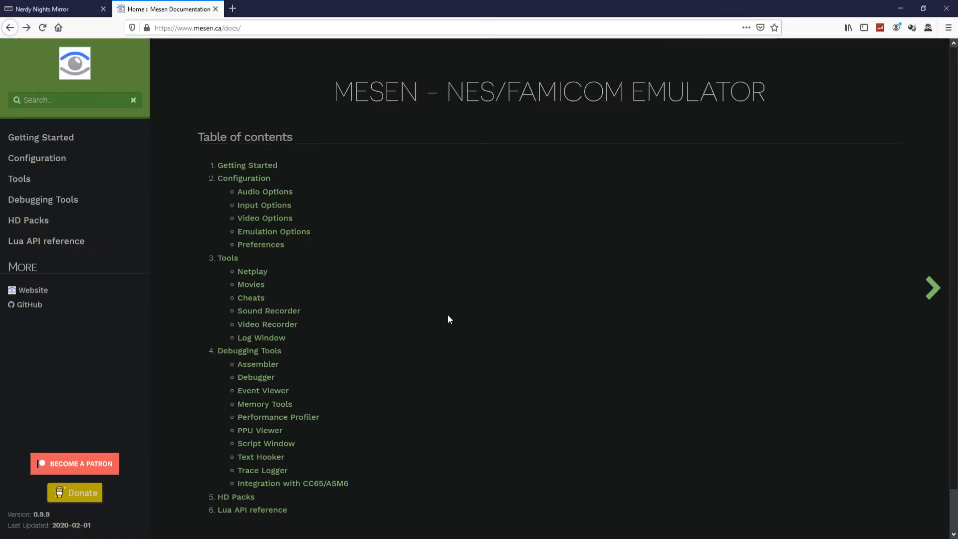
pyautogui.moveTo(451, 313)
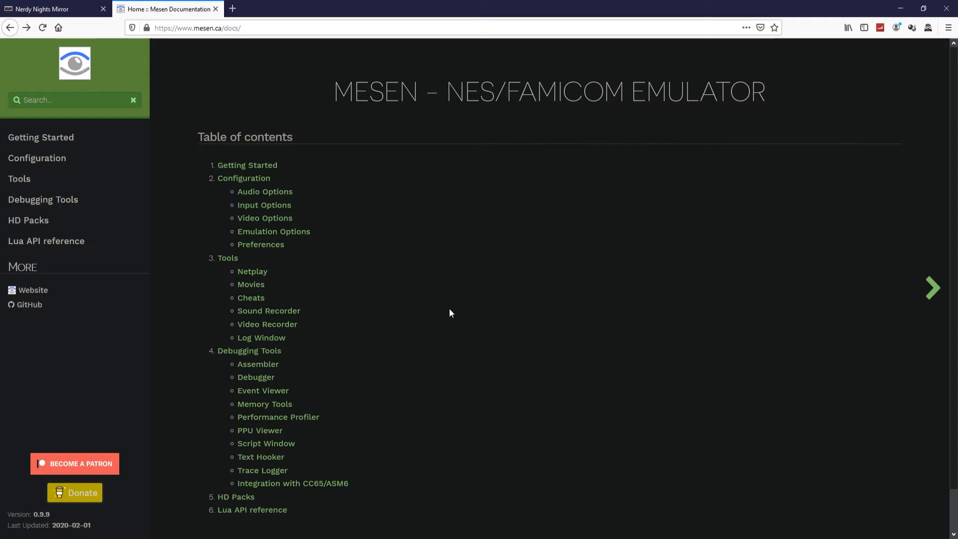
pyautogui.moveTo(617, 256)
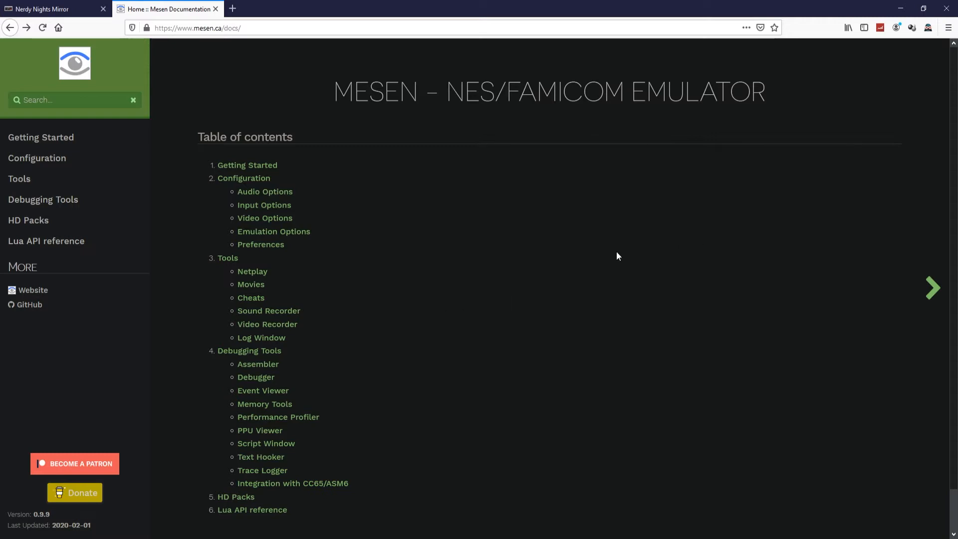
pyautogui.moveTo(626, 261)
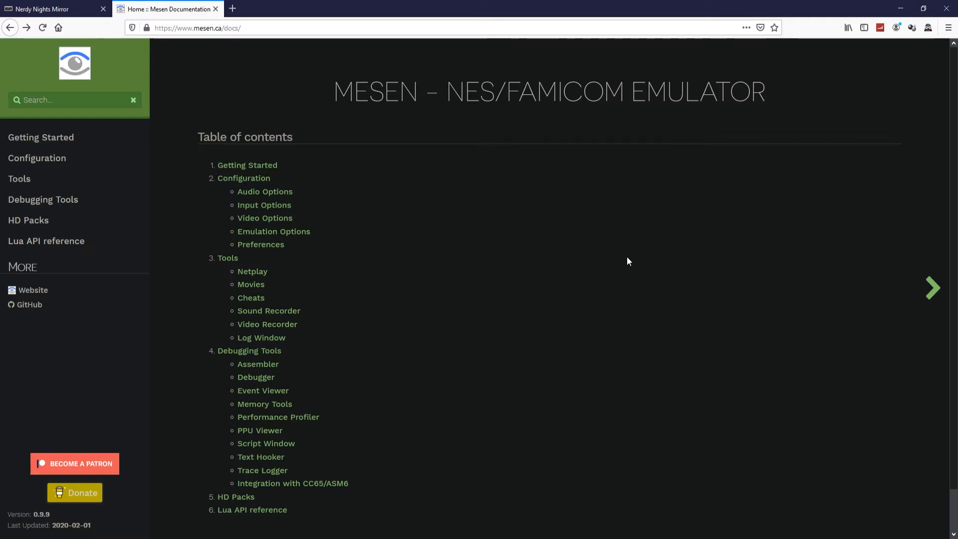
pyautogui.moveTo(395, 242)
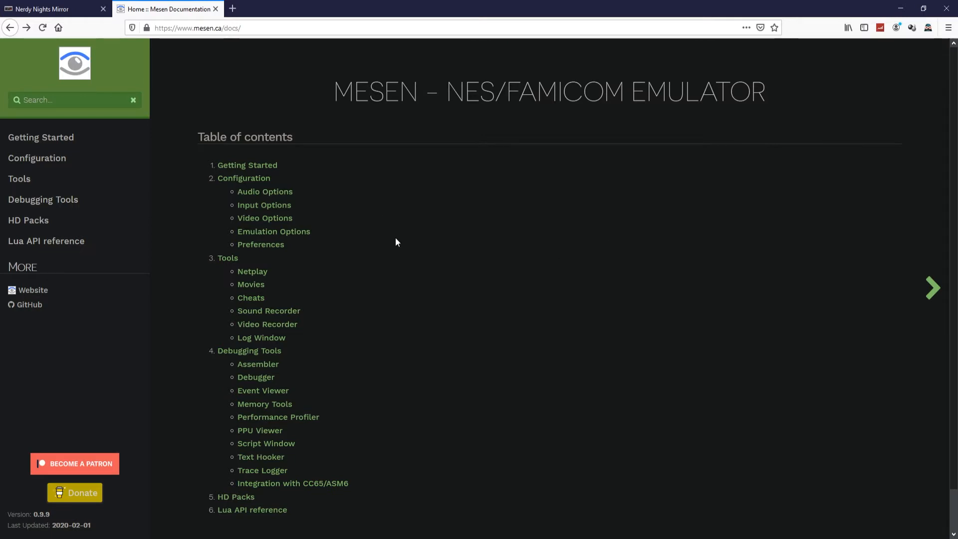
pyautogui.moveTo(542, 135)
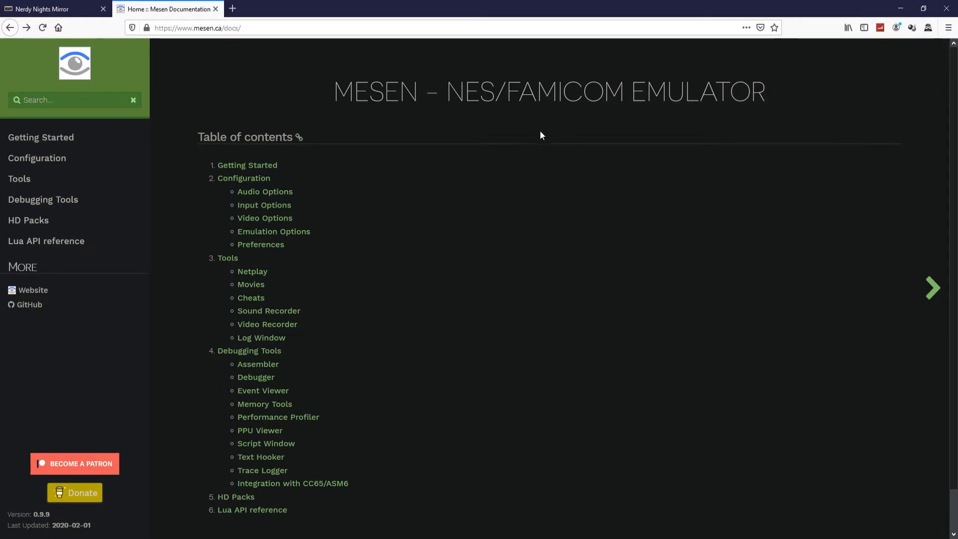
pyautogui.moveTo(270, 334)
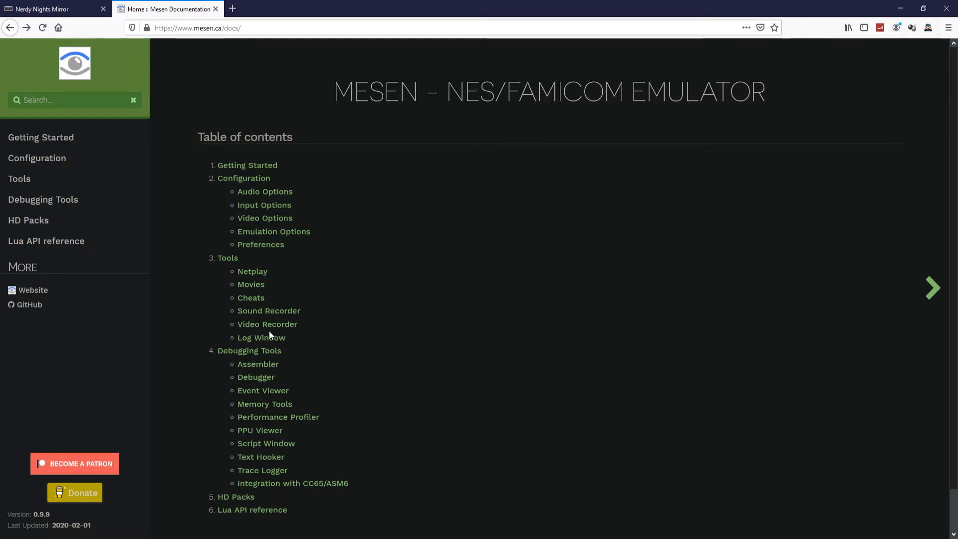
pyautogui.moveTo(248, 350)
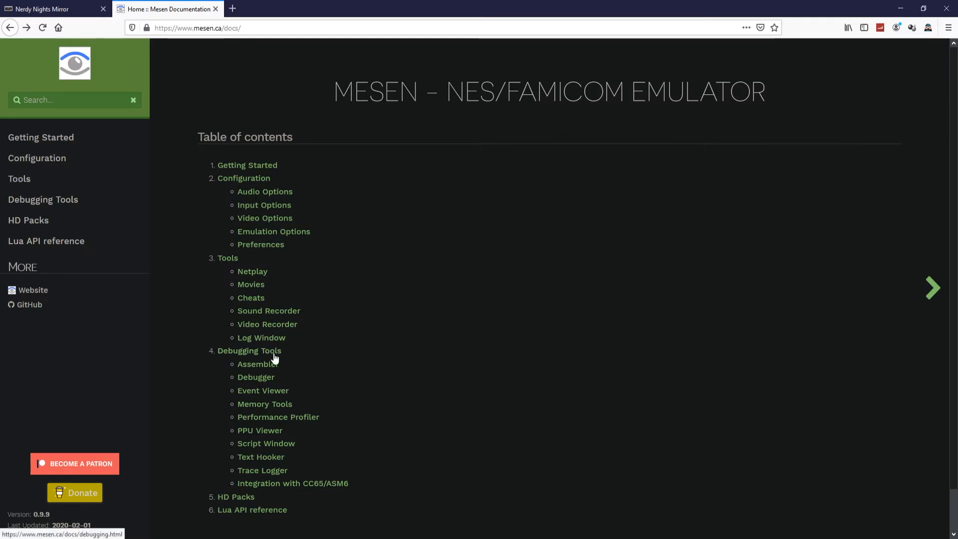
pyautogui.moveTo(489, 350)
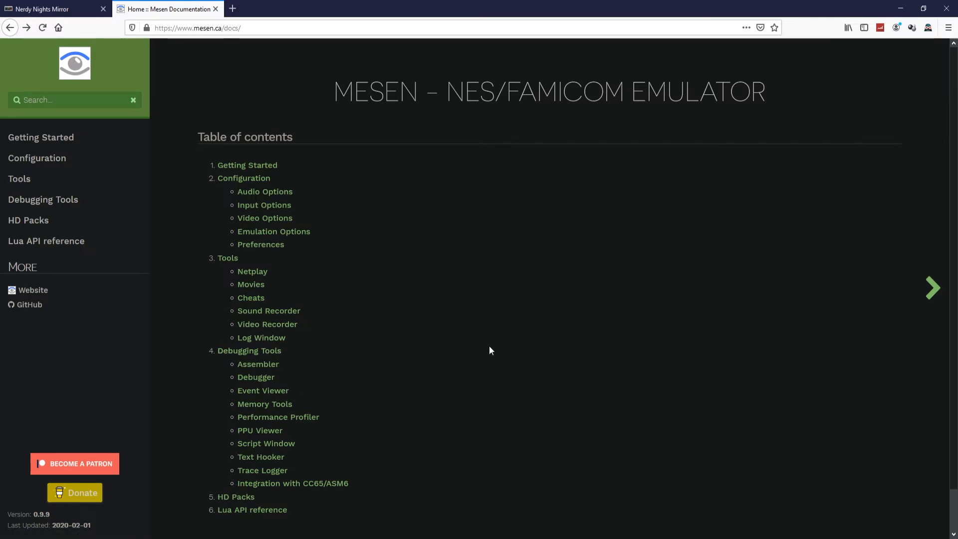
pyautogui.moveTo(578, 349)
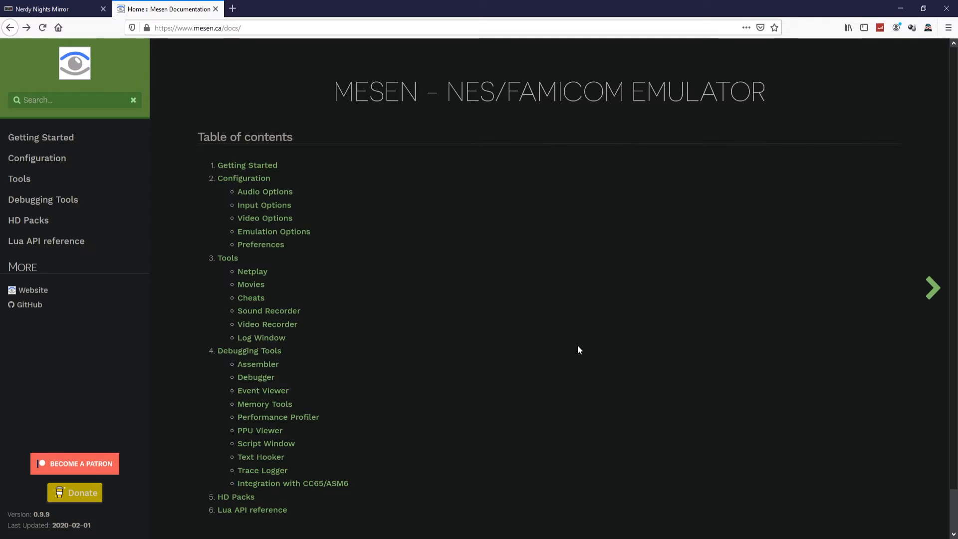
pyautogui.moveTo(299, 440)
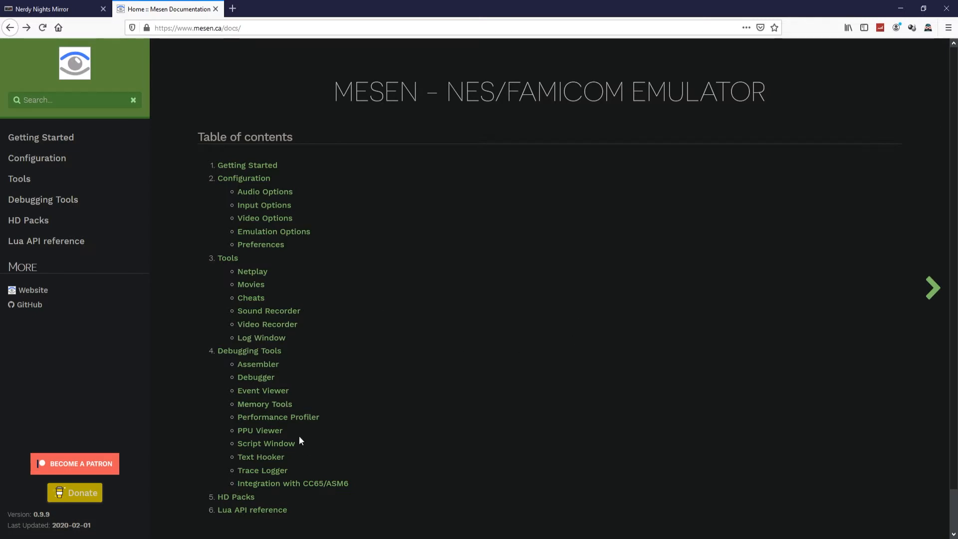
pyautogui.moveTo(629, 297)
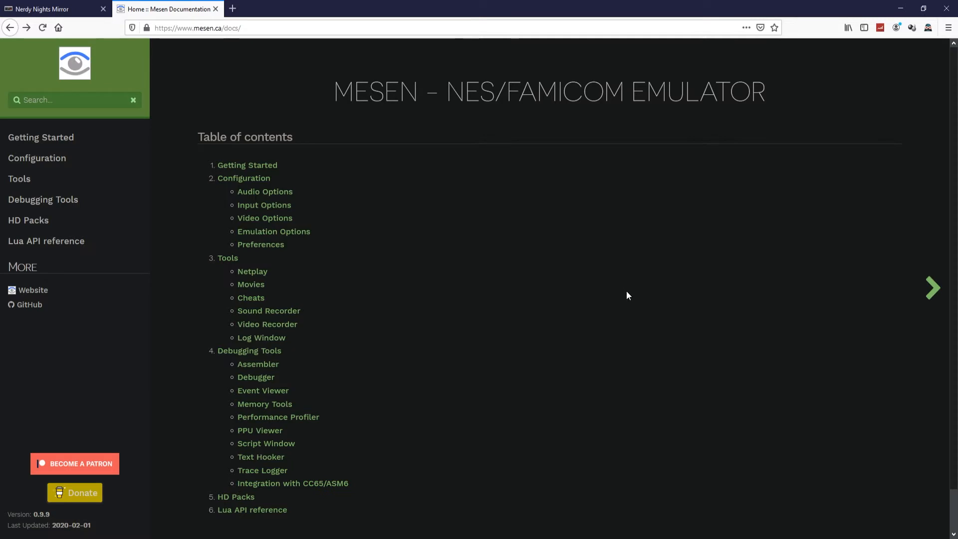
pyautogui.moveTo(568, 308)
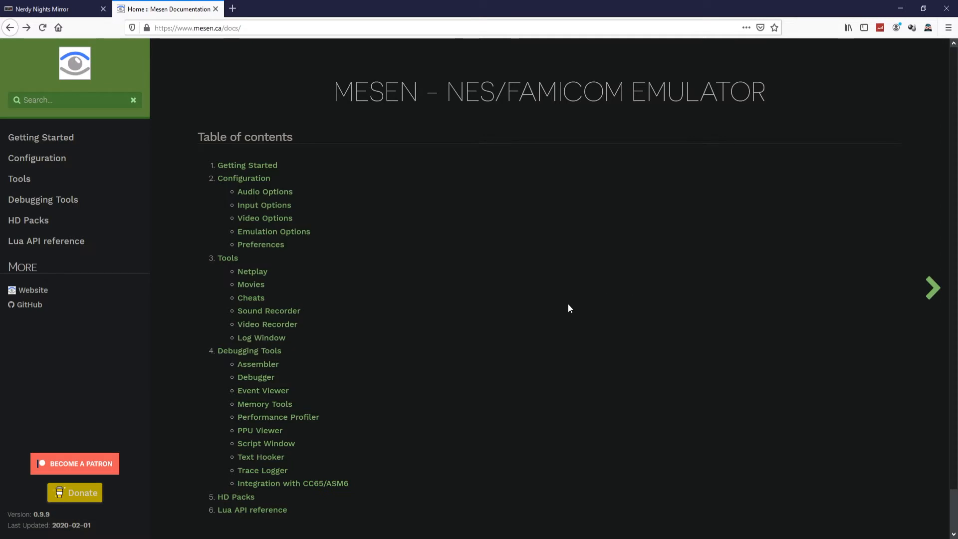
pyautogui.moveTo(459, 357)
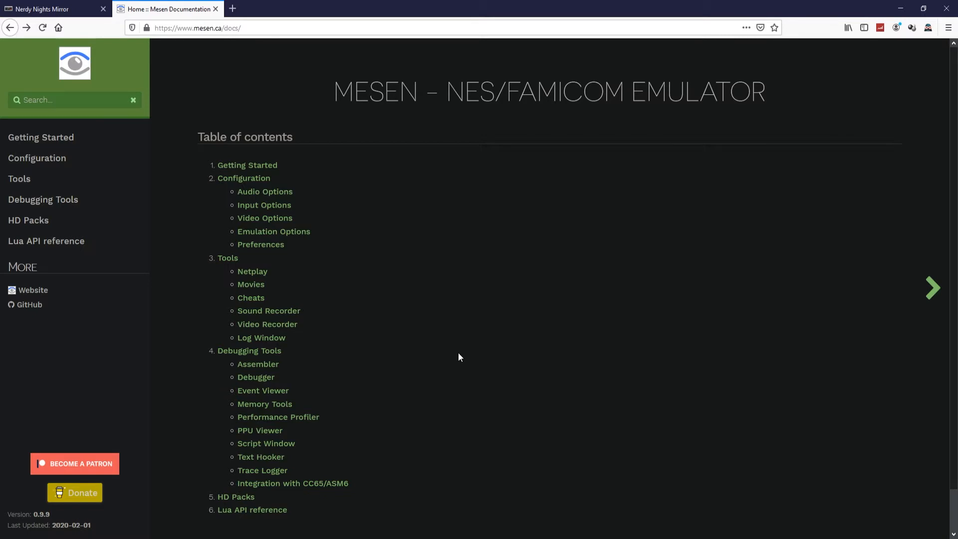
pyautogui.moveTo(333, 91)
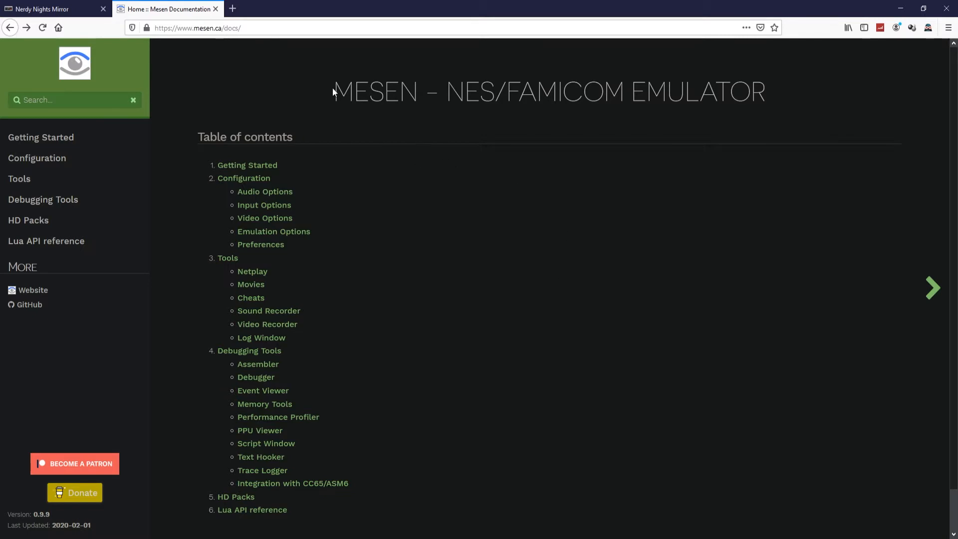
pyautogui.moveTo(475, 409)
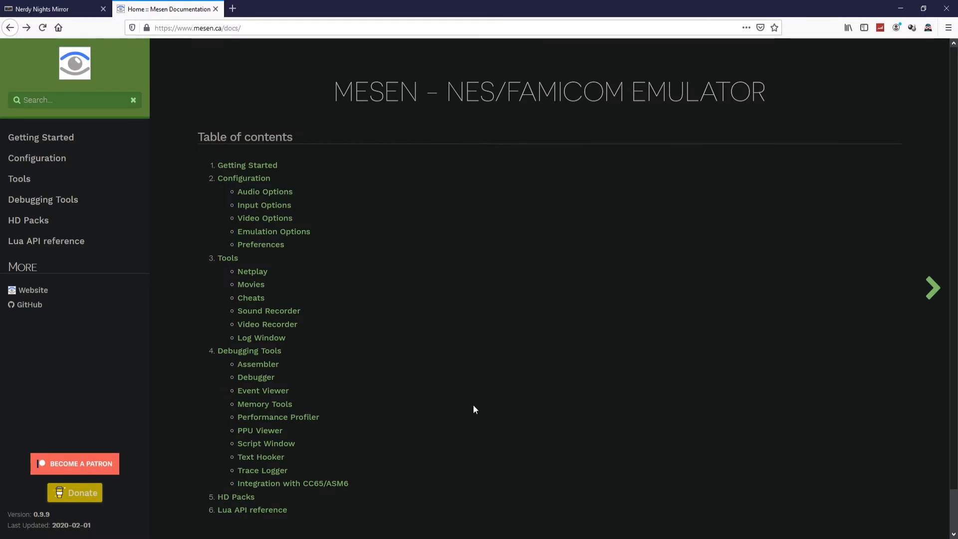
pyautogui.moveTo(483, 407)
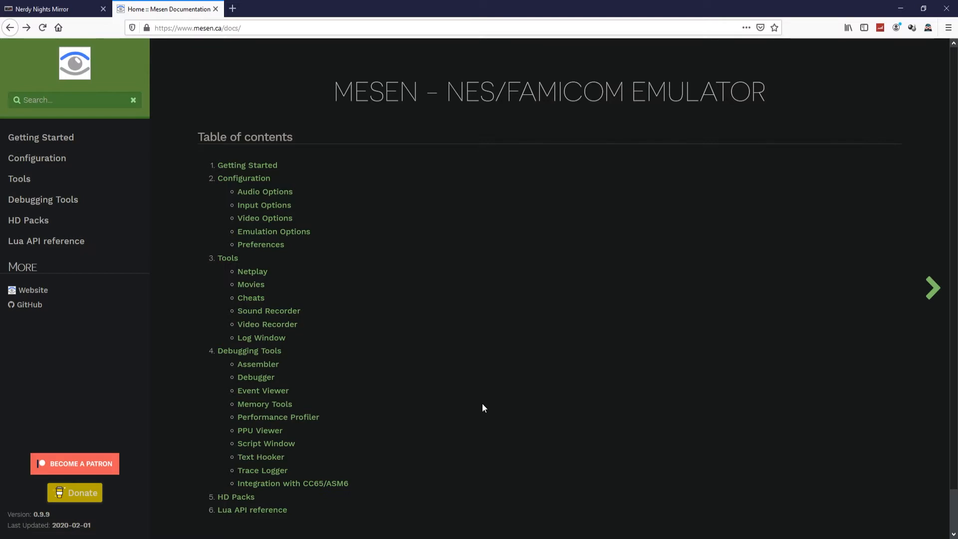
pyautogui.moveTo(568, 353)
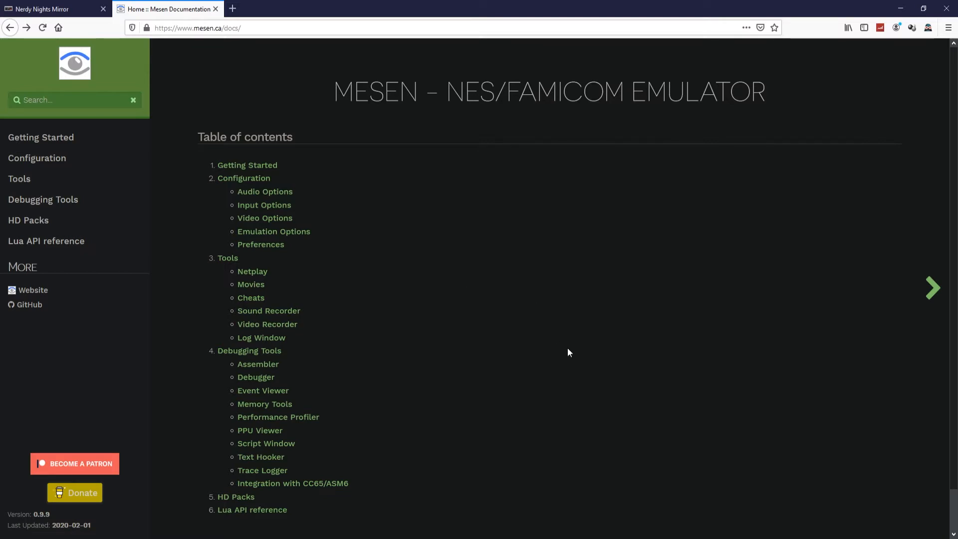
# Return to the Nerdy Nights lesson tab and close the Mesen documentation tab.
pyautogui.click(49, 8)
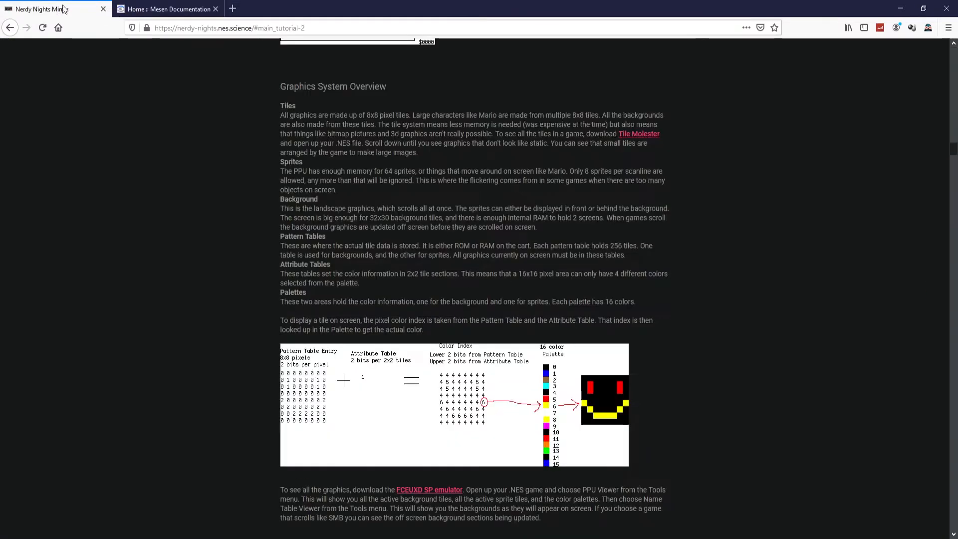
pyautogui.moveTo(231, 384)
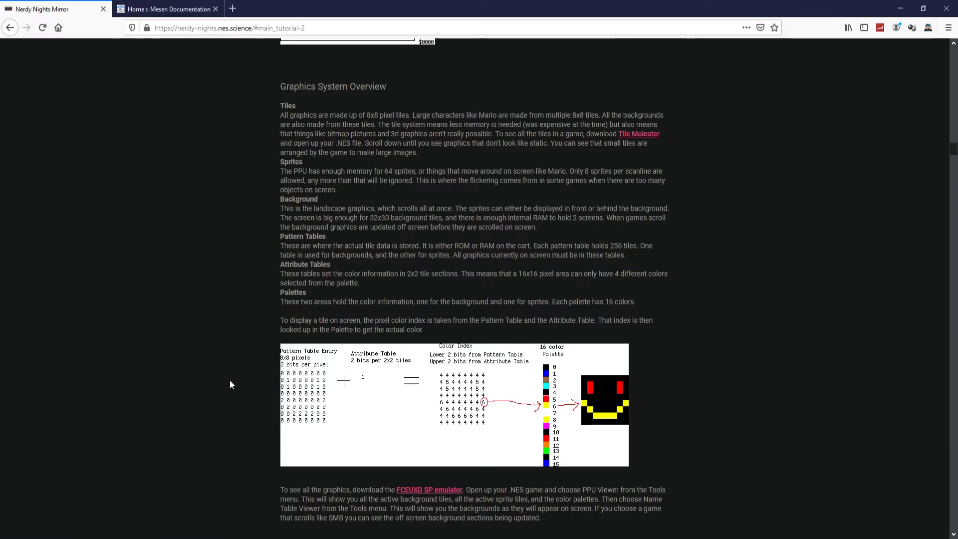
pyautogui.moveTo(219, 365)
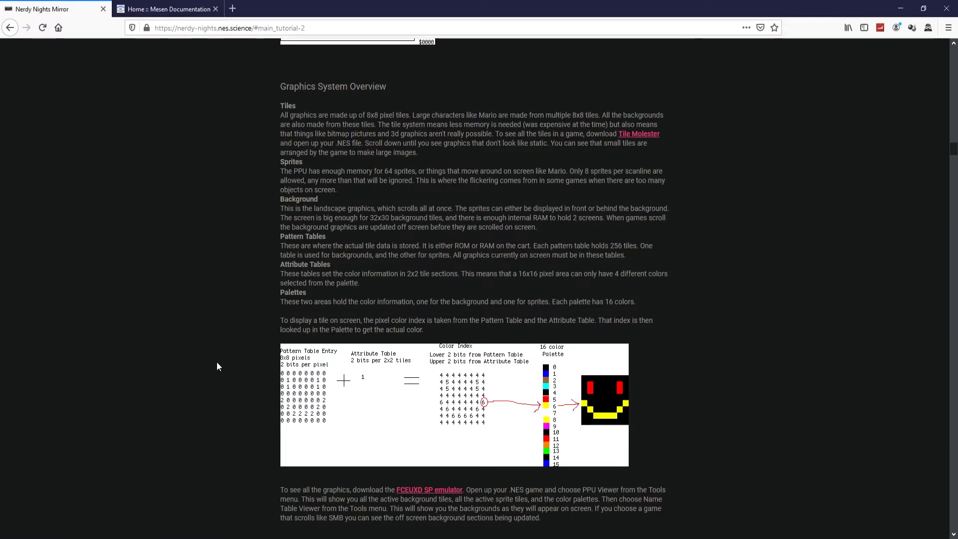
pyautogui.click(215, 8)
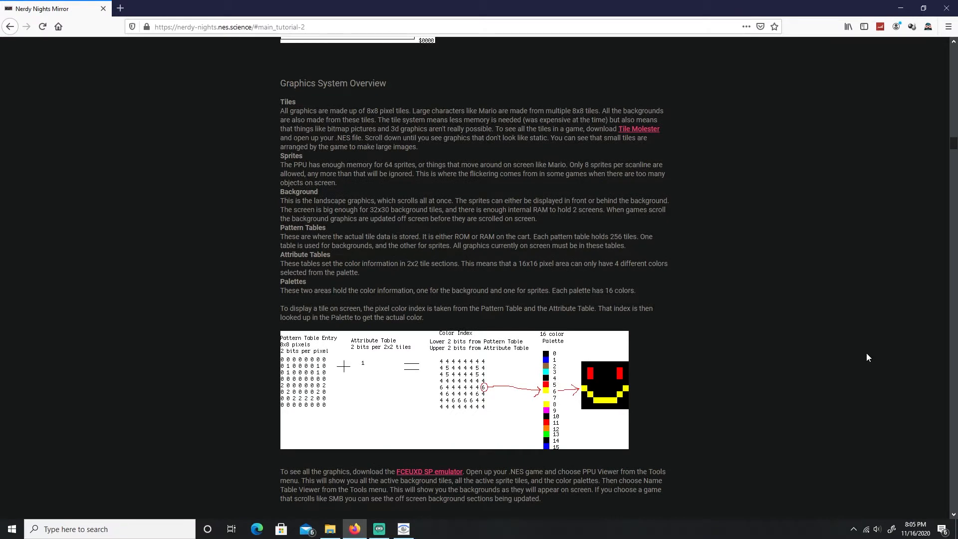
pyautogui.moveTo(909, 334)
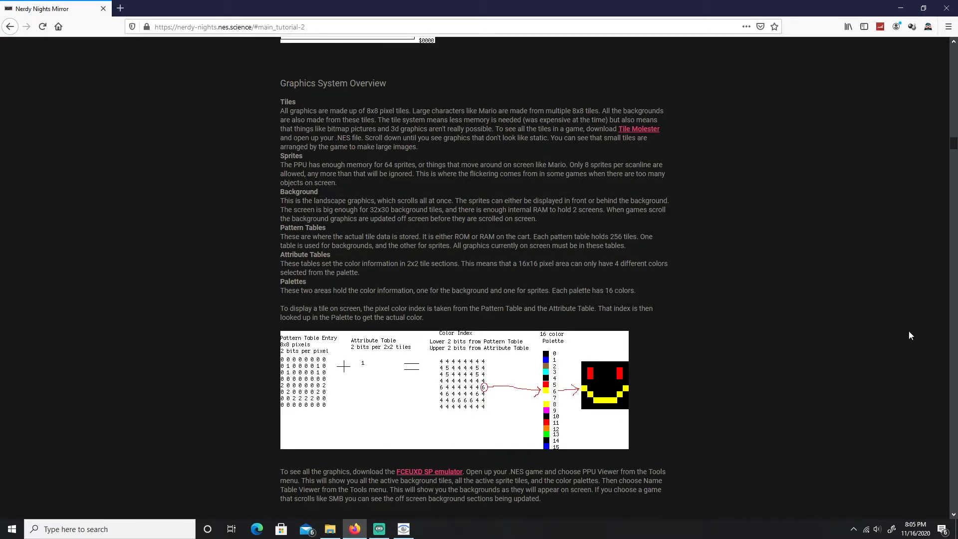
pyautogui.moveTo(395, 100)
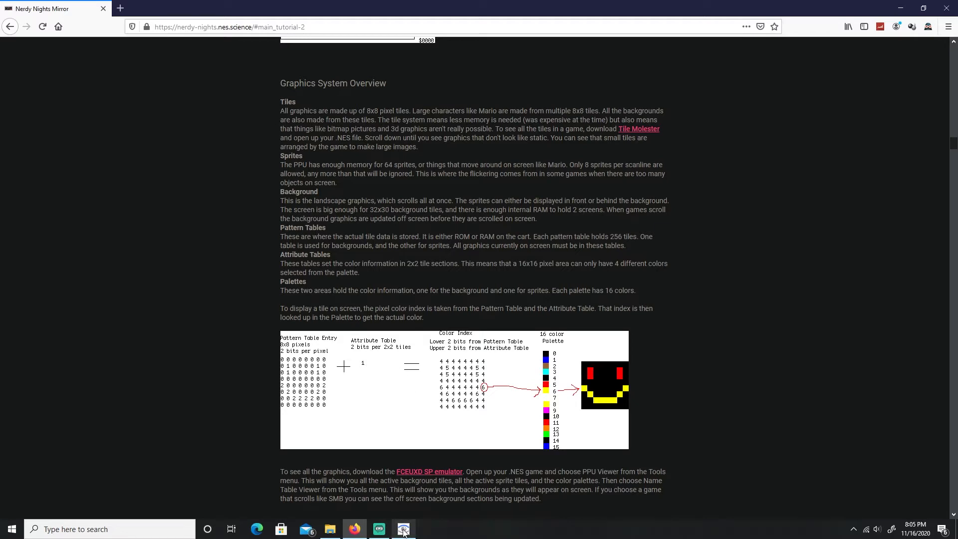
pyautogui.moveTo(403, 528)
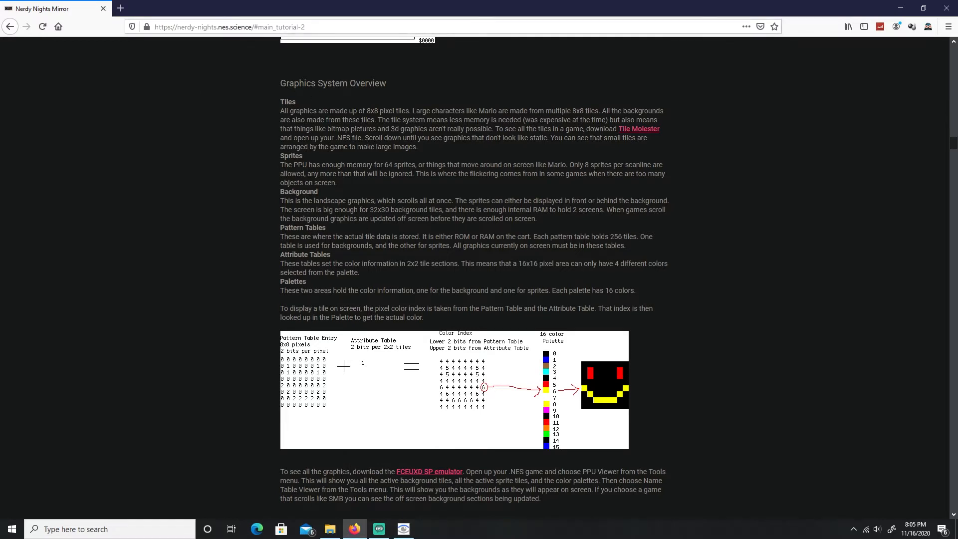
pyautogui.moveTo(349, 69)
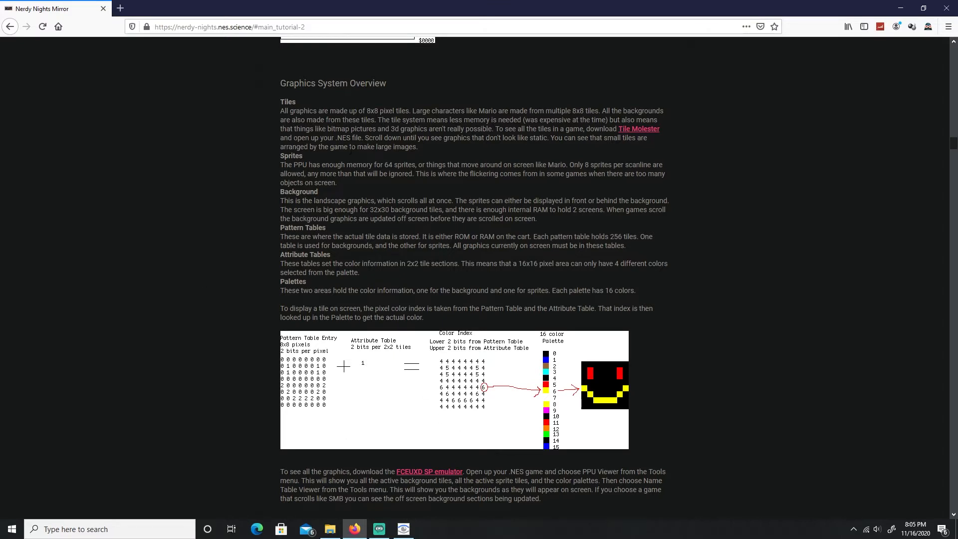
pyautogui.moveTo(282, 166)
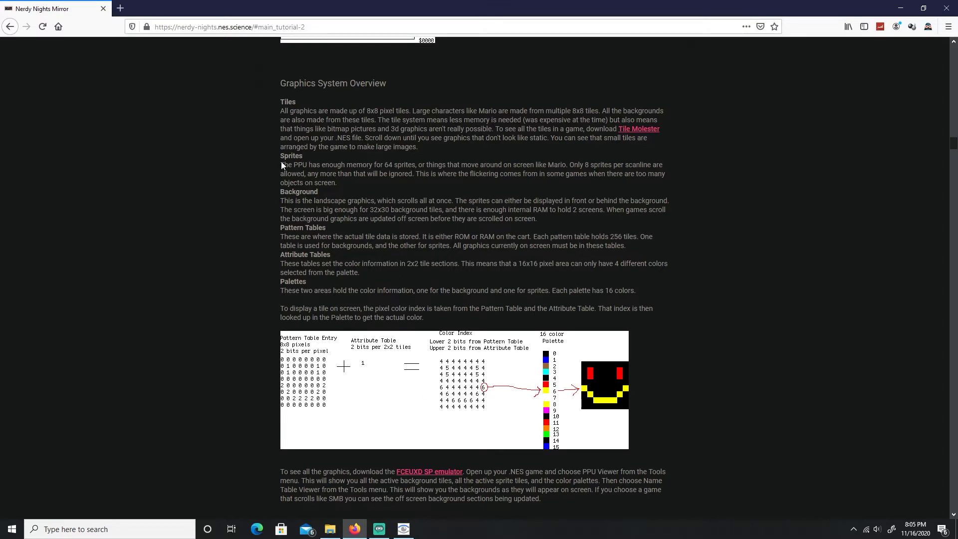
# Bring up the paused Mega Man game and open Debug > PPU Viewer.
pyautogui.click(378, 528)
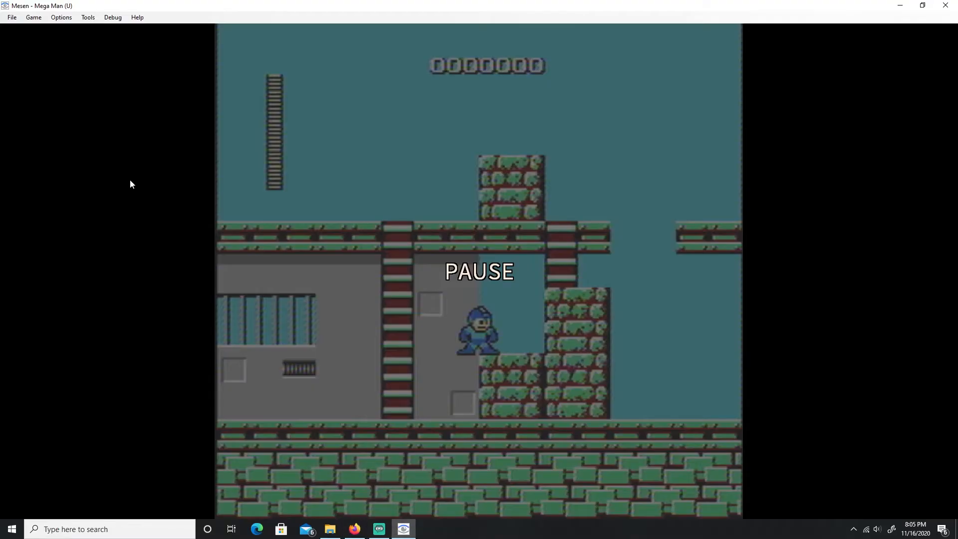
pyautogui.moveTo(86, 100)
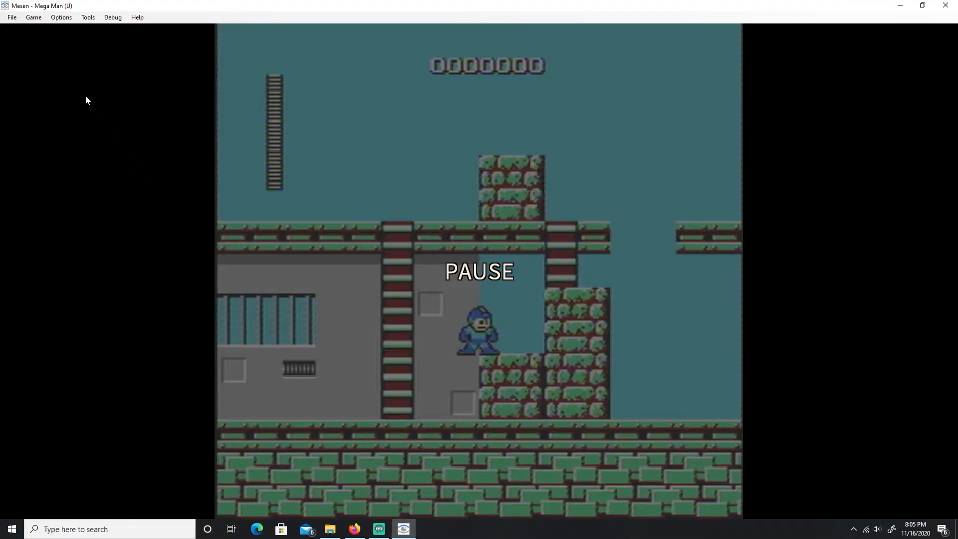
pyautogui.moveTo(112, 16)
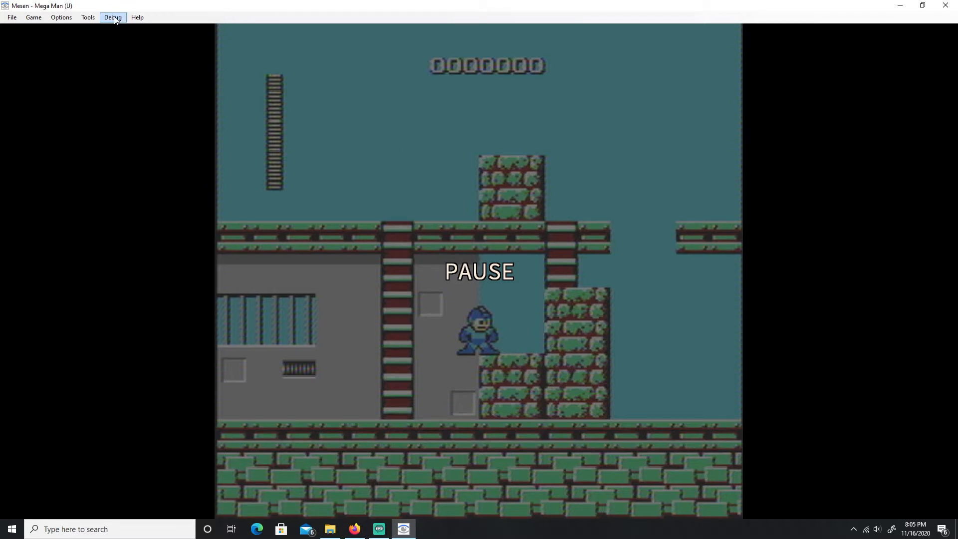
pyautogui.click(112, 17)
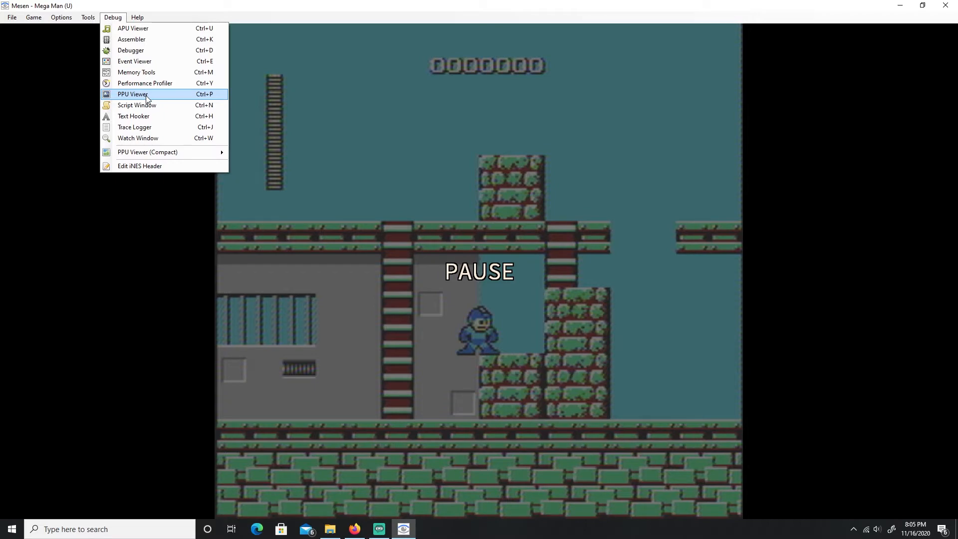
pyautogui.click(132, 94)
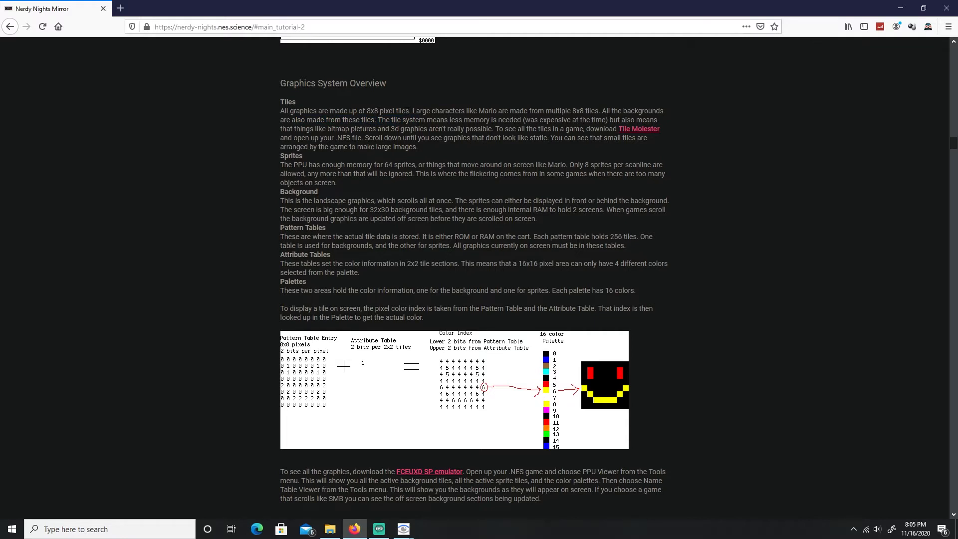
# Highlight the phrase '8x8 pixel' in the Tiles paragraph.
pyautogui.doubleClick(379, 111)
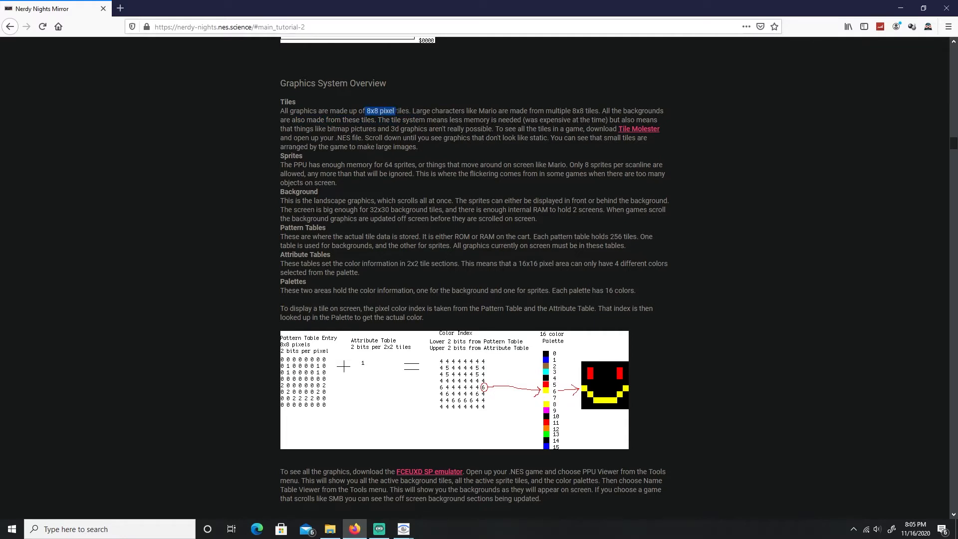
pyautogui.moveTo(35, 211)
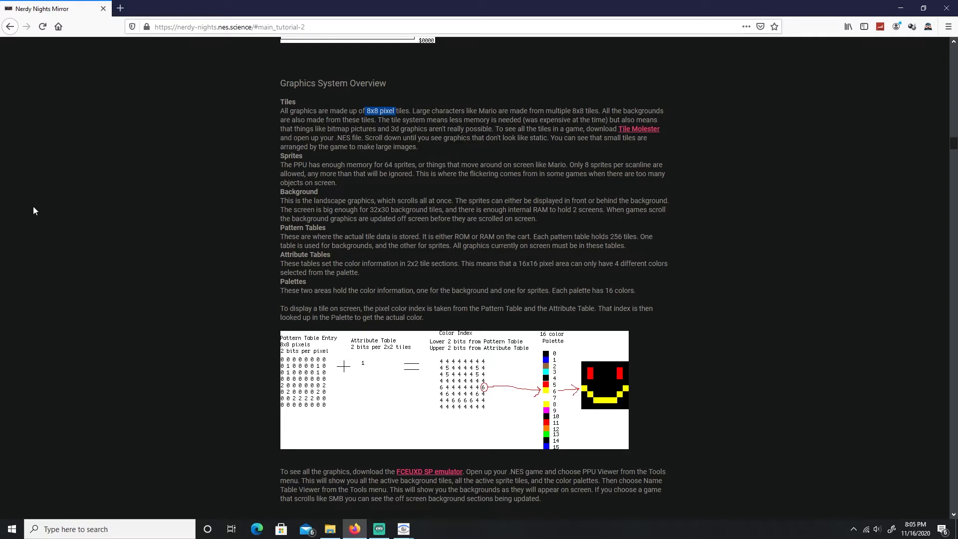
pyautogui.moveTo(17, 199)
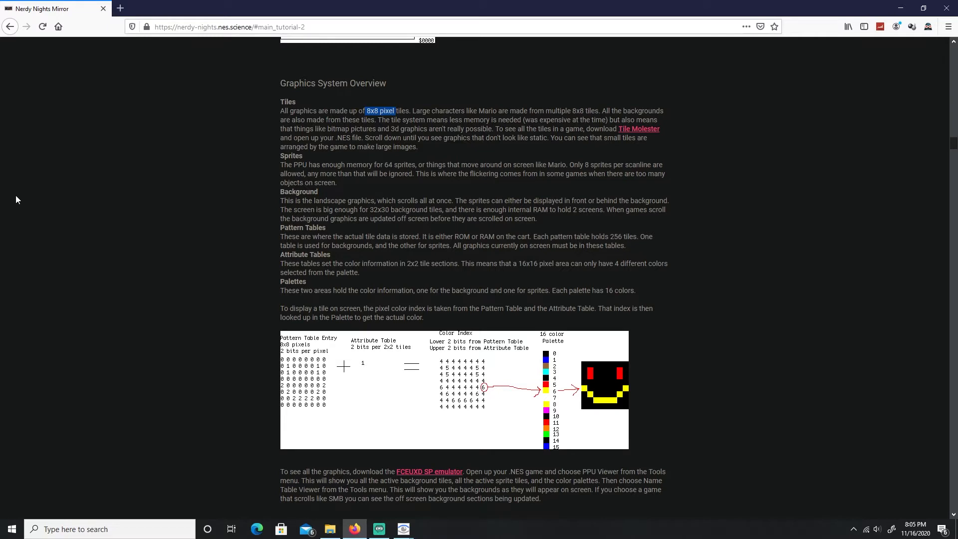
pyautogui.moveTo(33, 184)
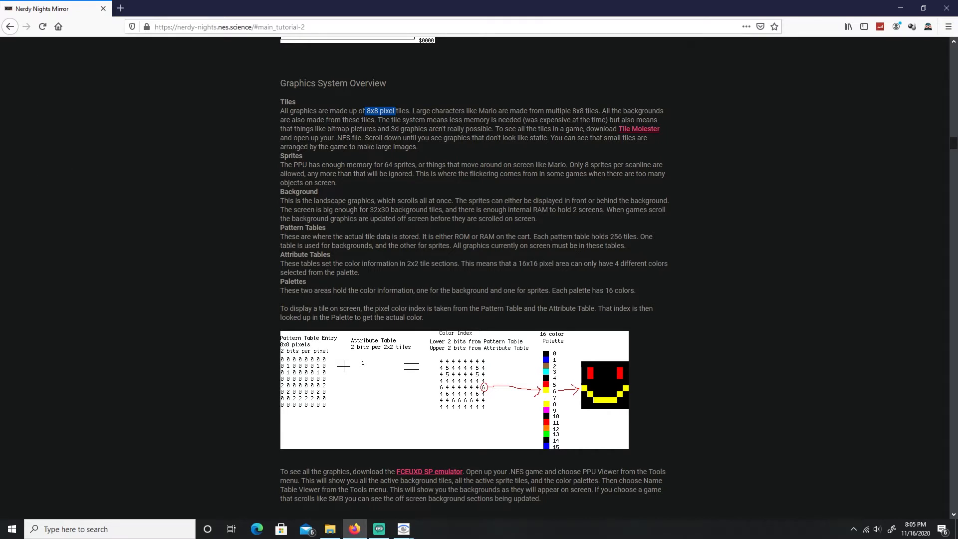
pyautogui.moveTo(568, 101)
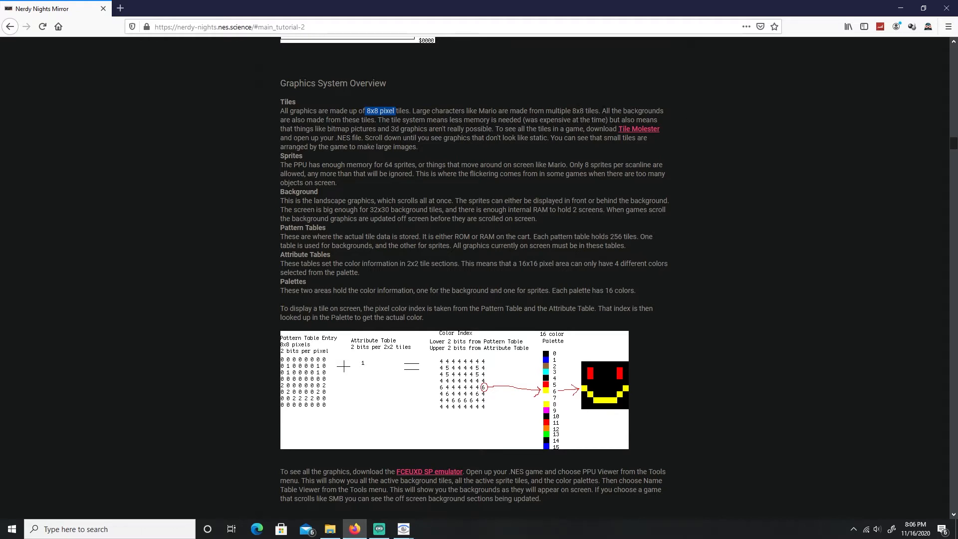
pyautogui.moveTo(697, 145)
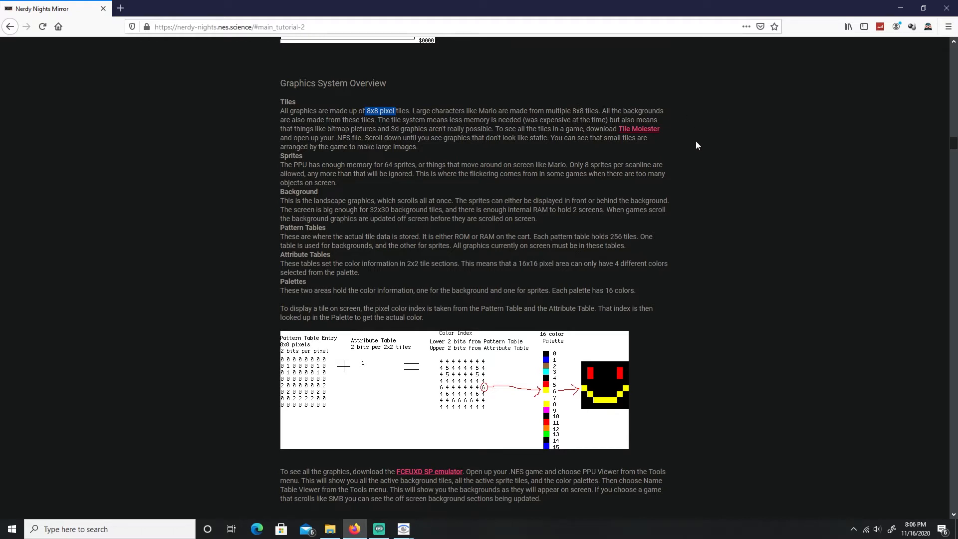
pyautogui.moveTo(724, 151)
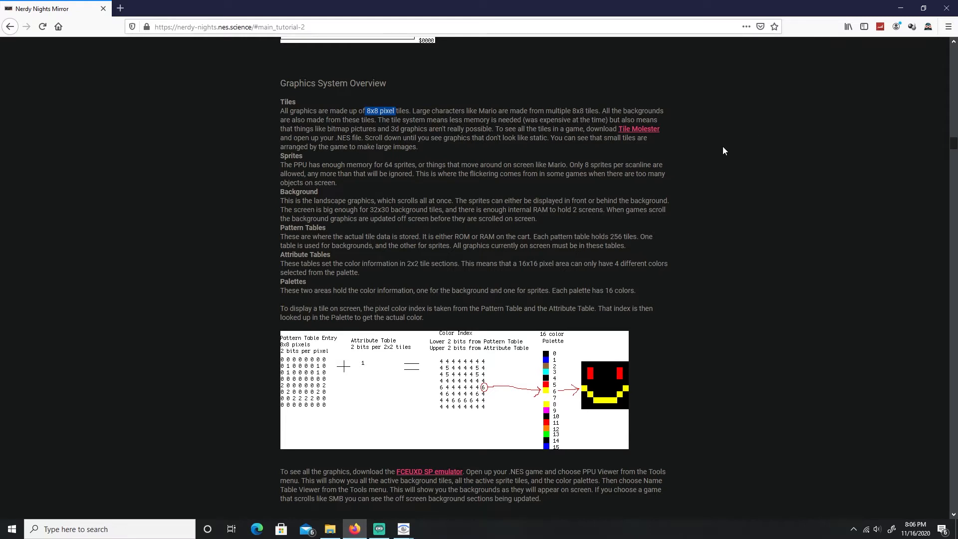
pyautogui.moveTo(646, 165)
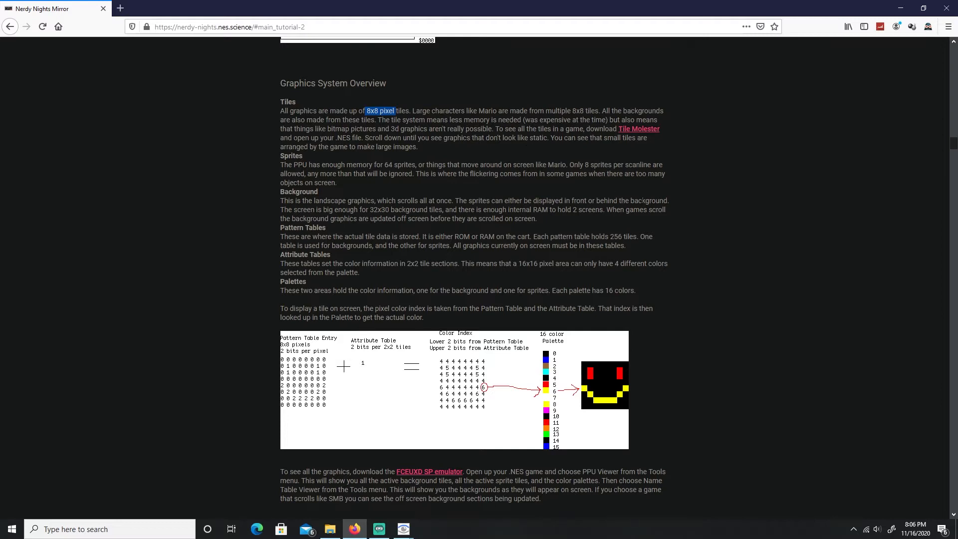
pyautogui.moveTo(495, 147)
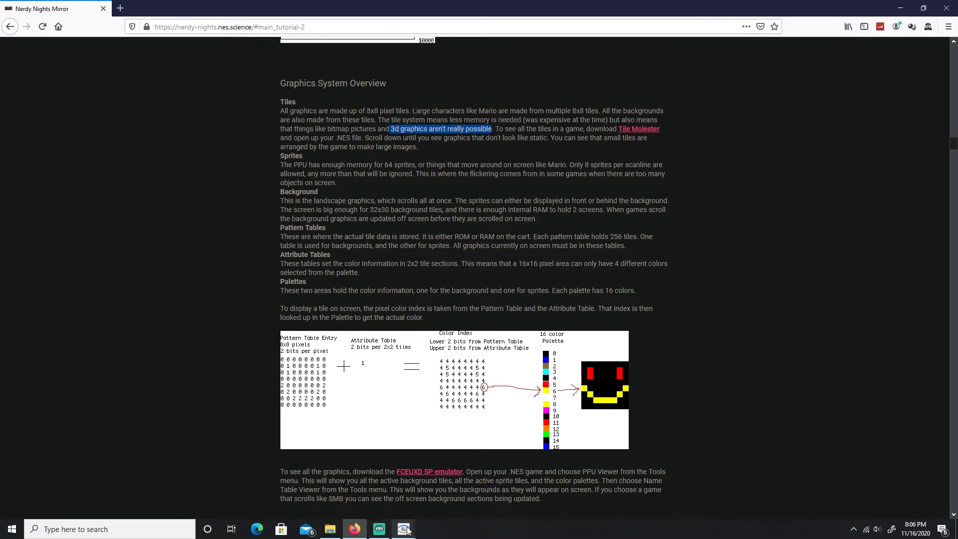
# Restore the PPU Viewer with the nametable view enlarged to double size.
pyautogui.click(402, 528)
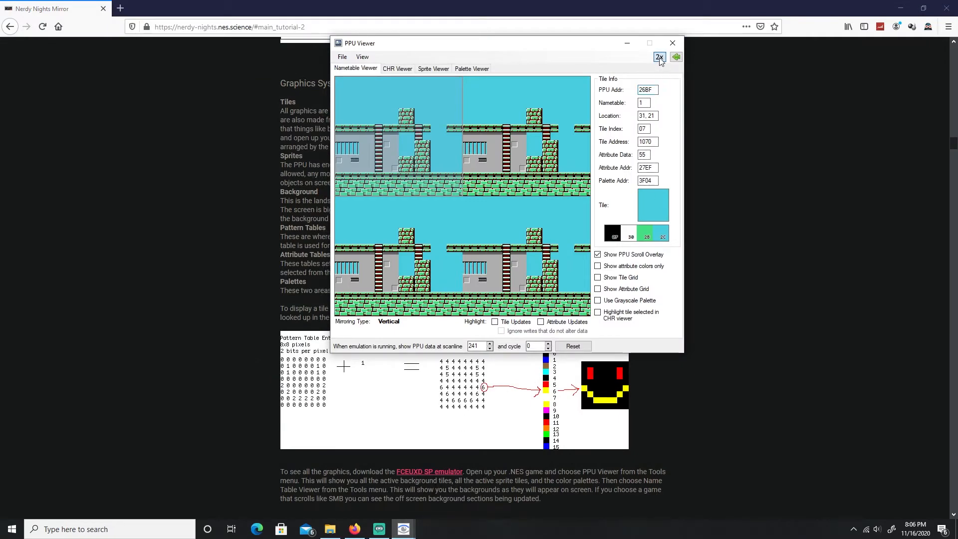
pyautogui.click(650, 43)
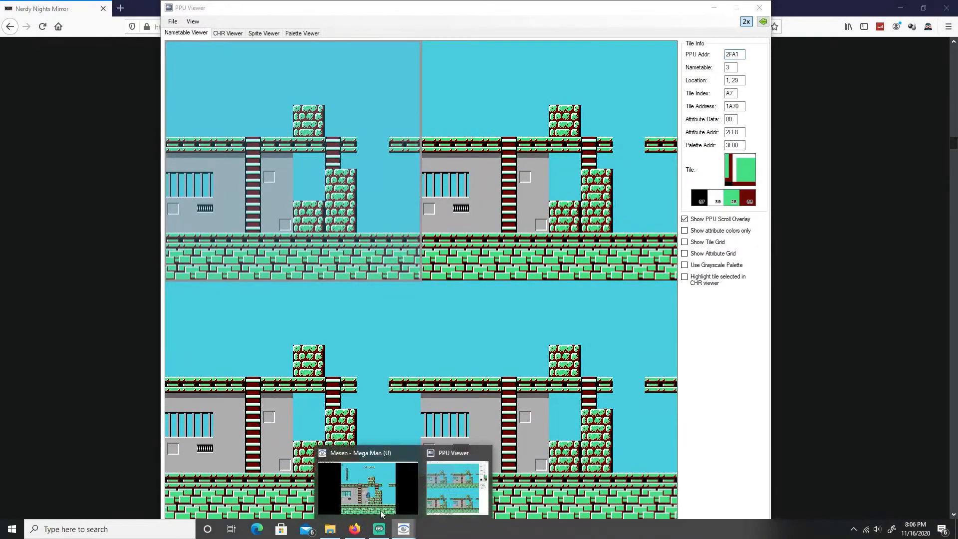
pyautogui.click(366, 485)
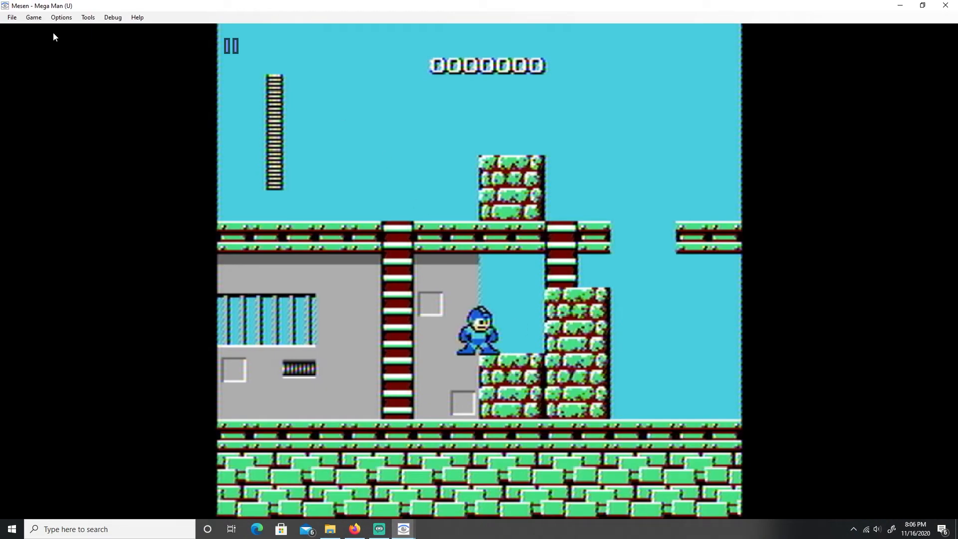
pyautogui.click(34, 17)
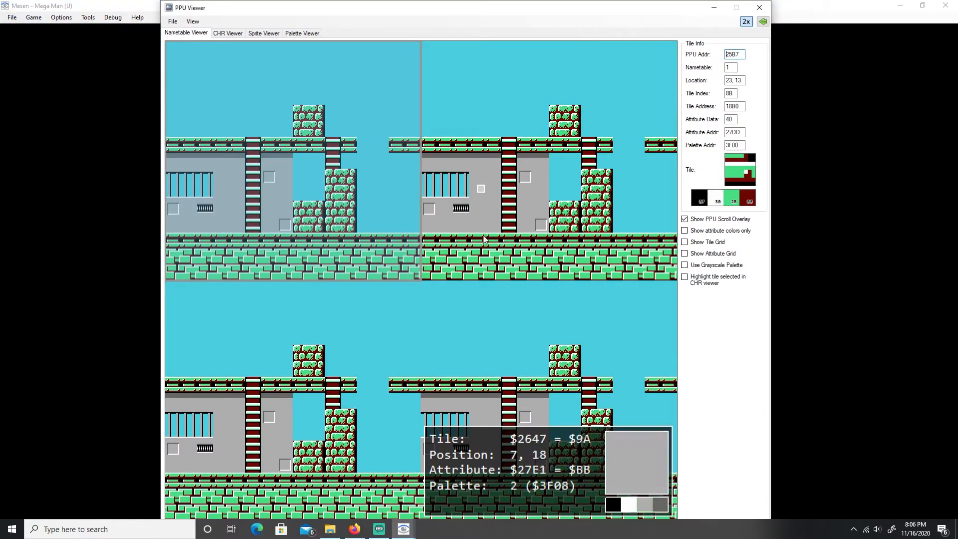
pyautogui.moveTo(375, 182)
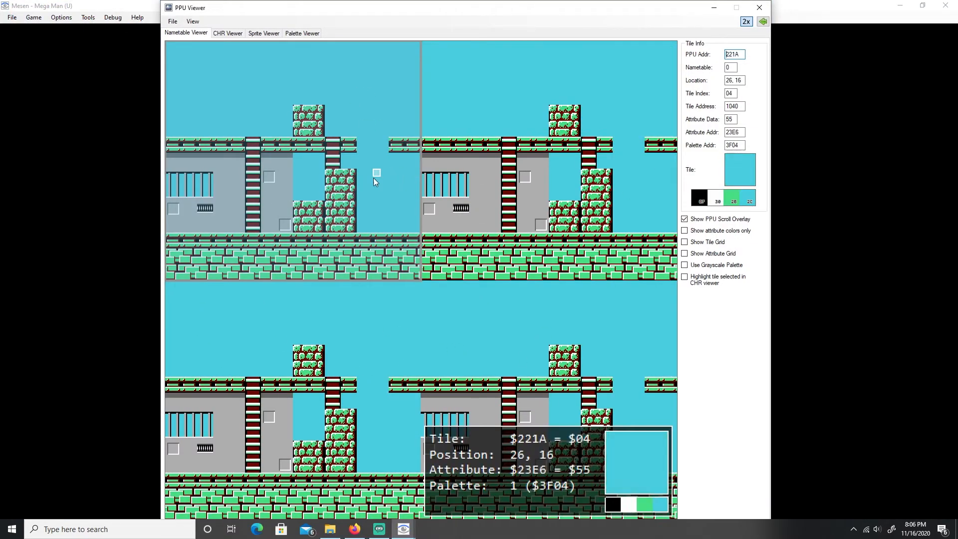
pyautogui.moveTo(639, 68)
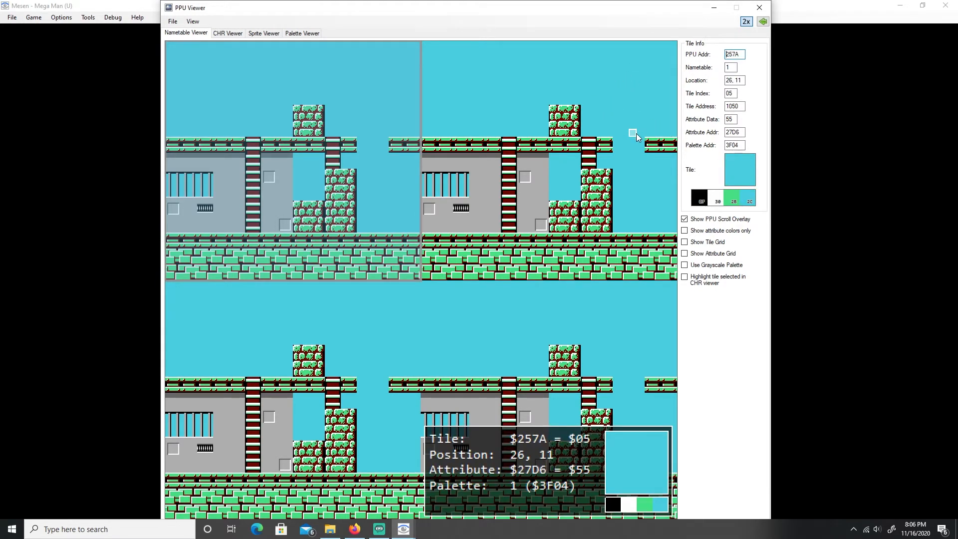
pyautogui.moveTo(591, 165)
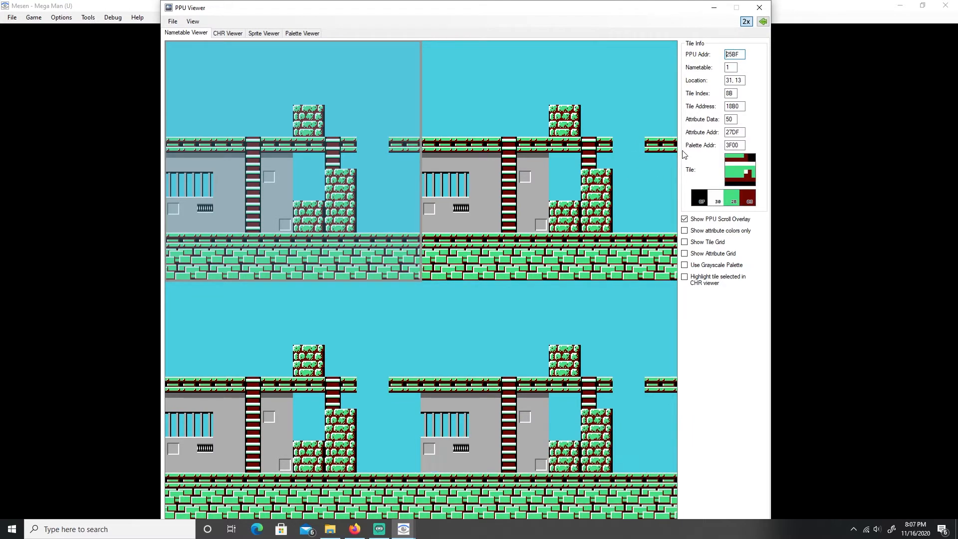
pyautogui.moveTo(656, 146)
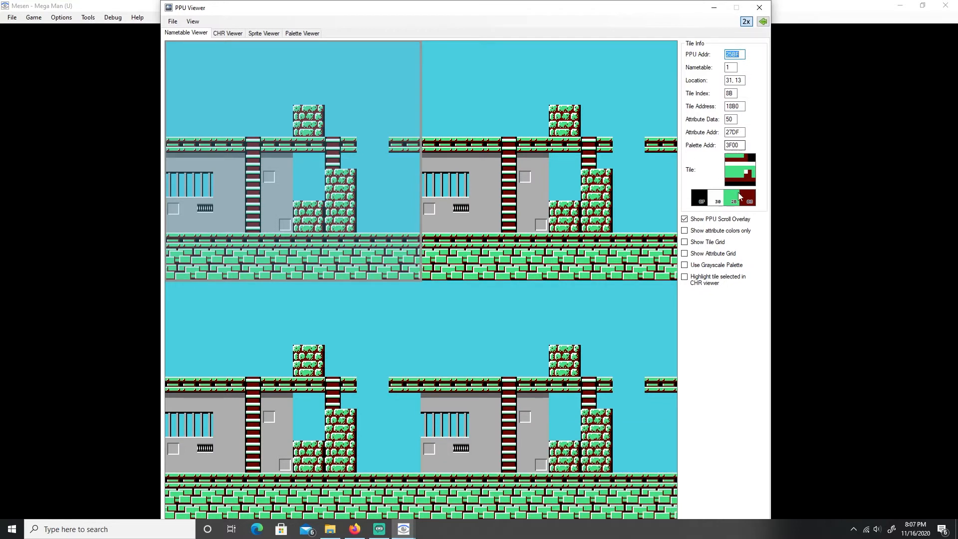
pyautogui.moveTo(722, 120)
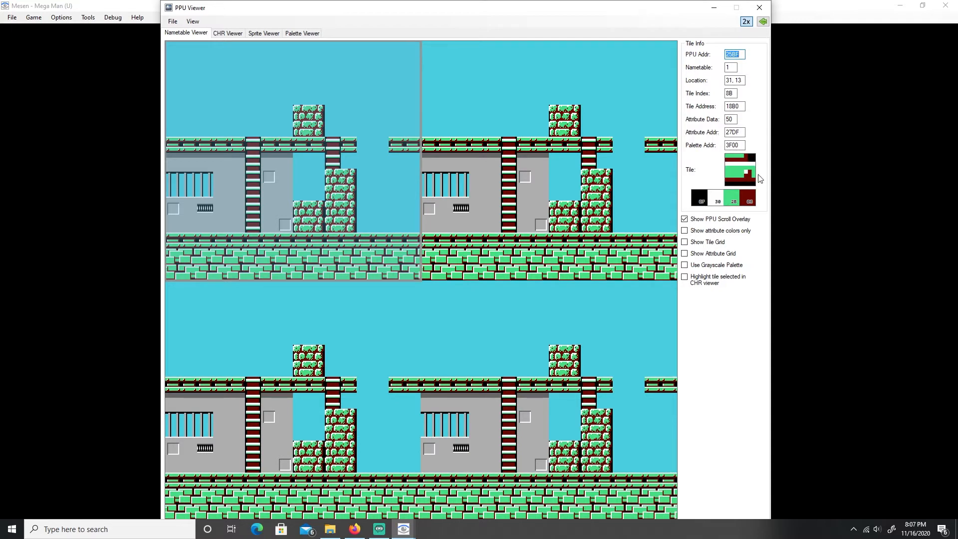
pyautogui.moveTo(756, 183)
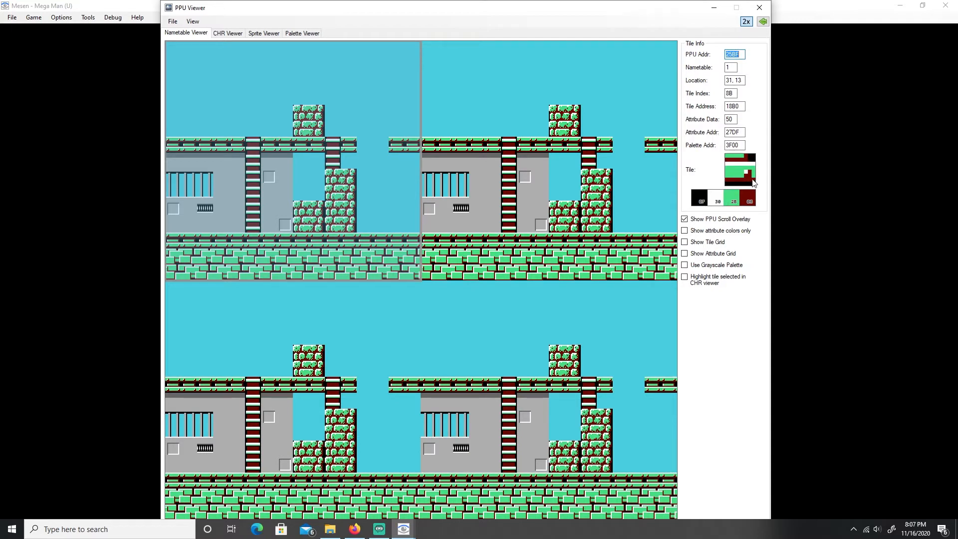
pyautogui.moveTo(748, 160)
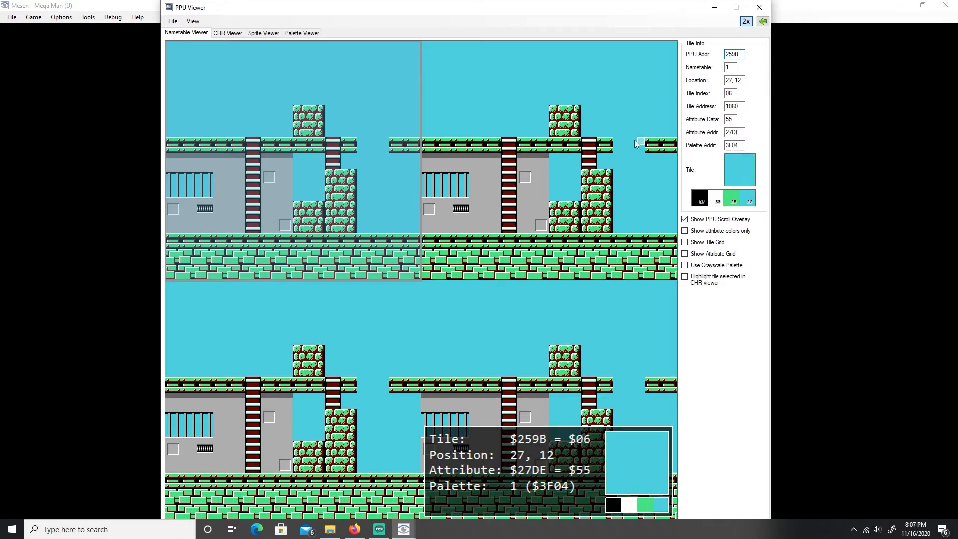
pyautogui.moveTo(683, 240)
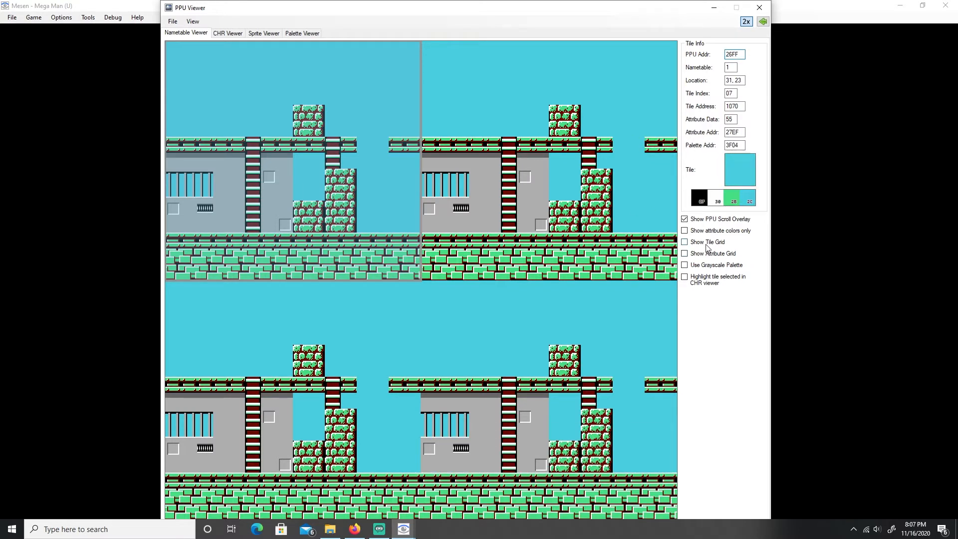
# Enable 'Show Tile Grid' in the Nametable Viewer.
pyautogui.click(683, 242)
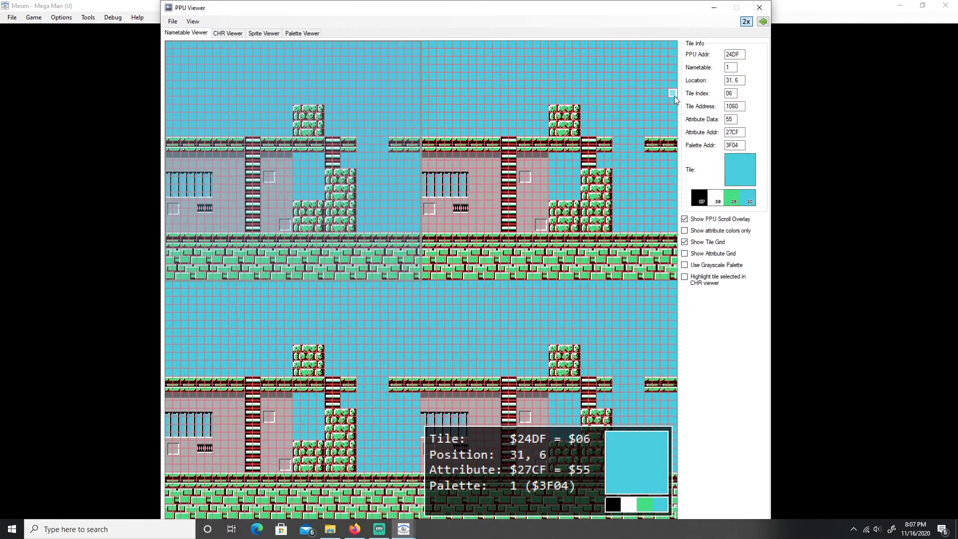
pyautogui.moveTo(555, 154)
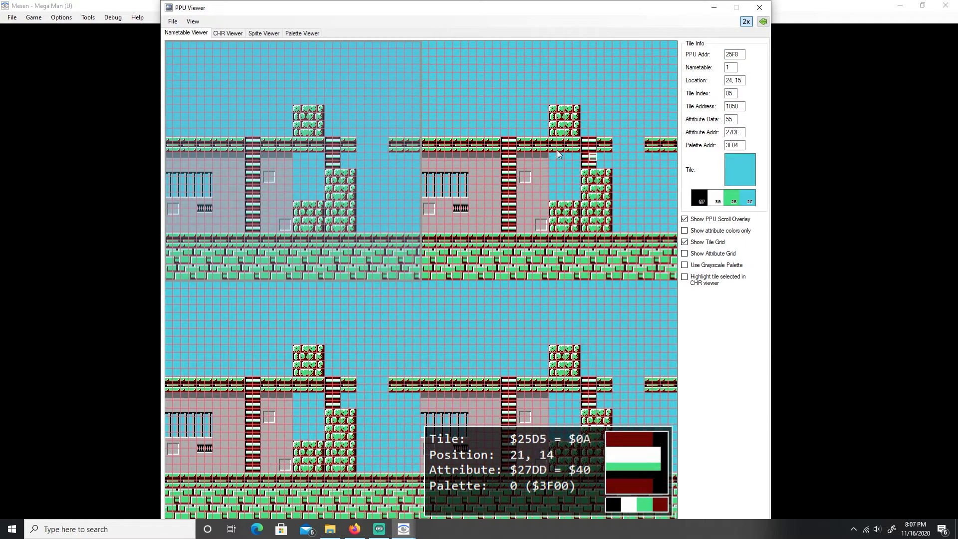
pyautogui.moveTo(584, 239)
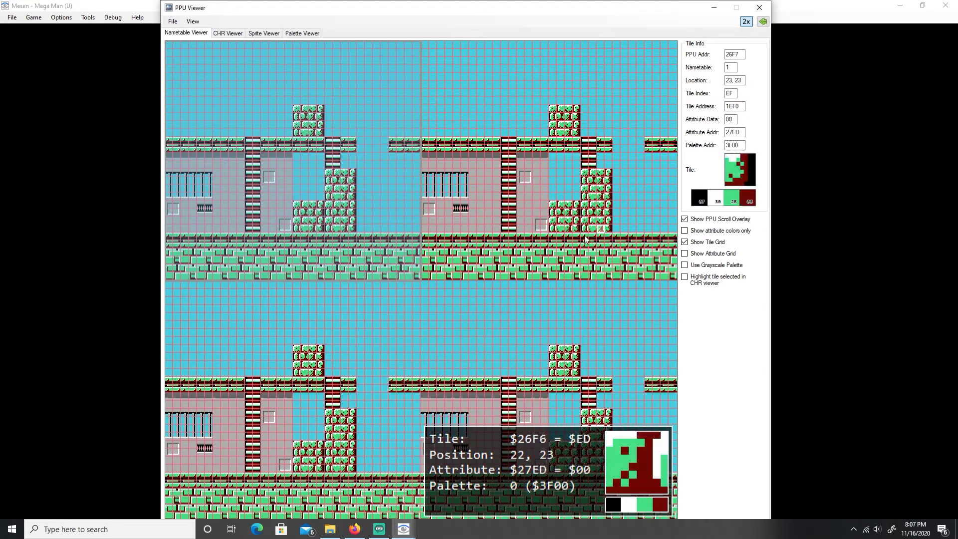
pyautogui.moveTo(579, 239)
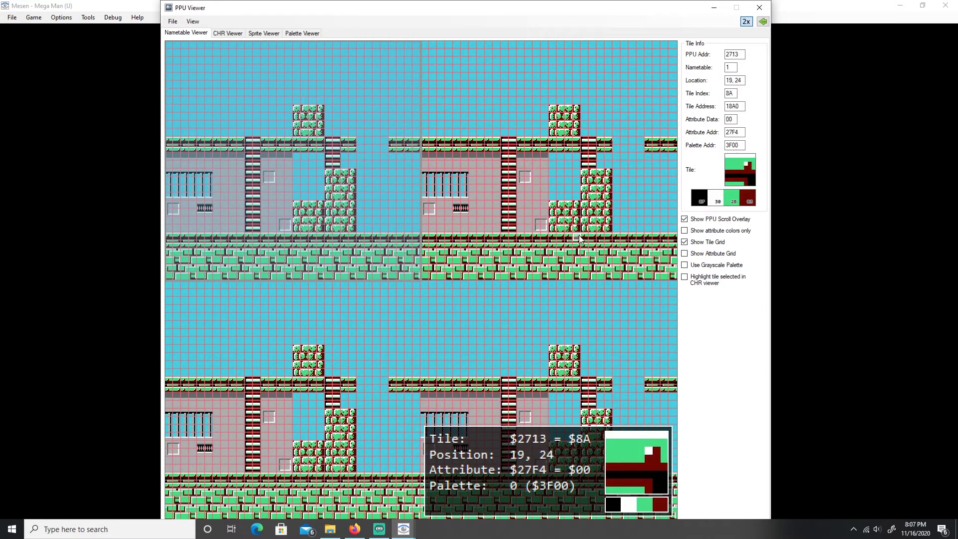
pyautogui.moveTo(235, 40)
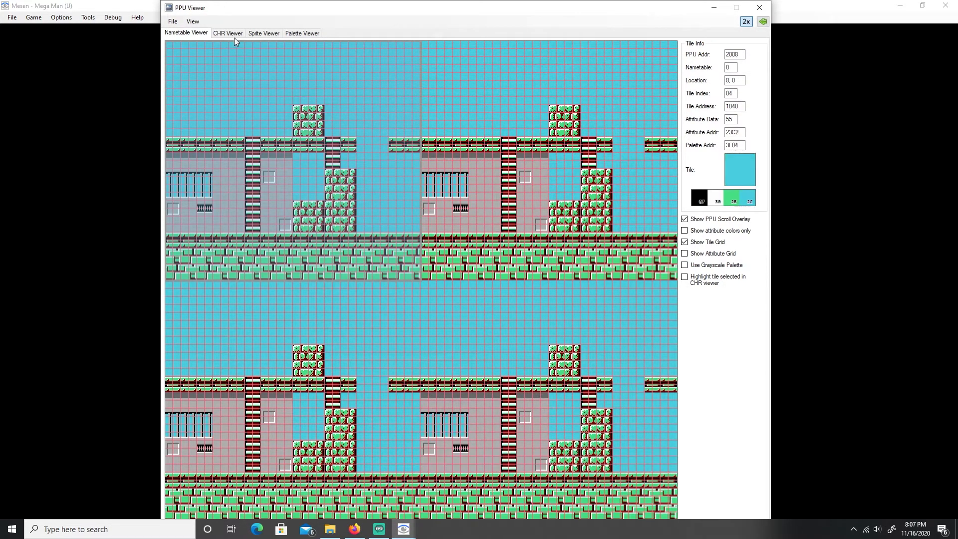
pyautogui.moveTo(257, 40)
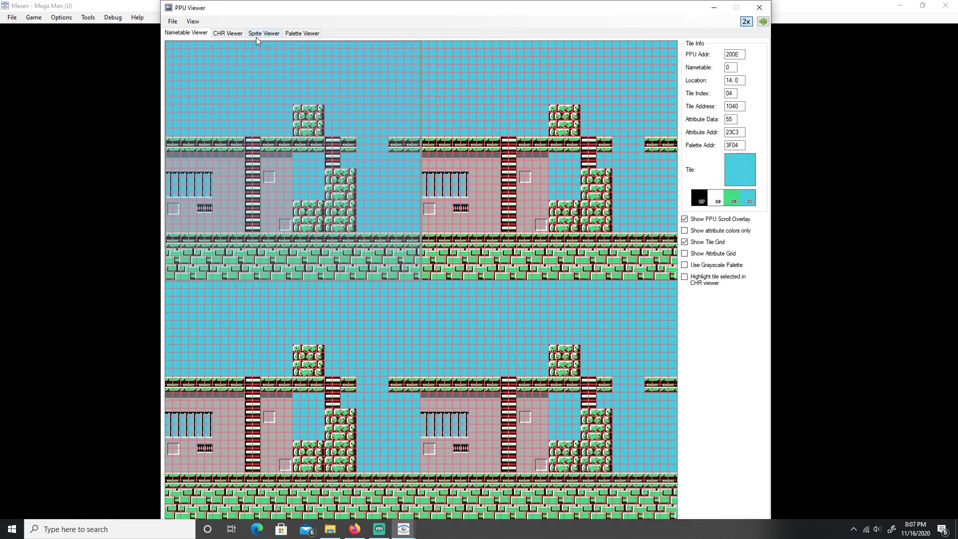
# View Mega Man's sprite tiles, then select text on the Nerdy Nights page.
pyautogui.click(264, 33)
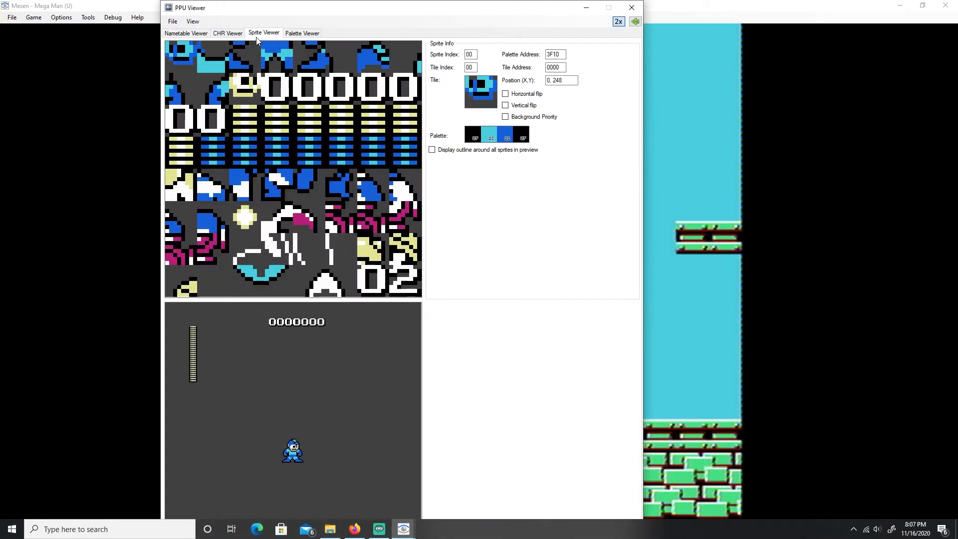
pyautogui.click(291, 449)
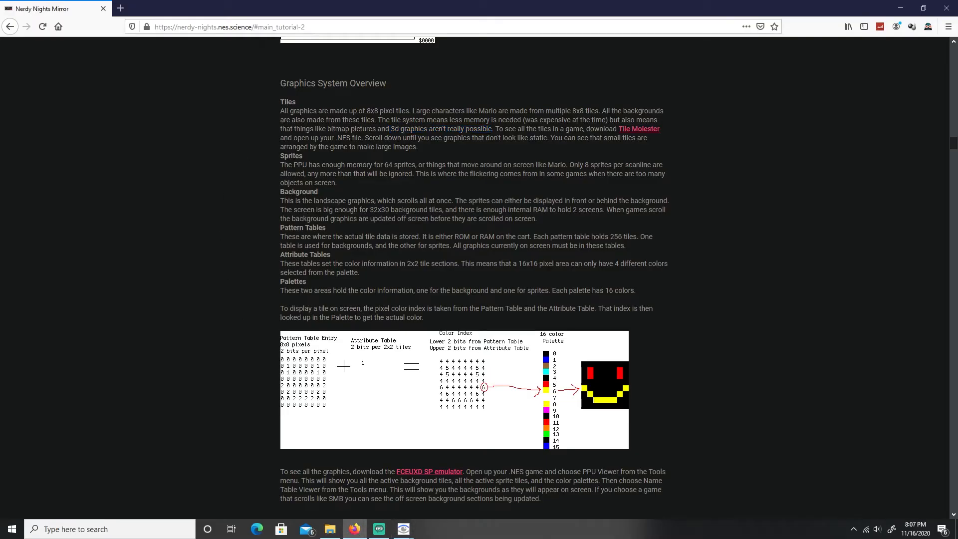
pyautogui.moveTo(299, 164); pyautogui.dragTo(352, 164)
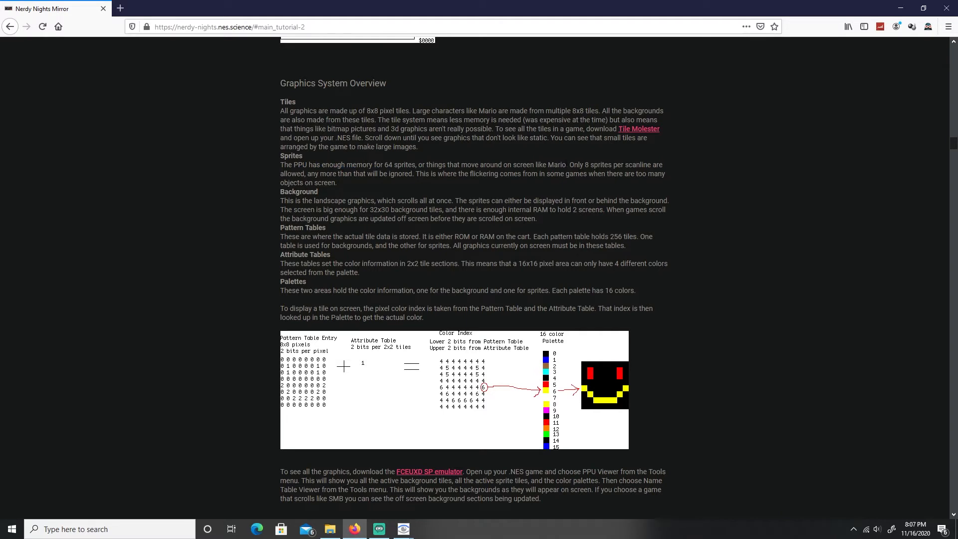
pyautogui.moveTo(728, 172)
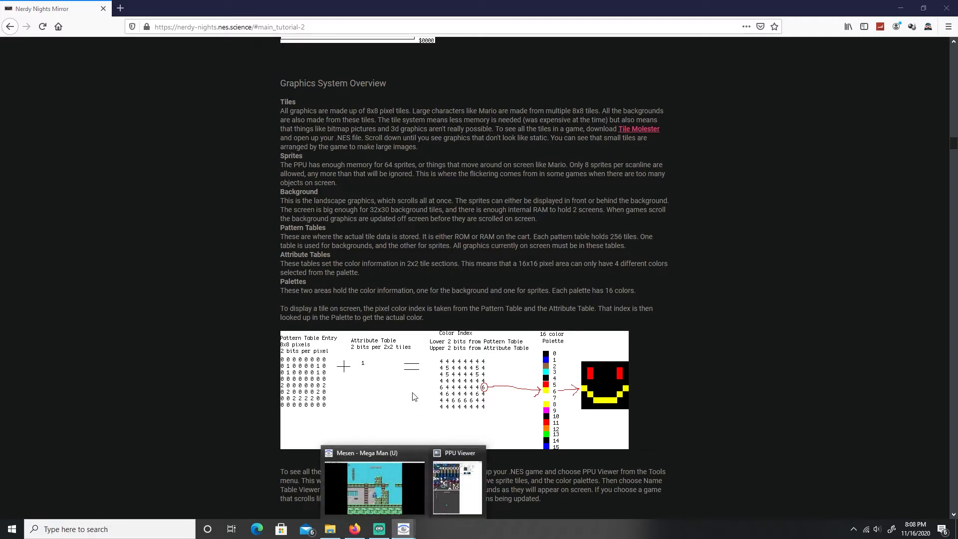
# Inspect the gridded background nametables, then the sprites in the Sprite Viewer.
pyautogui.click(457, 485)
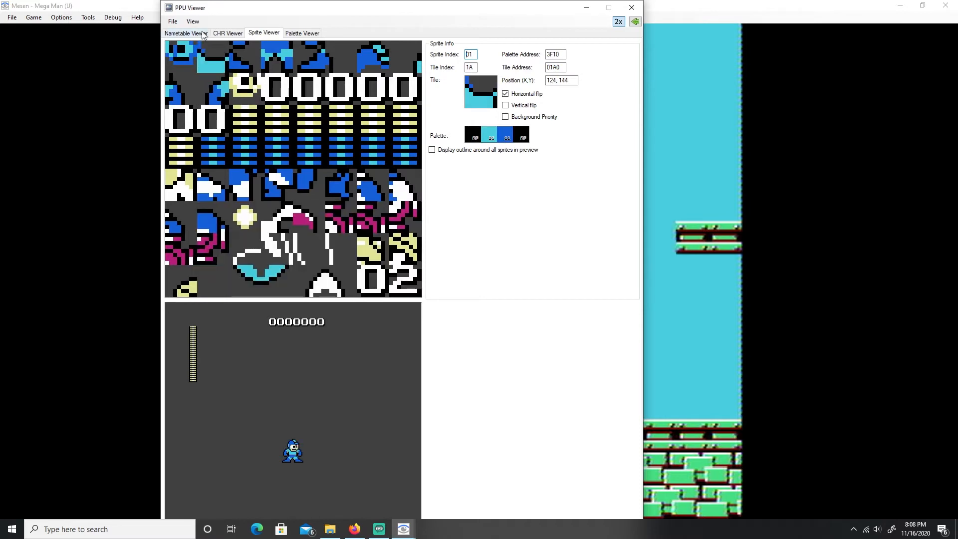
pyautogui.click(186, 33)
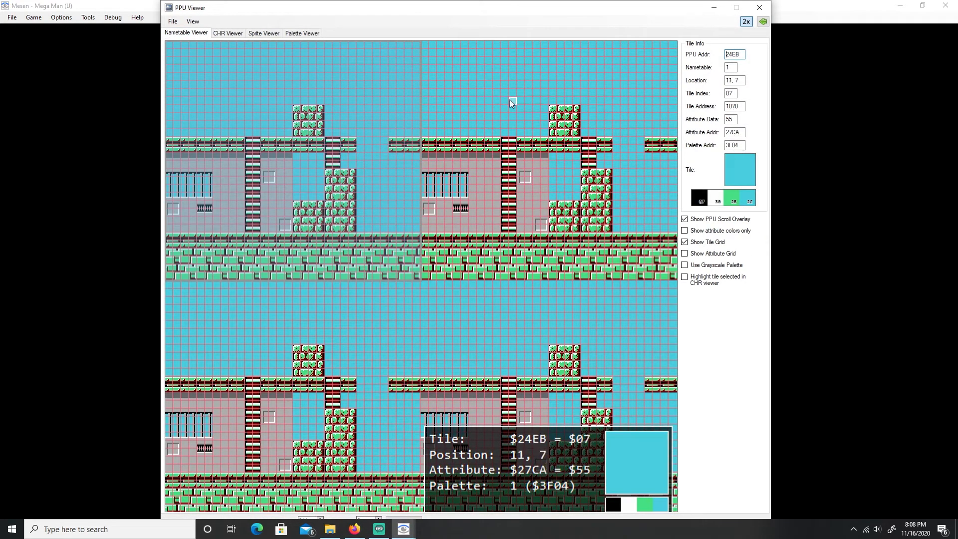
pyautogui.moveTo(540, 111)
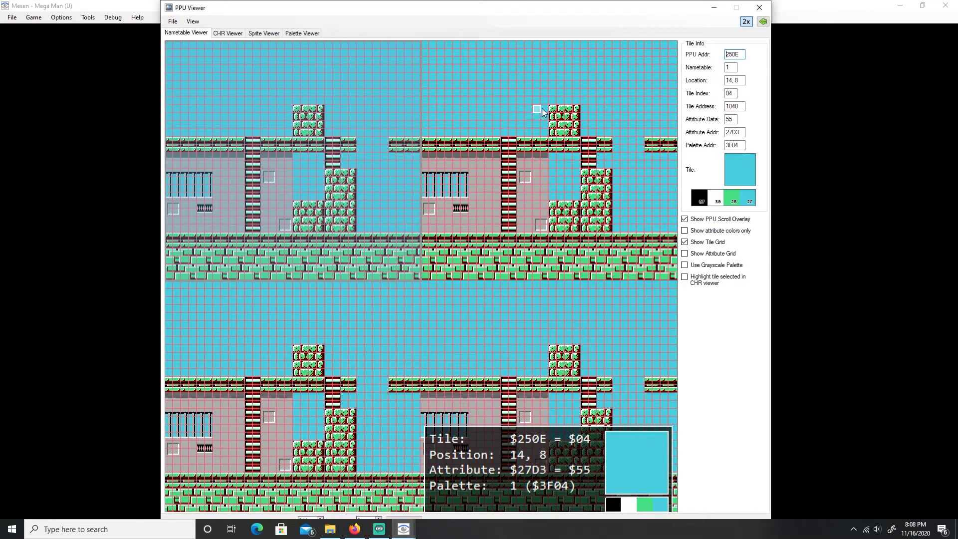
pyautogui.moveTo(562, 113)
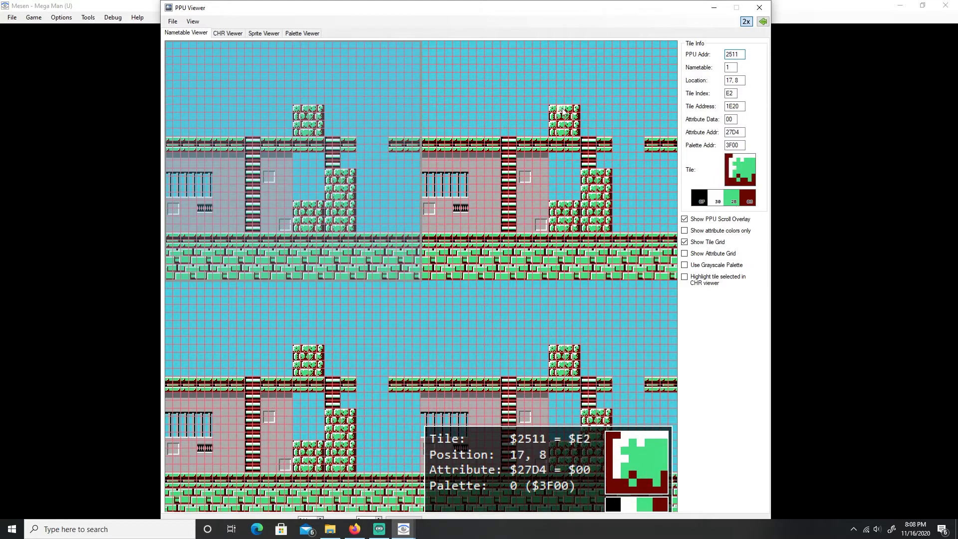
pyautogui.moveTo(591, 158)
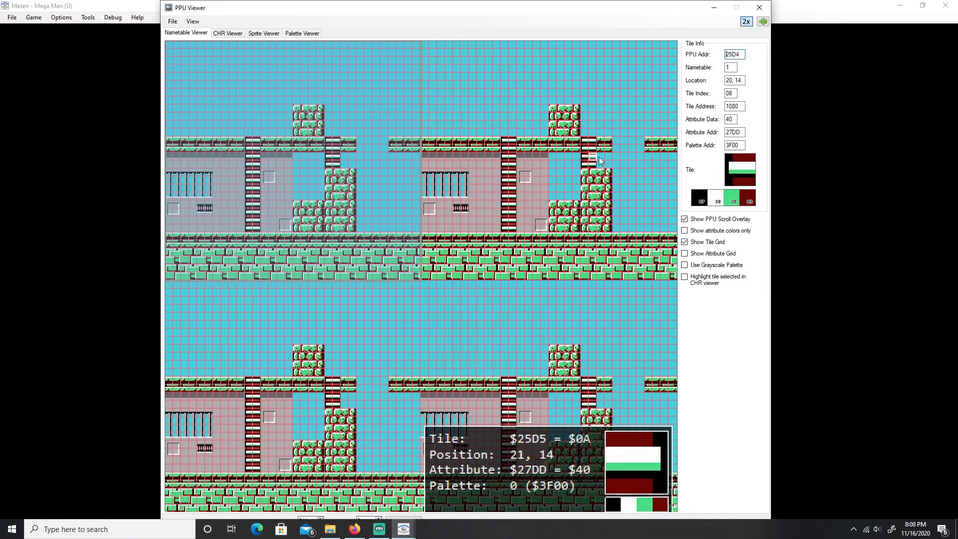
pyautogui.moveTo(493, 188)
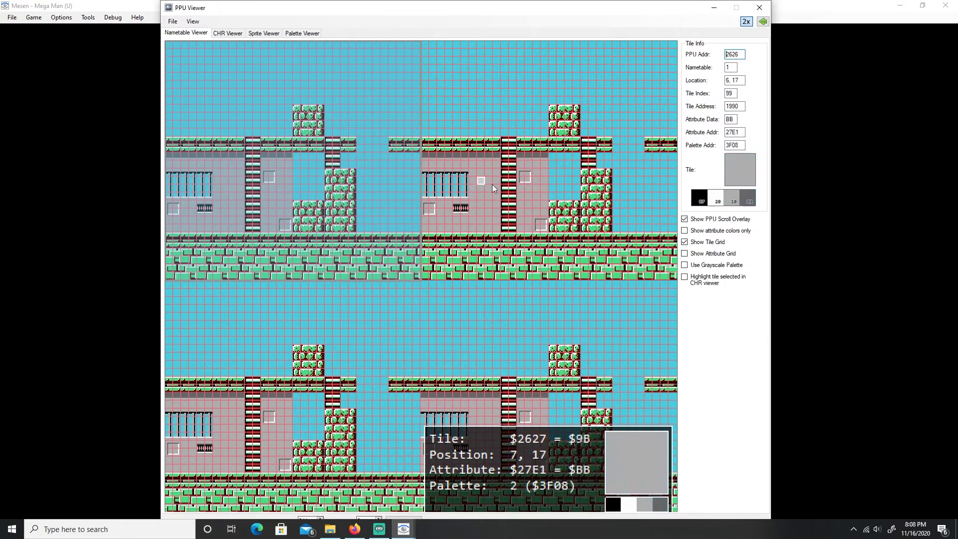
pyautogui.moveTo(585, 177)
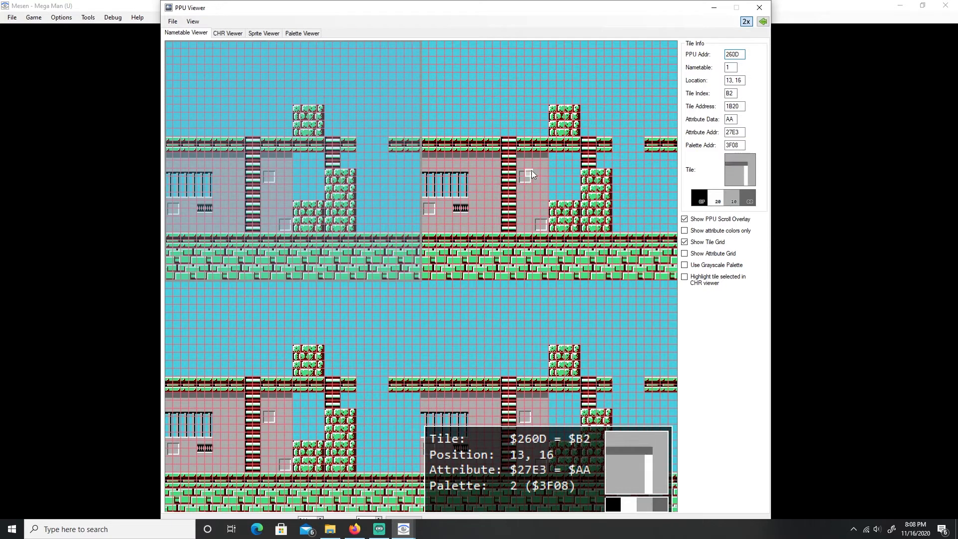
pyautogui.moveTo(523, 183)
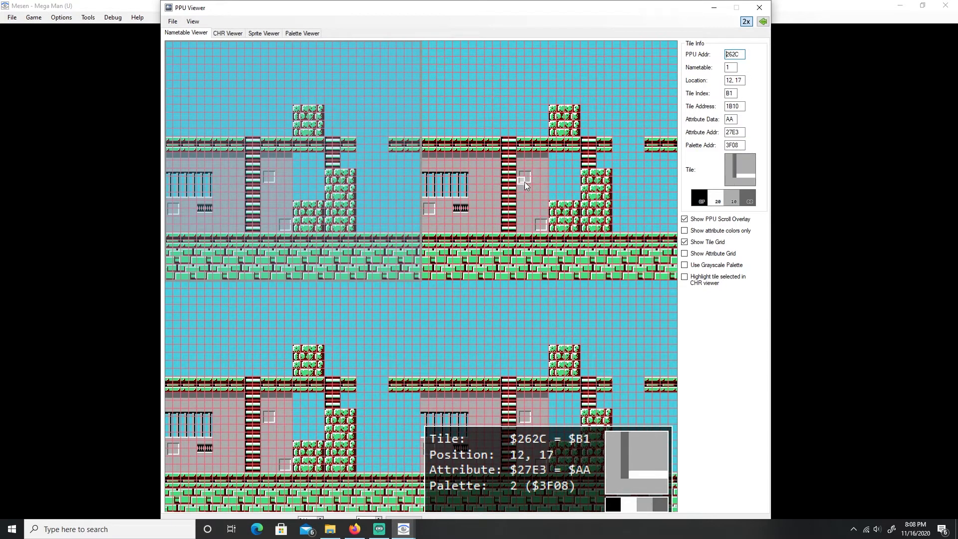
pyautogui.moveTo(530, 177)
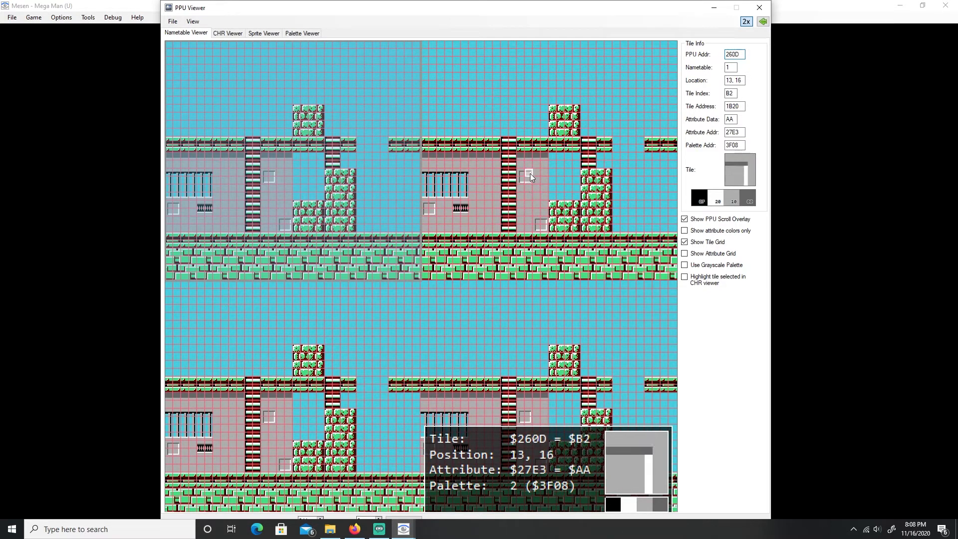
pyautogui.click(263, 33)
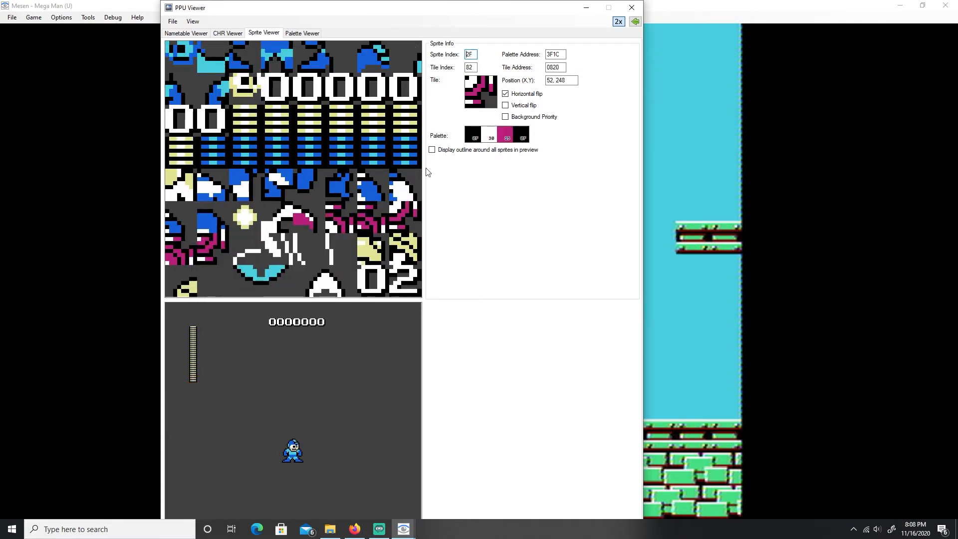
pyautogui.click(185, 33)
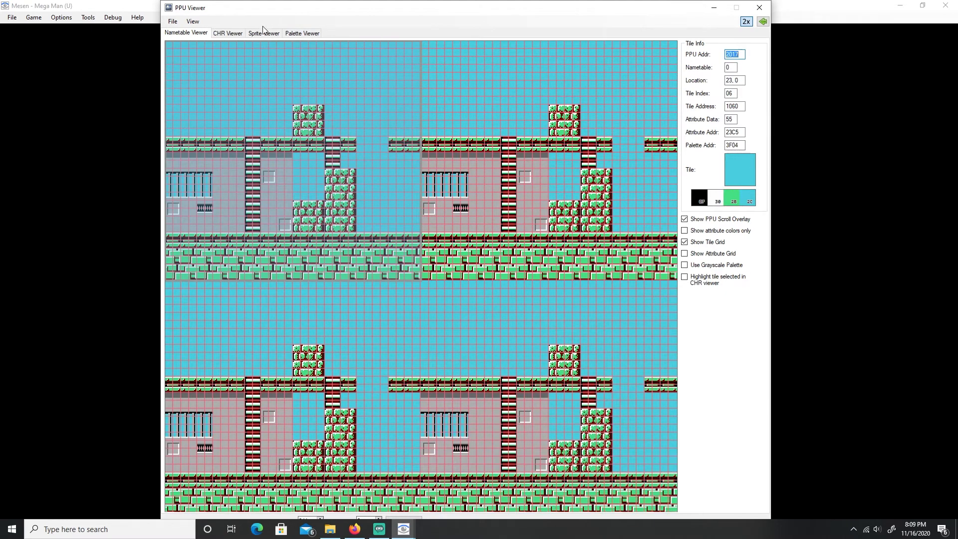
pyautogui.click(264, 33)
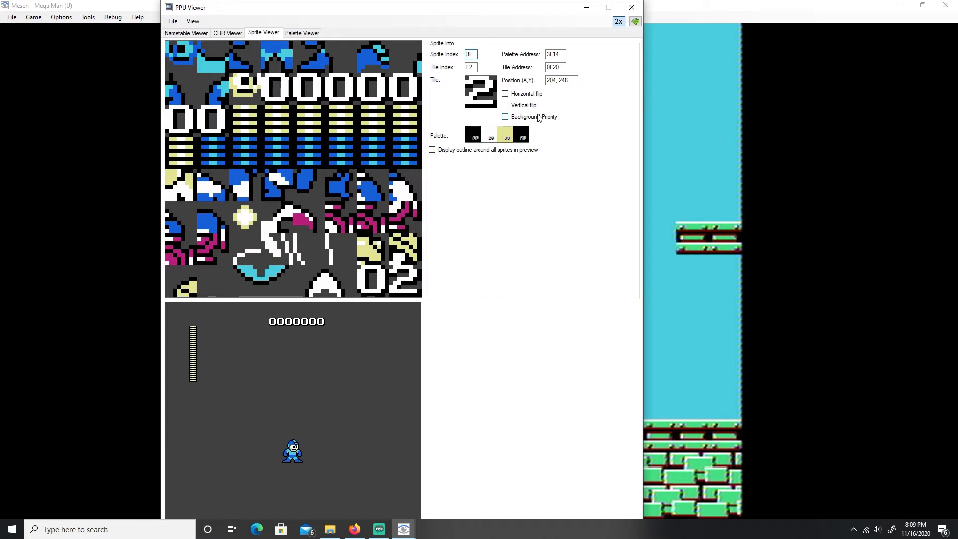
pyautogui.click(470, 55)
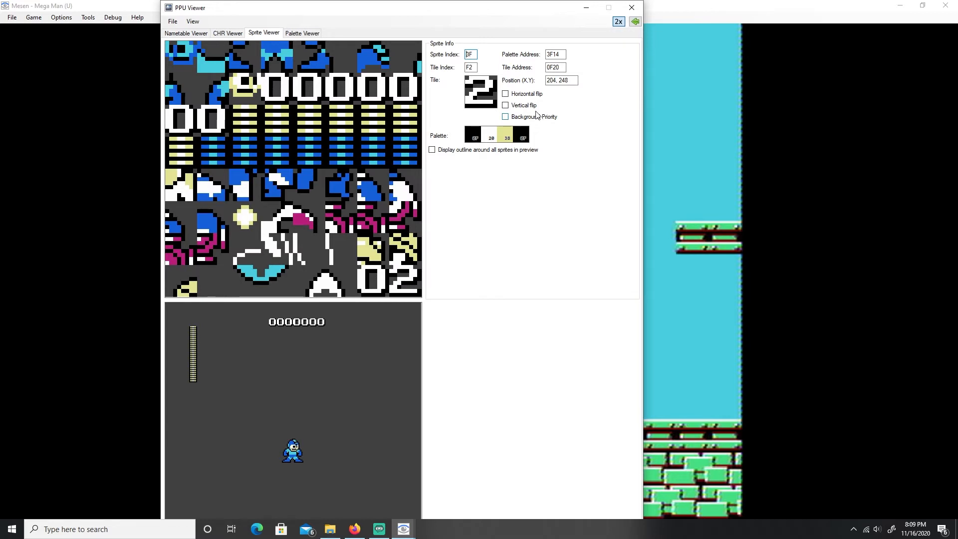
pyautogui.click(373, 217)
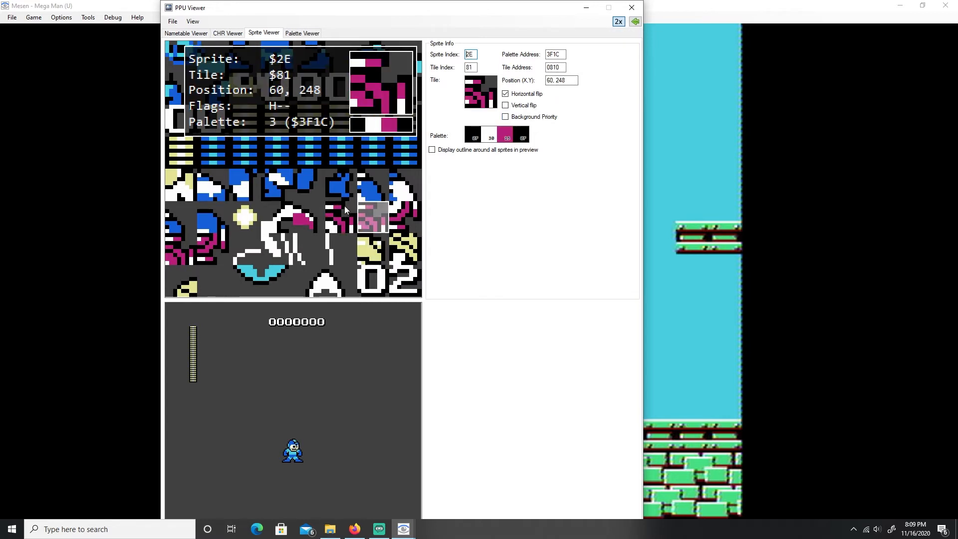
pyautogui.click(372, 210)
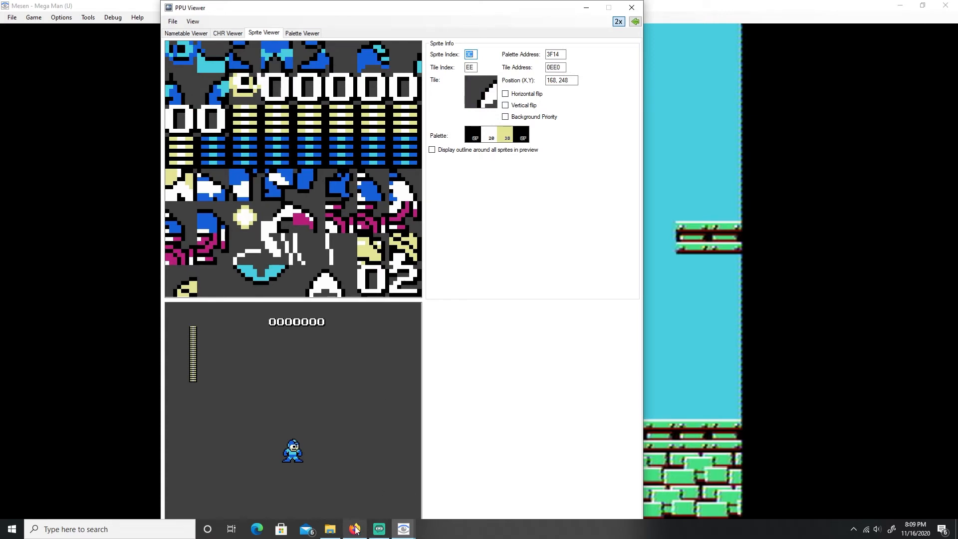
# Bring the Nerdy Nights tutorial page in Firefox back to the front.
pyautogui.click(354, 529)
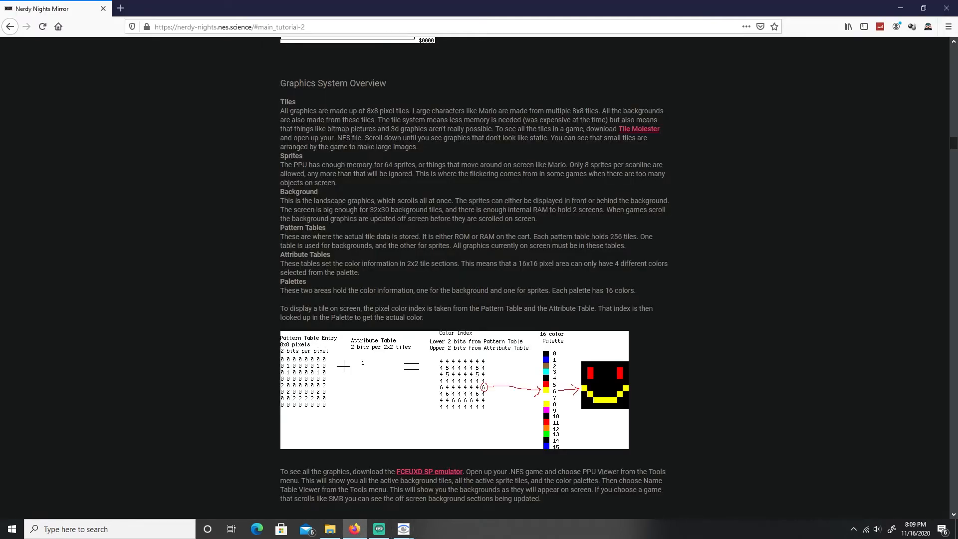
pyautogui.moveTo(403, 528)
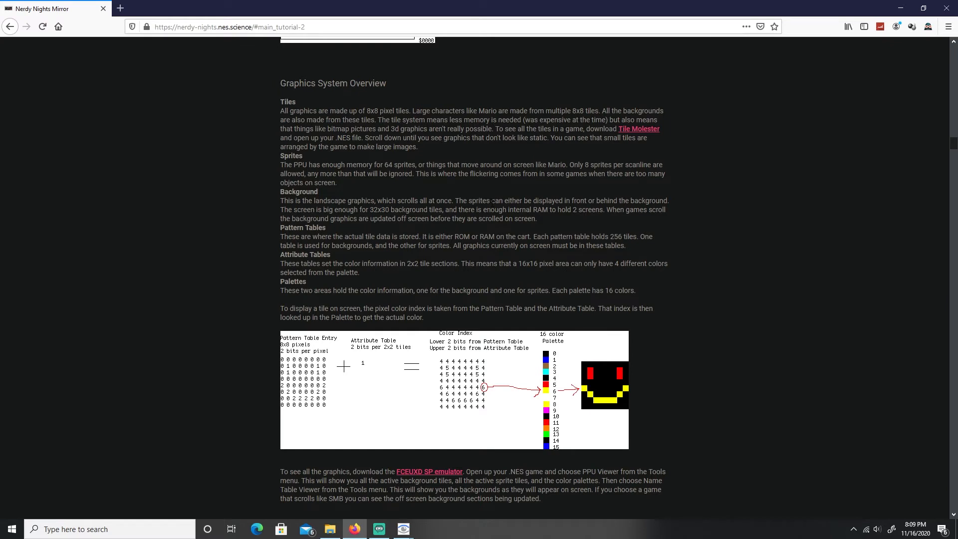
pyautogui.moveTo(533, 200)
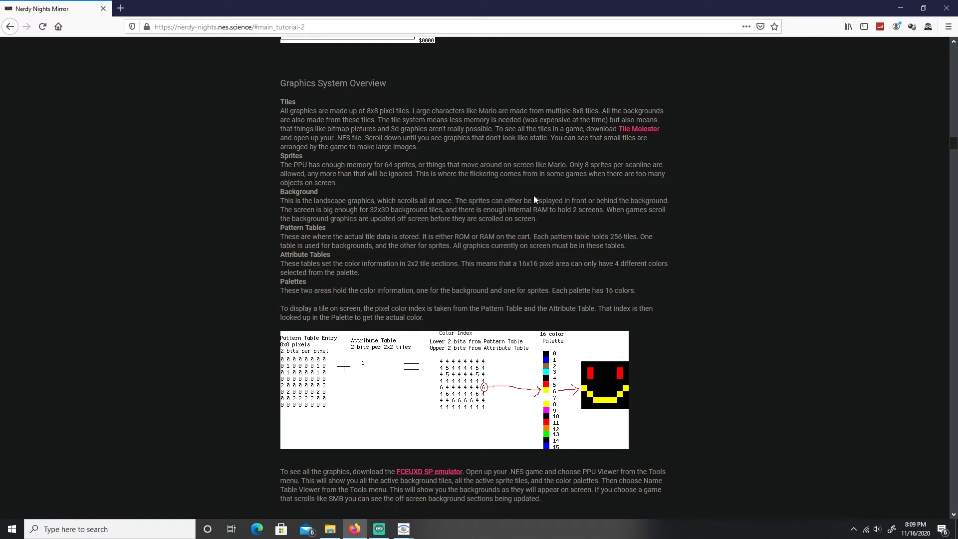
pyautogui.moveTo(375, 190)
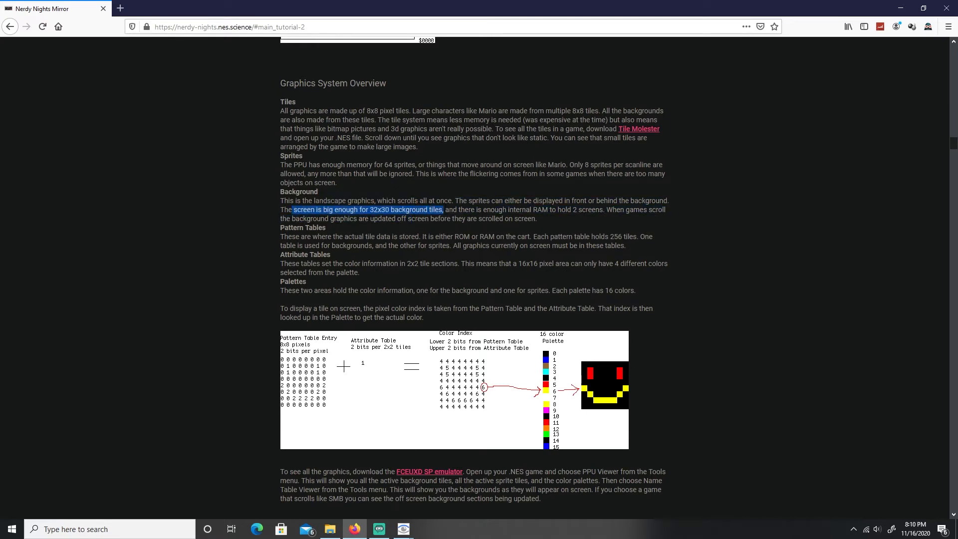
pyautogui.moveTo(403, 528)
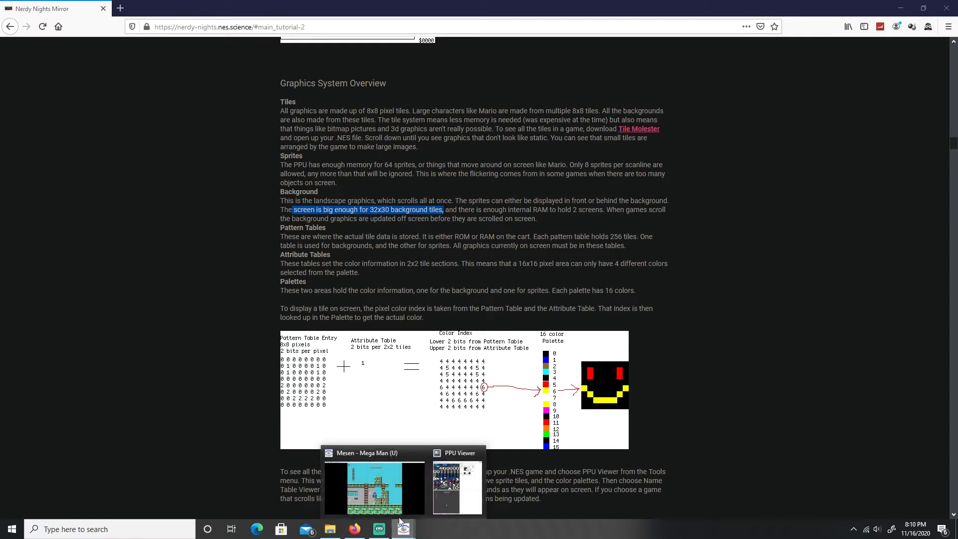
# Inspect Mega Man background tiles in the Nametable Viewer, then return to the game window.
pyautogui.click(373, 487)
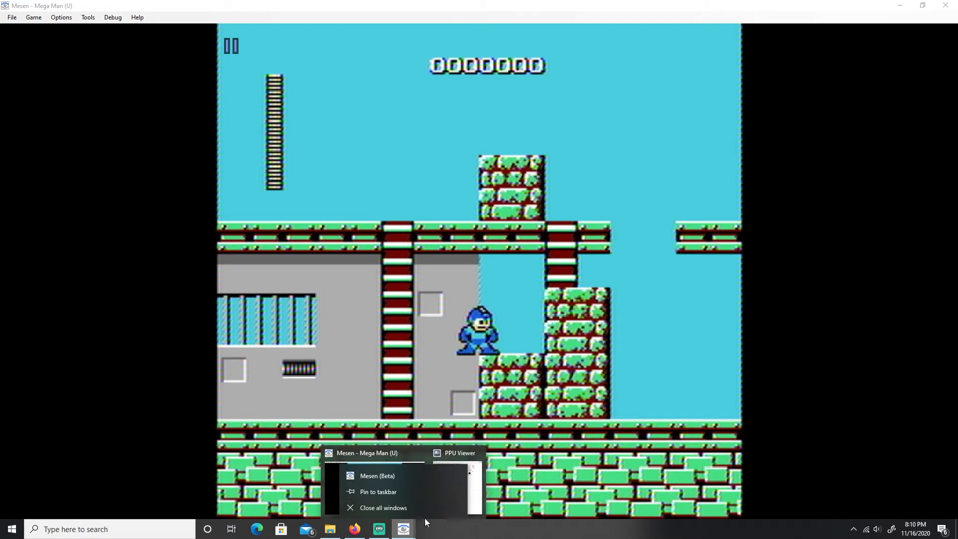
pyautogui.click(454, 452)
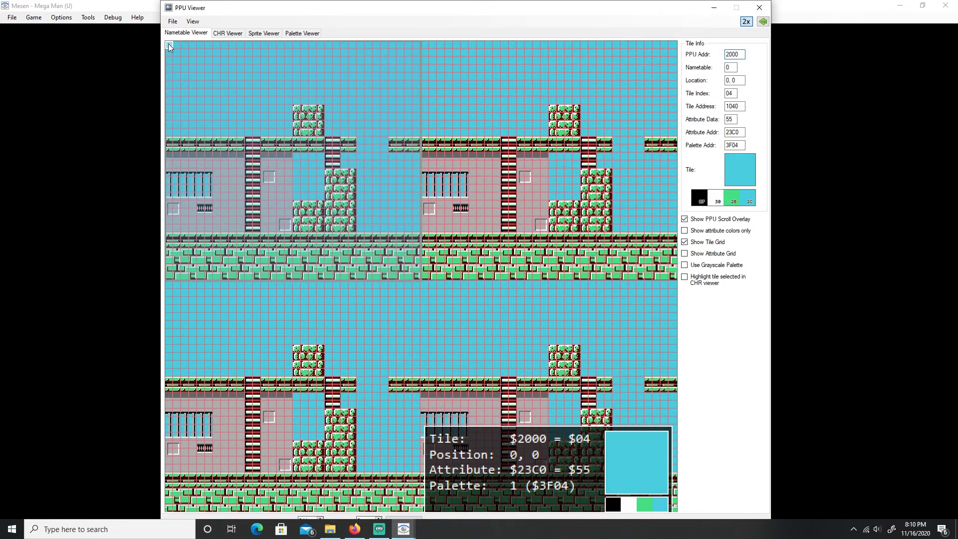
pyautogui.moveTo(415, 46)
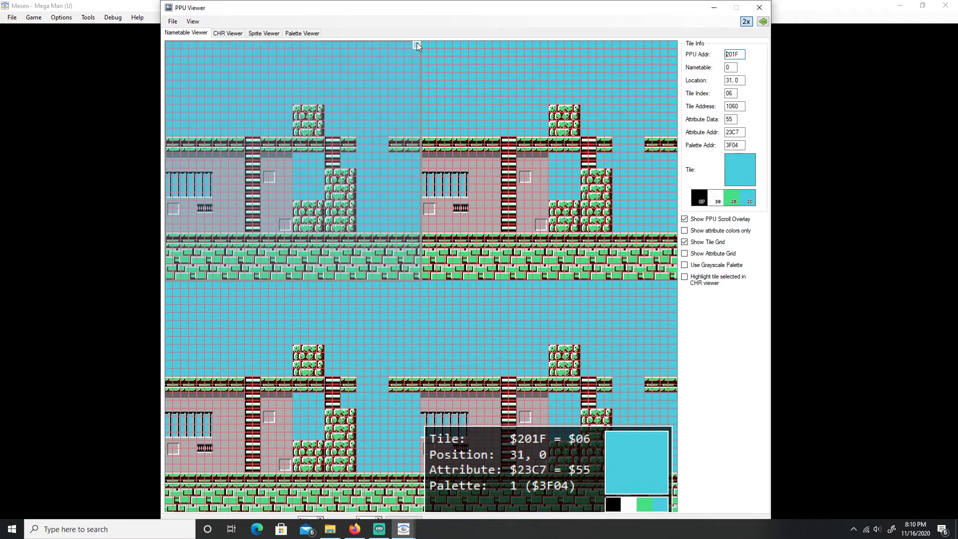
pyautogui.moveTo(165, 49)
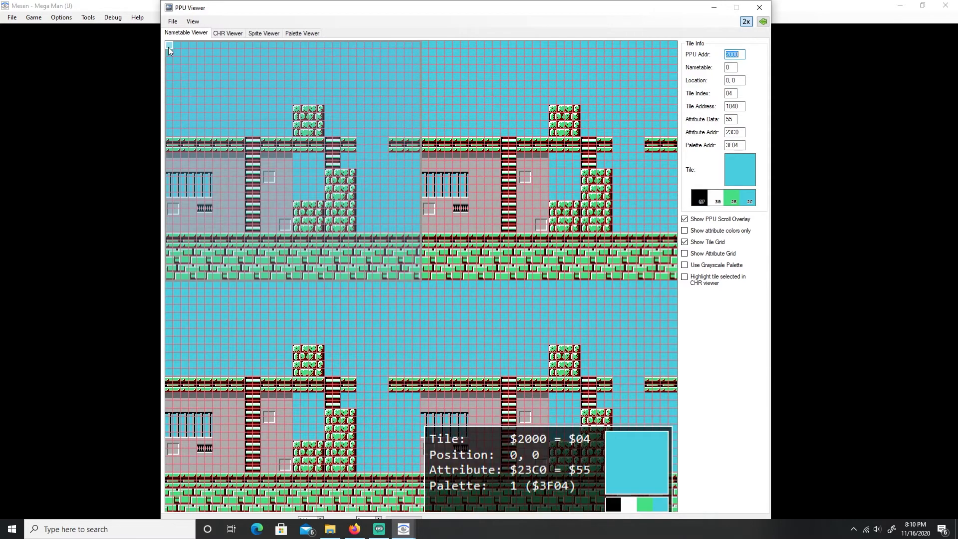
pyautogui.moveTo(169, 250)
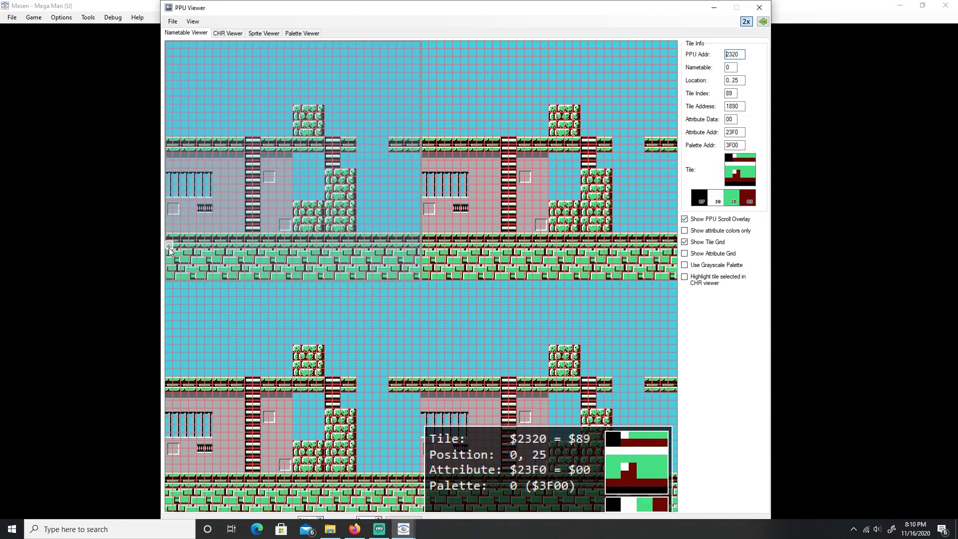
pyautogui.moveTo(170, 266)
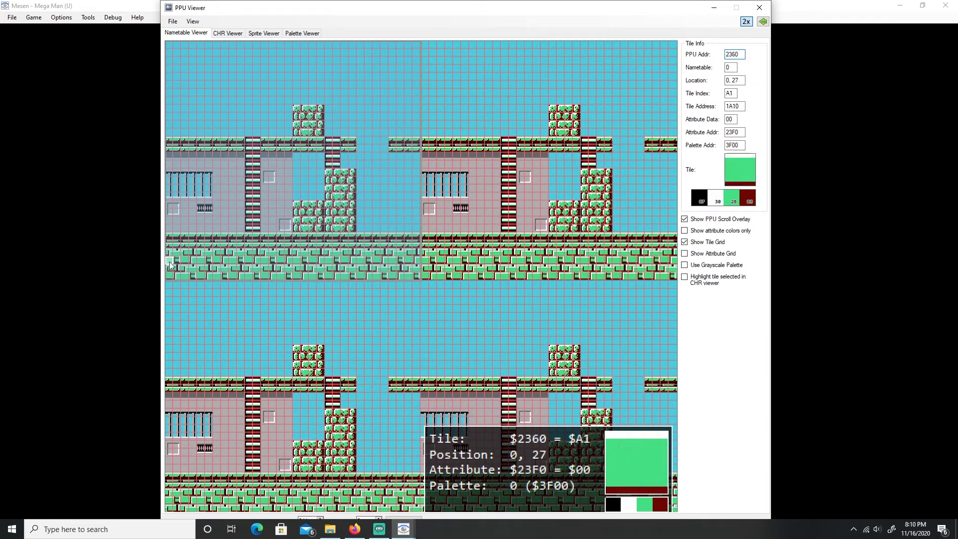
pyautogui.moveTo(170, 279)
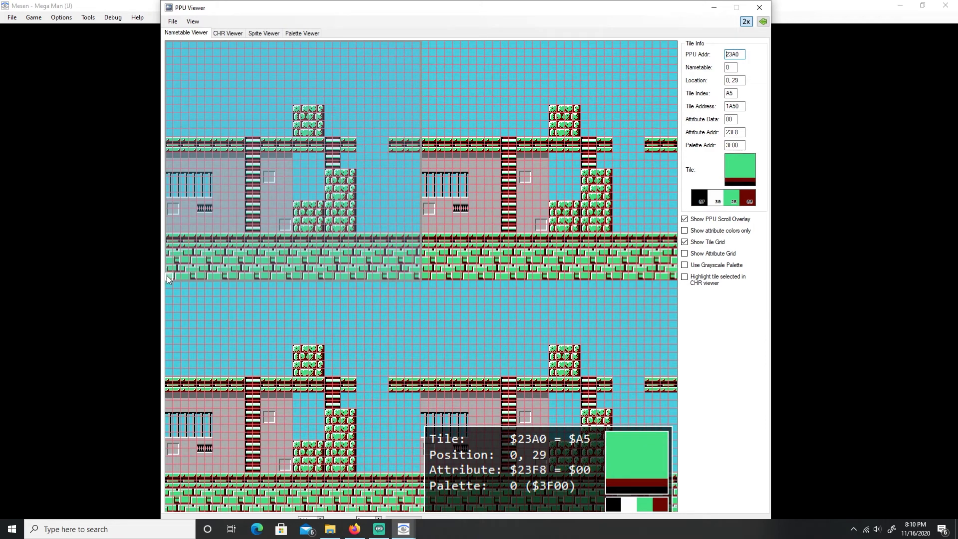
pyautogui.click(758, 7)
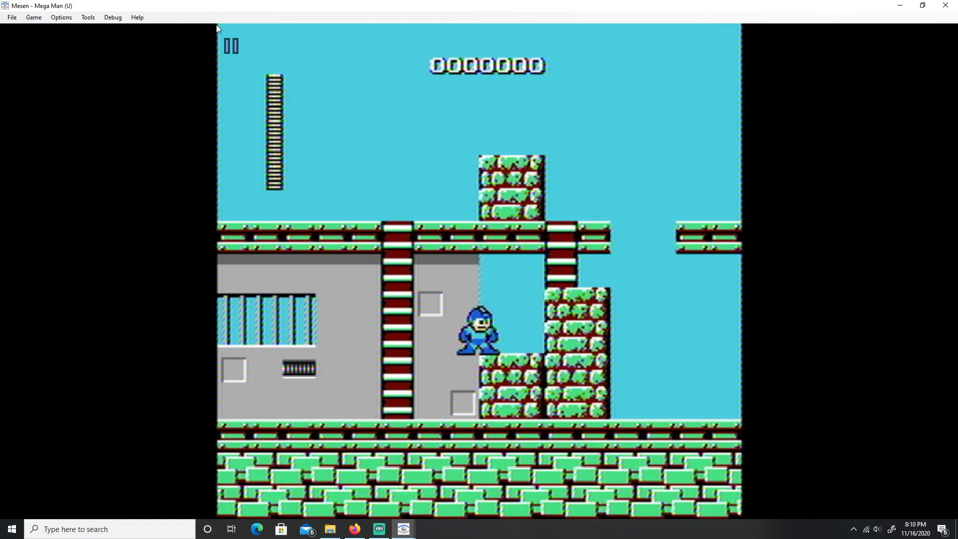
pyautogui.moveTo(262, 92)
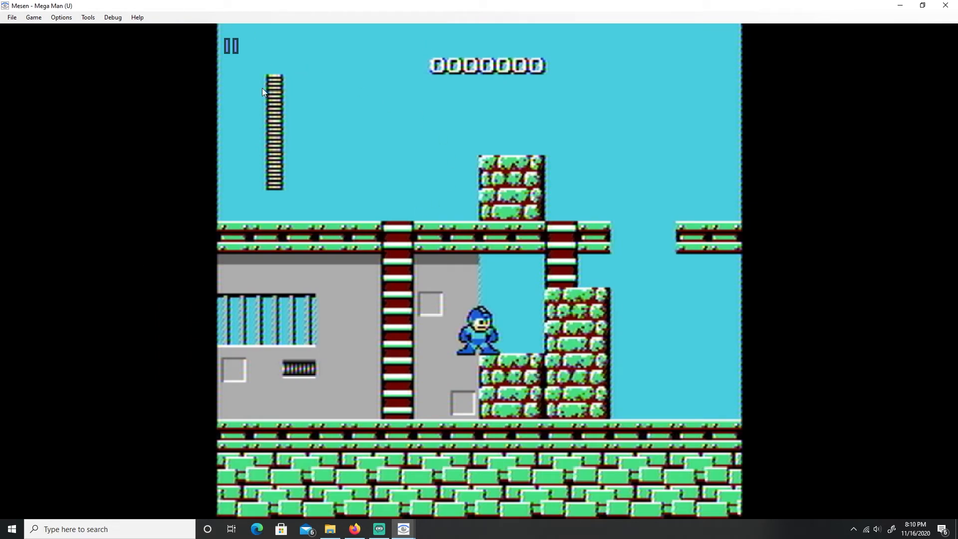
pyautogui.moveTo(359, 14)
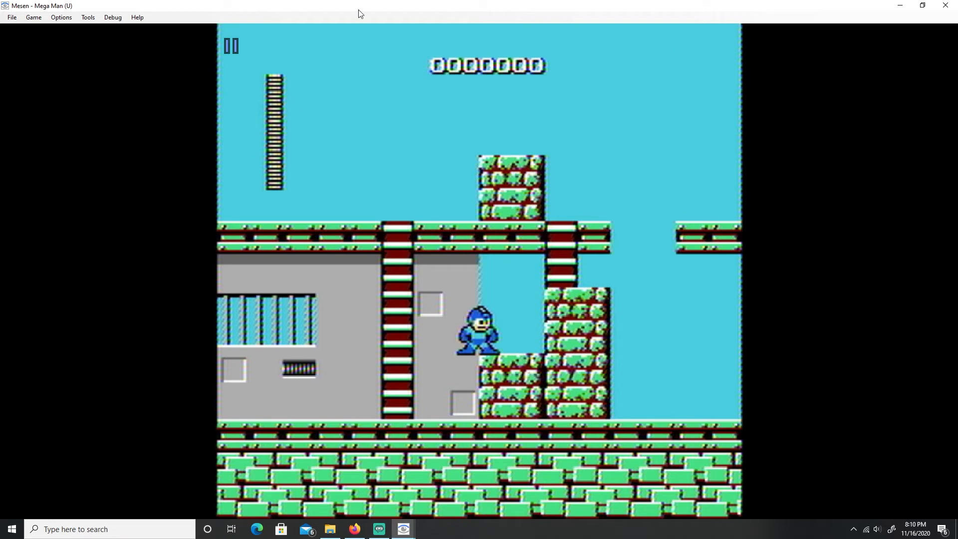
pyautogui.moveTo(220, 516)
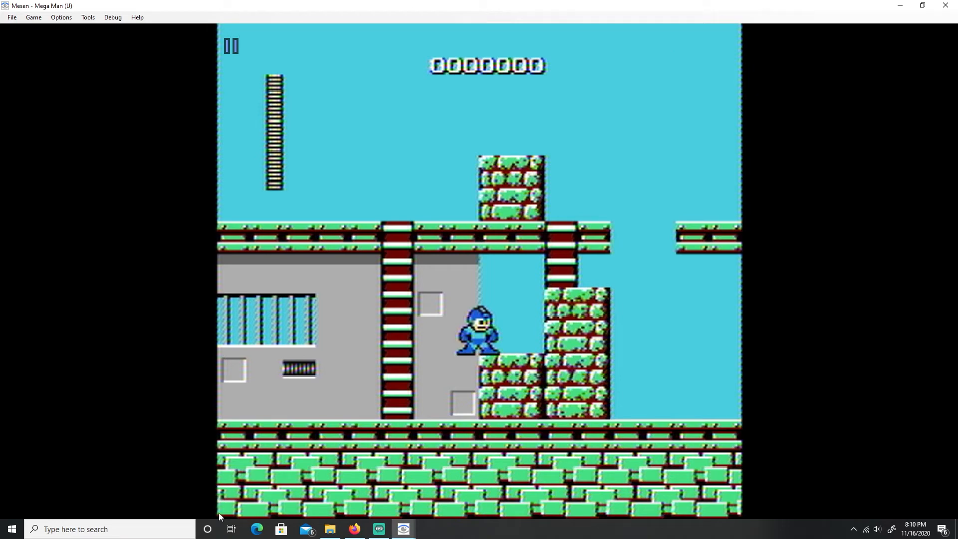
pyautogui.moveTo(242, 227)
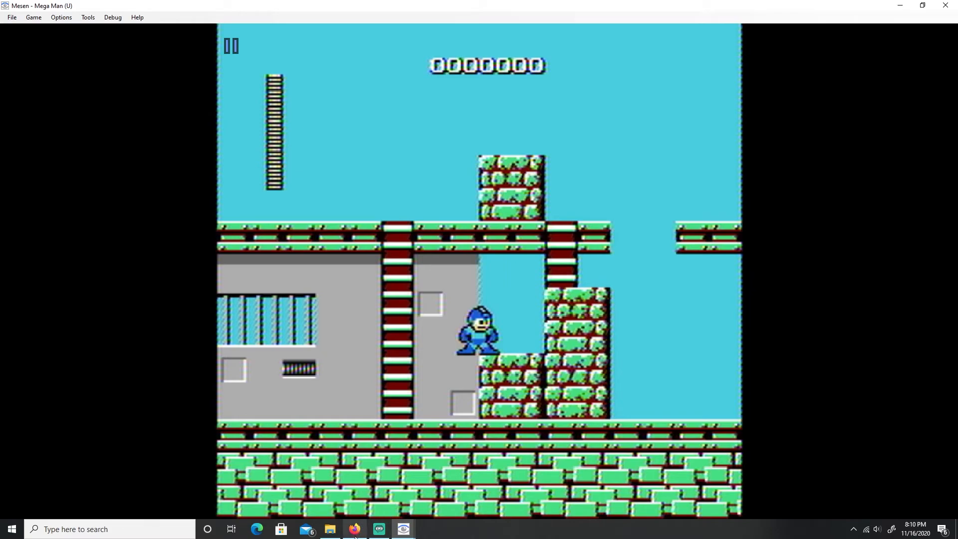
# Revisit the Nerdy Nights pattern tables passage, then bring the PPU Viewer back up.
pyautogui.click(354, 533)
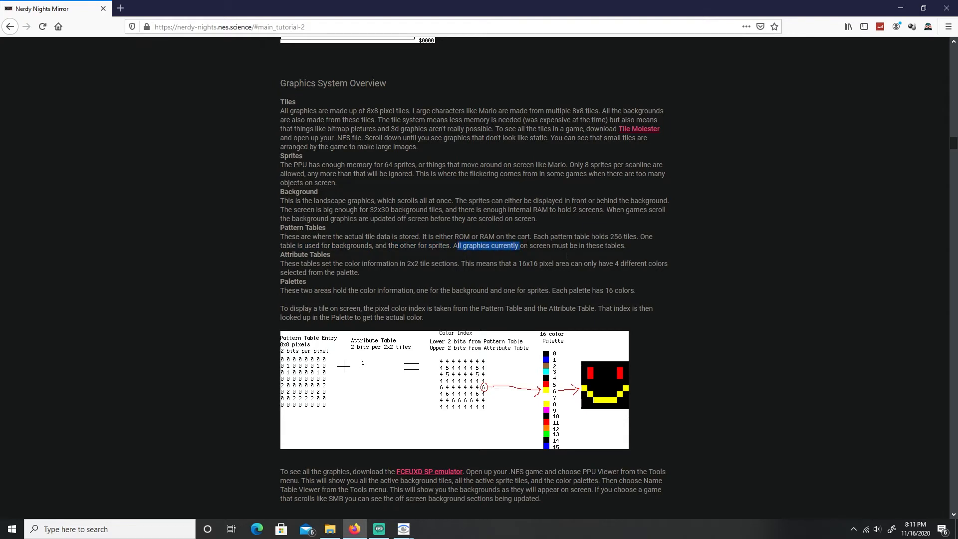
pyautogui.click(625, 237)
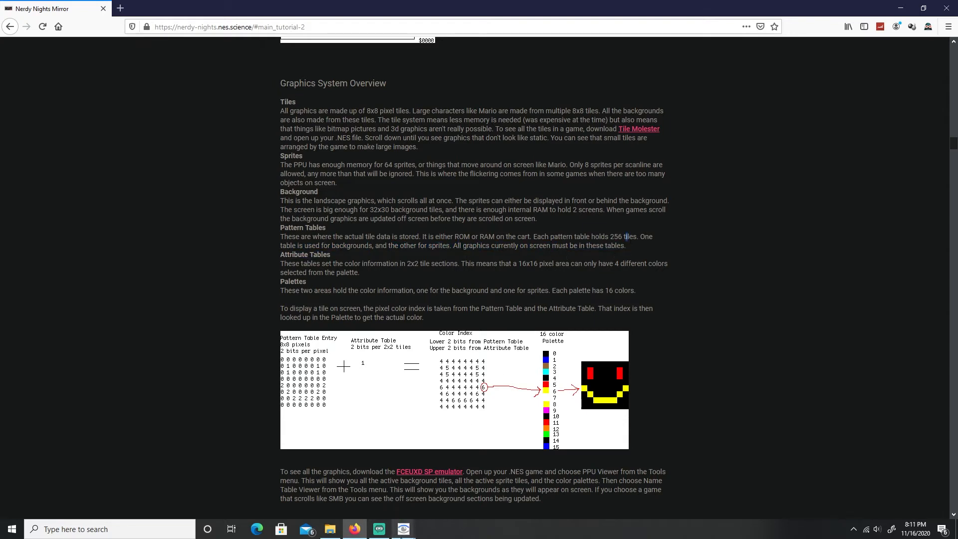
pyautogui.moveTo(403, 529)
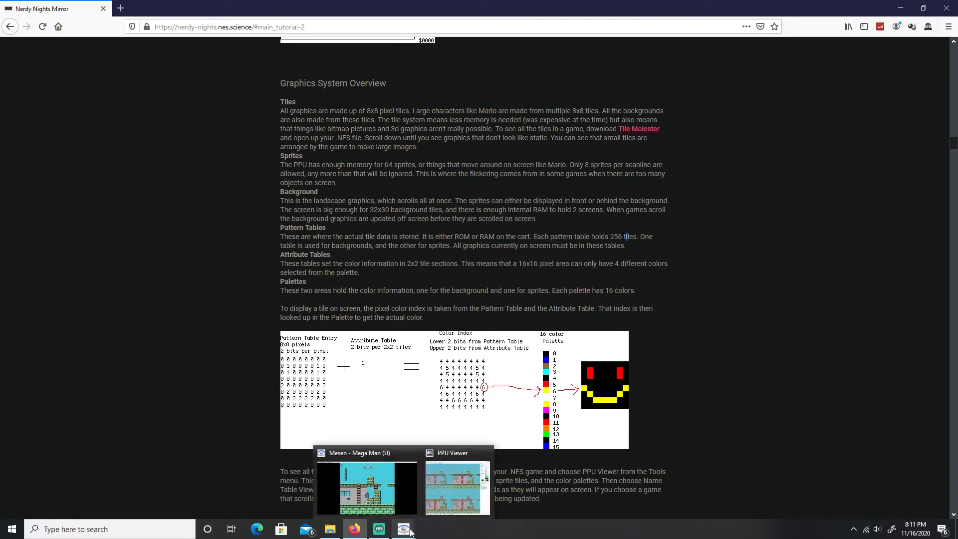
pyautogui.click(457, 487)
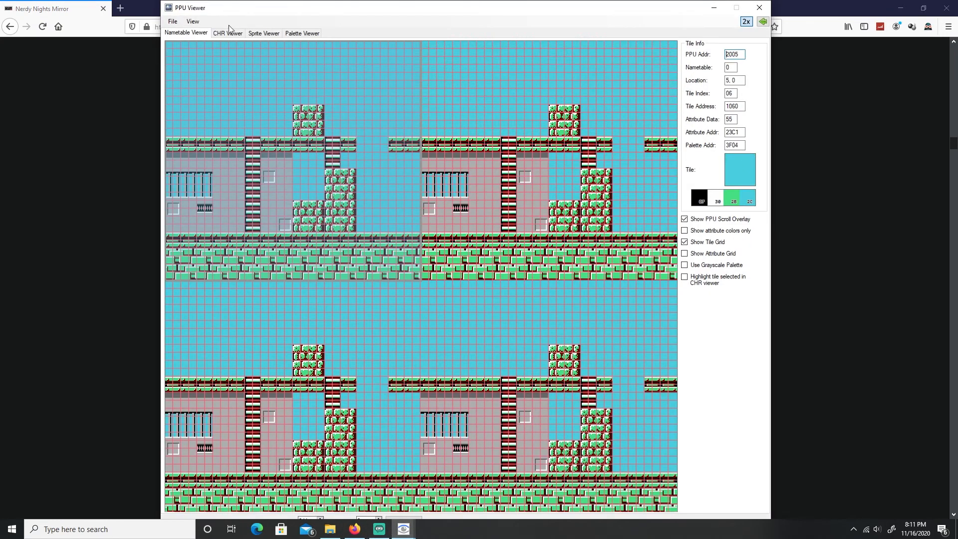
# In the CHR Viewer, inspect pattern tiles D2, 38, BB, 00, FF and C5.
pyautogui.click(228, 33)
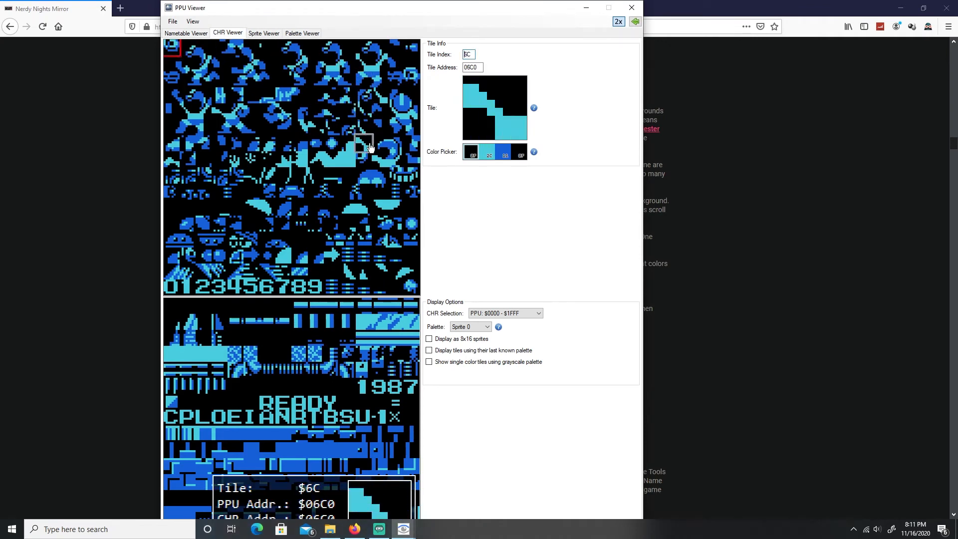
pyautogui.click(204, 256)
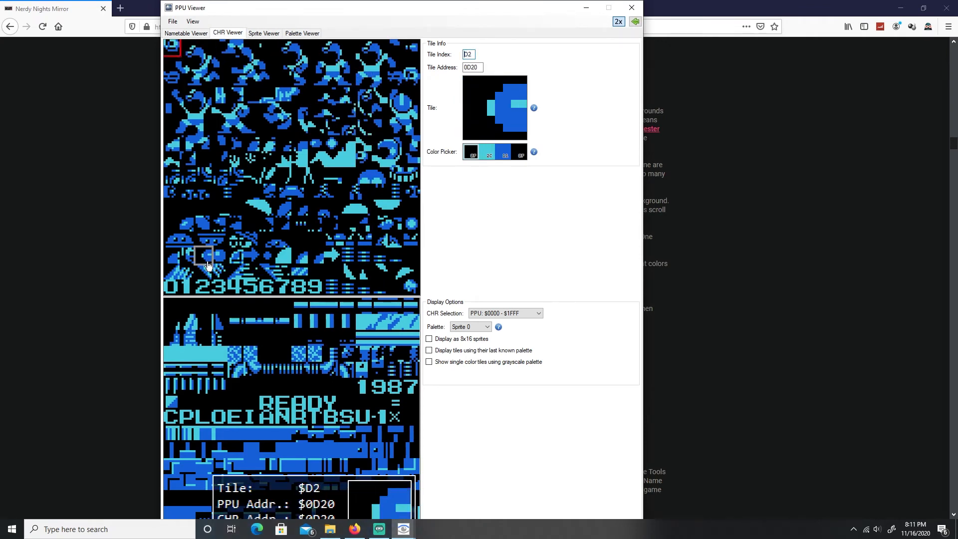
pyautogui.click(299, 359)
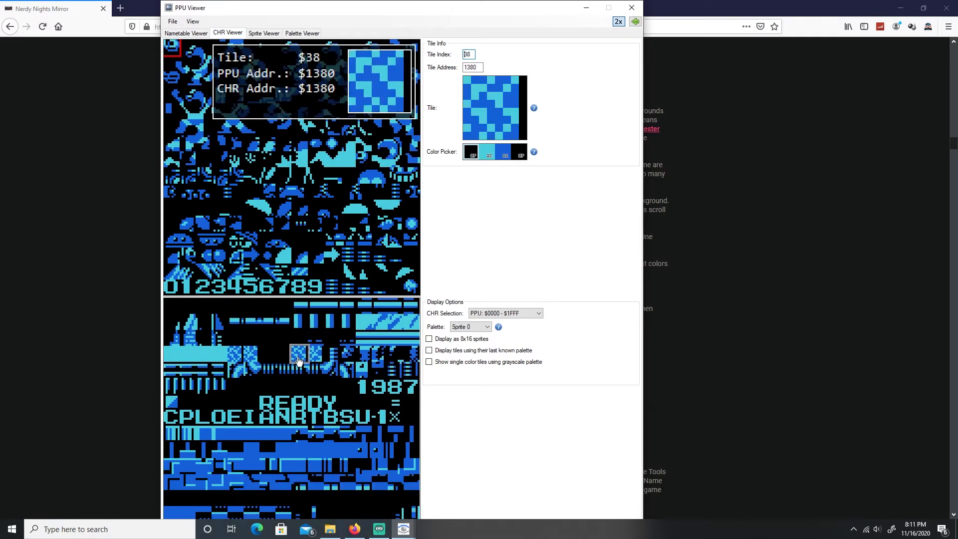
pyautogui.click(485, 326)
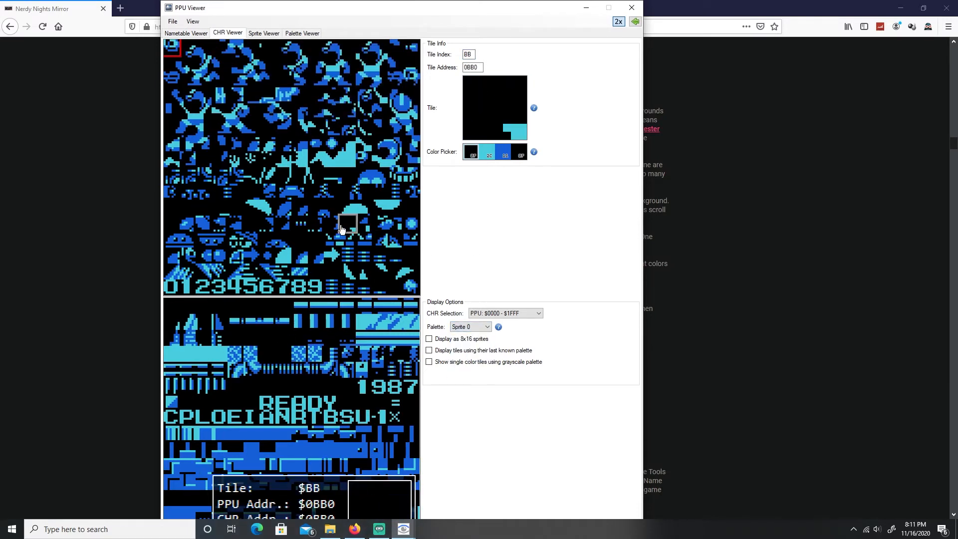
pyautogui.click(172, 47)
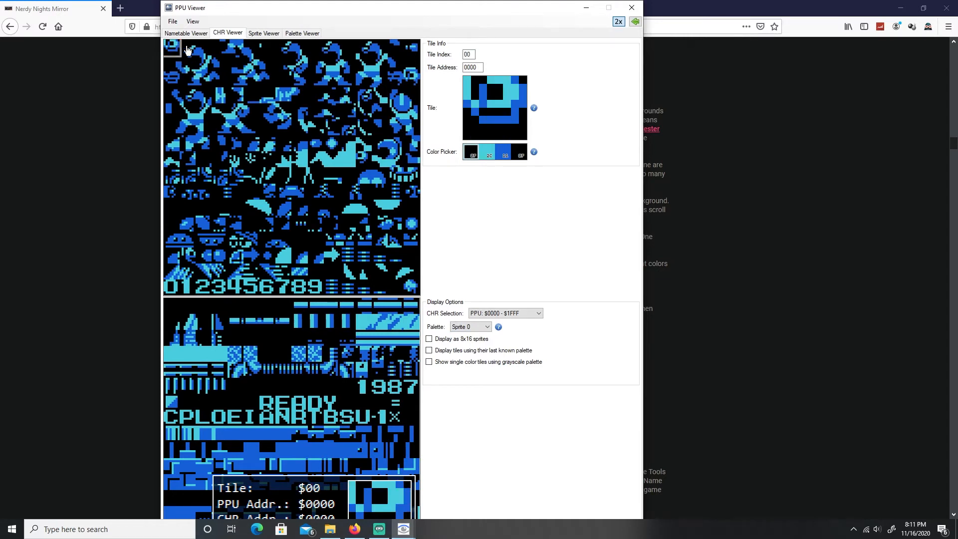
pyautogui.click(411, 285)
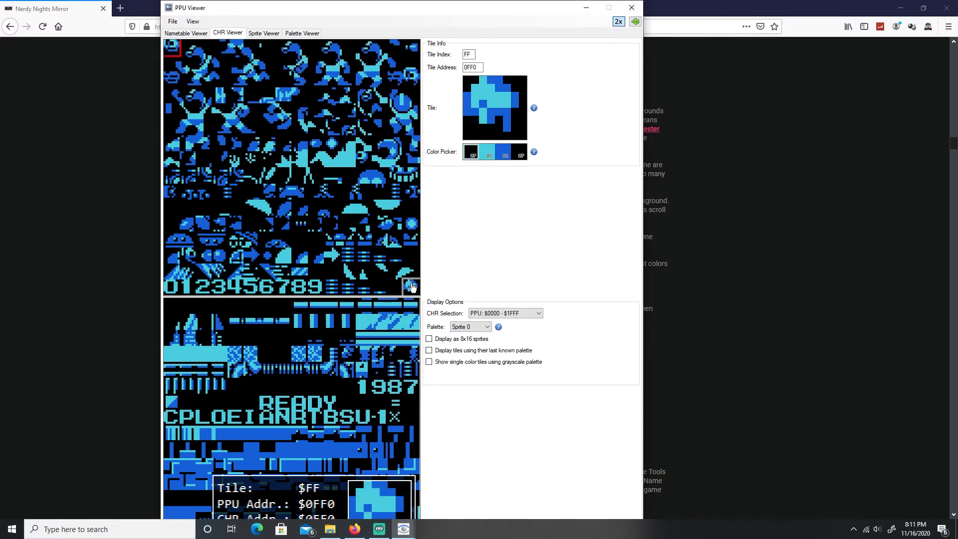
pyautogui.moveTo(410, 291)
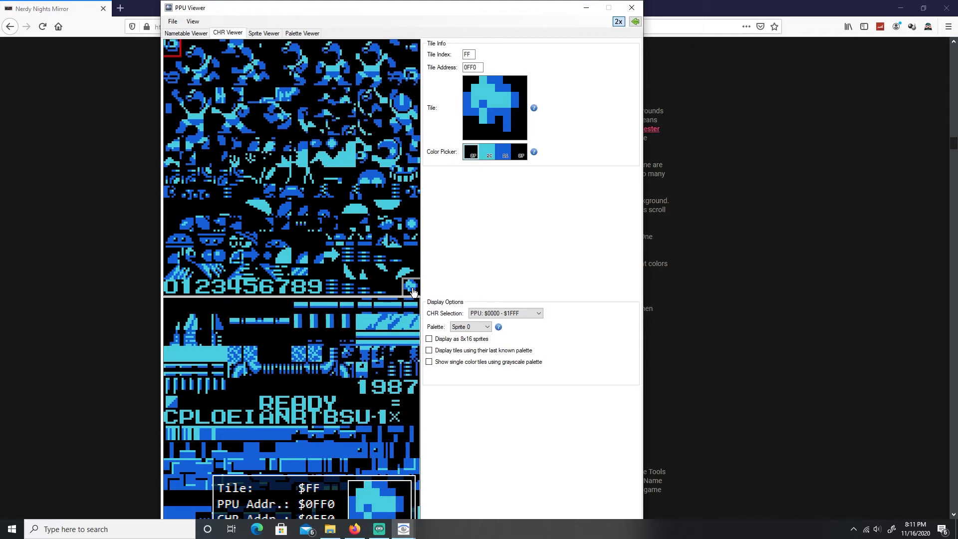
pyautogui.click(283, 239)
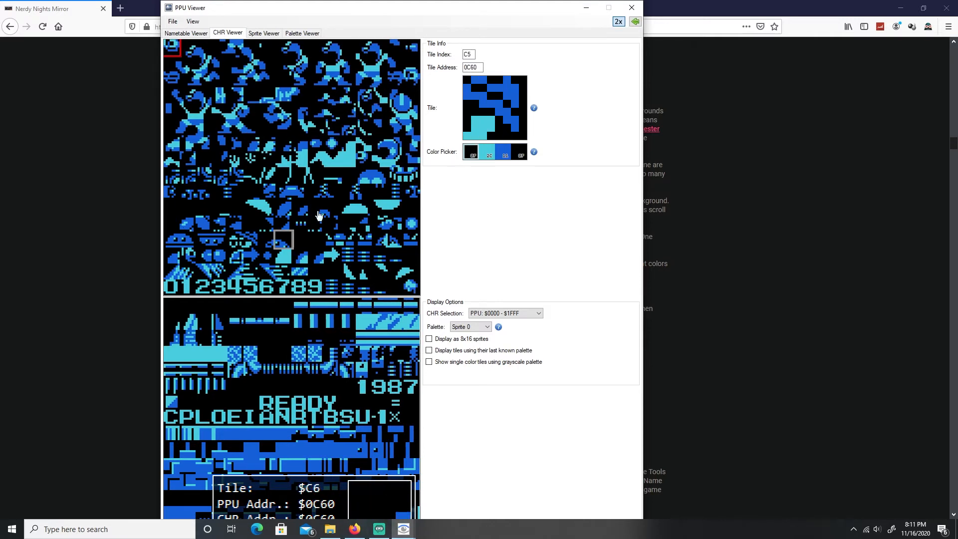
pyautogui.click(364, 48)
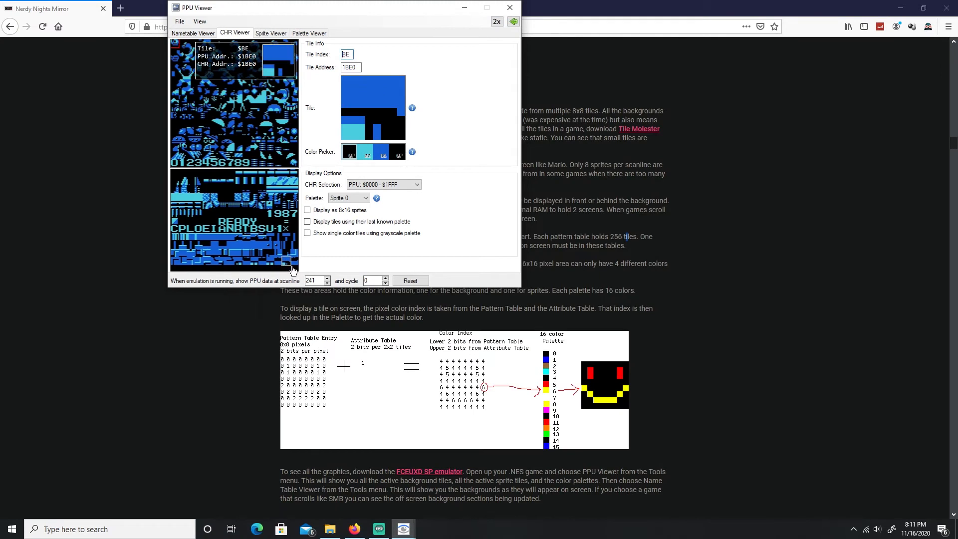
# Inspect lower-table tiles like 8A, toggle 'Display as 8x16 sprites' on and off.
pyautogui.click(250, 261)
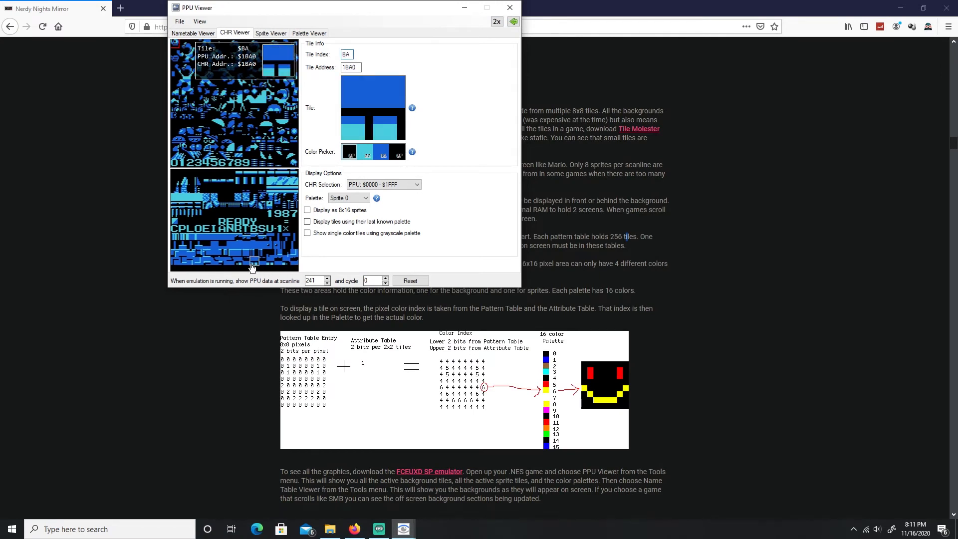
pyautogui.click(214, 178)
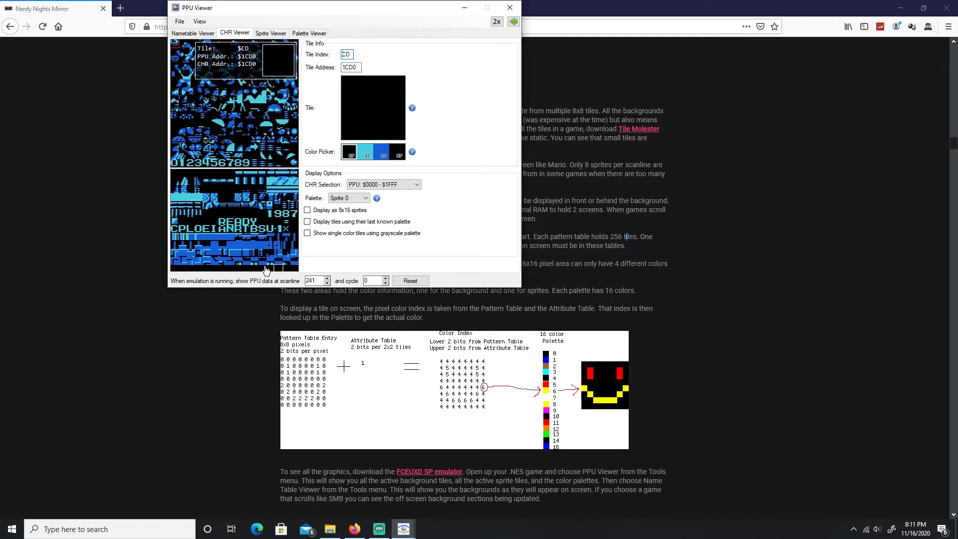
pyautogui.click(202, 47)
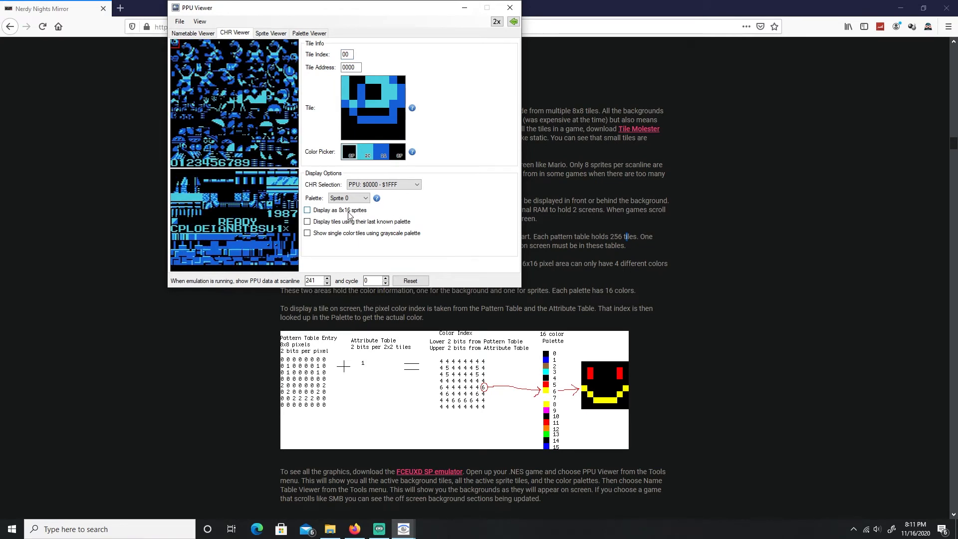
pyautogui.click(307, 210)
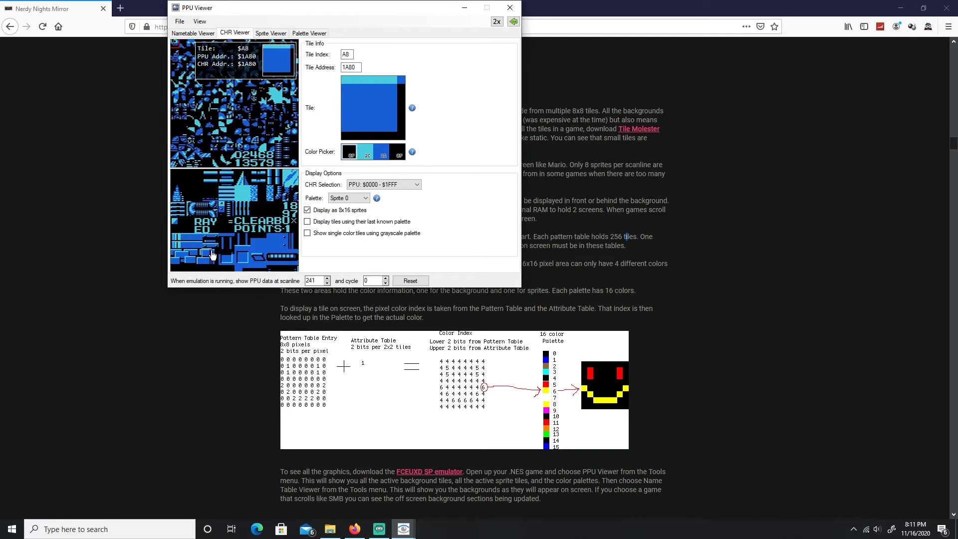
pyautogui.click(248, 52)
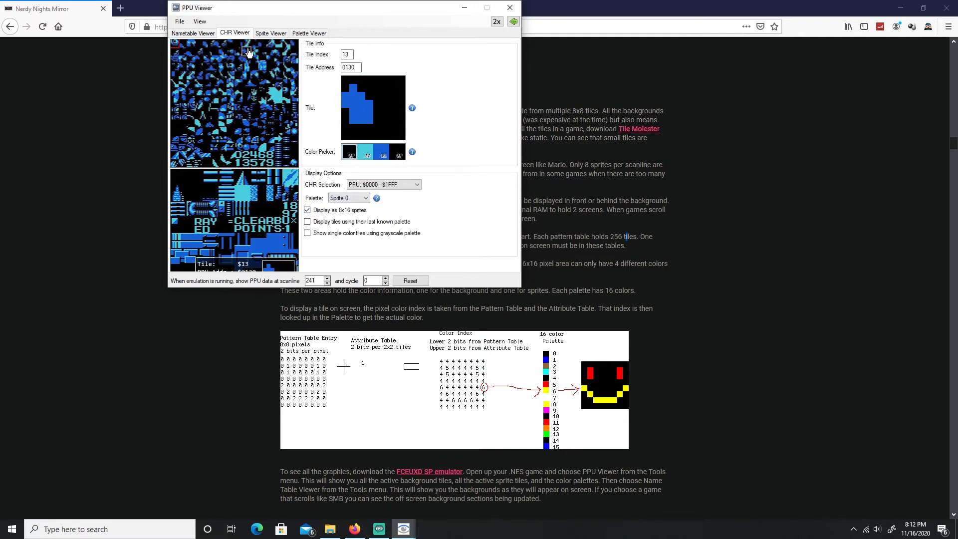
pyautogui.click(307, 209)
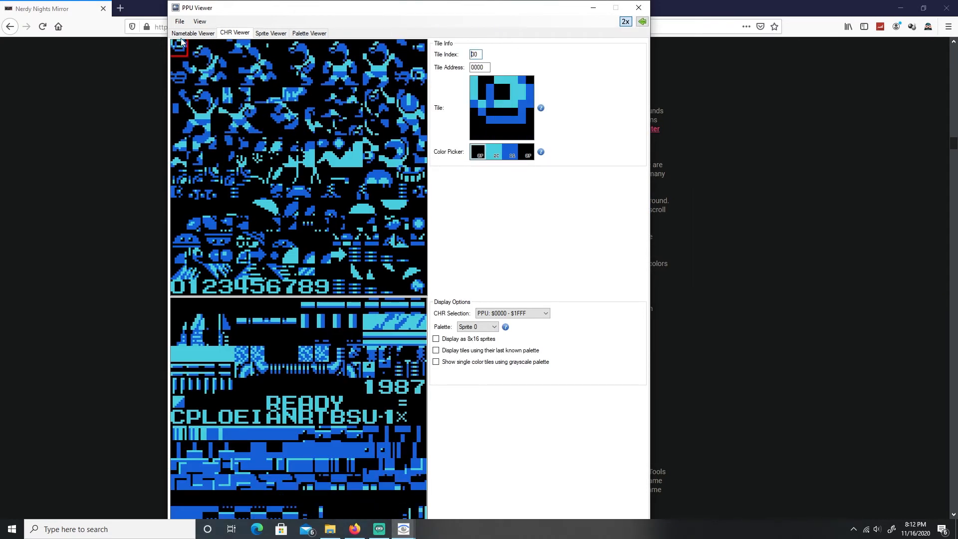
# Inspect sprite tiles $07, $49 and $78 in the CHR viewer.
pyautogui.click(290, 49)
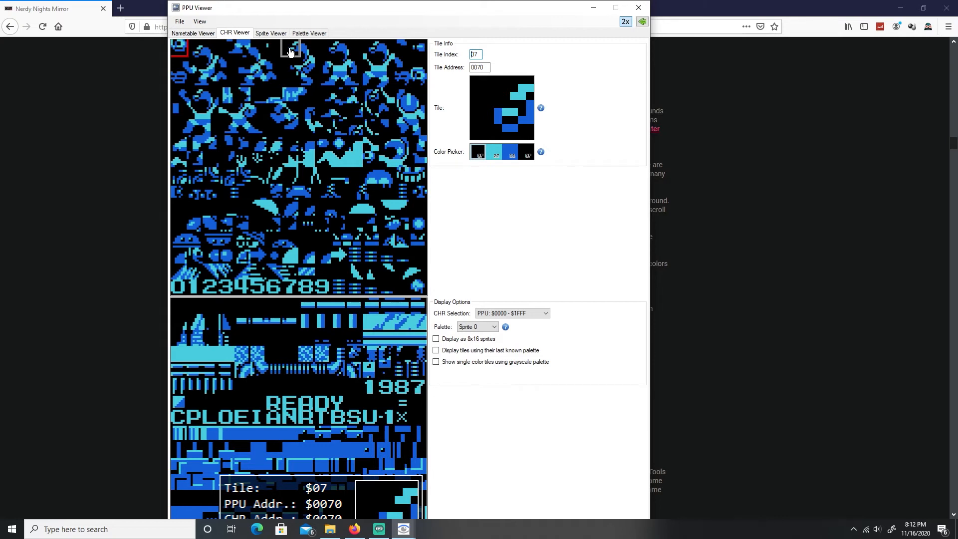
pyautogui.click(322, 111)
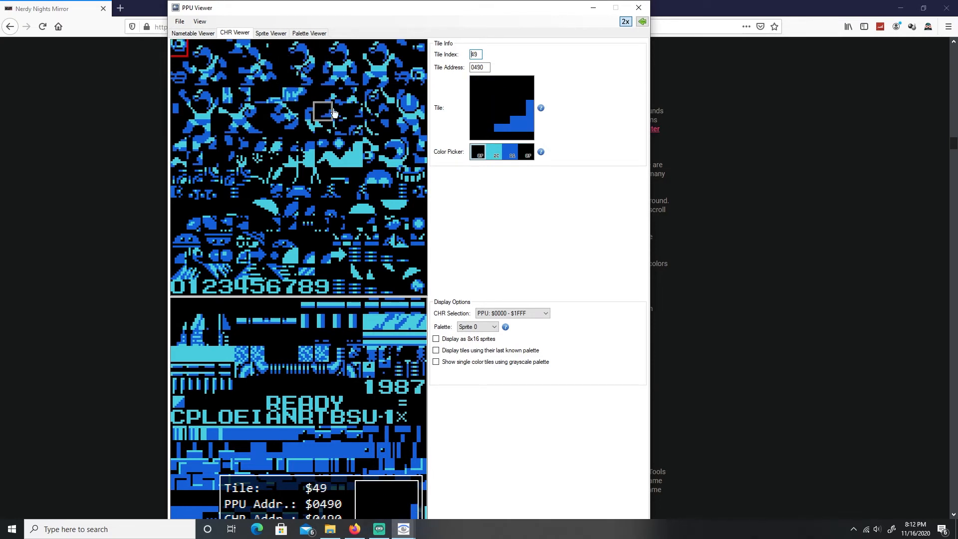
pyautogui.click(308, 158)
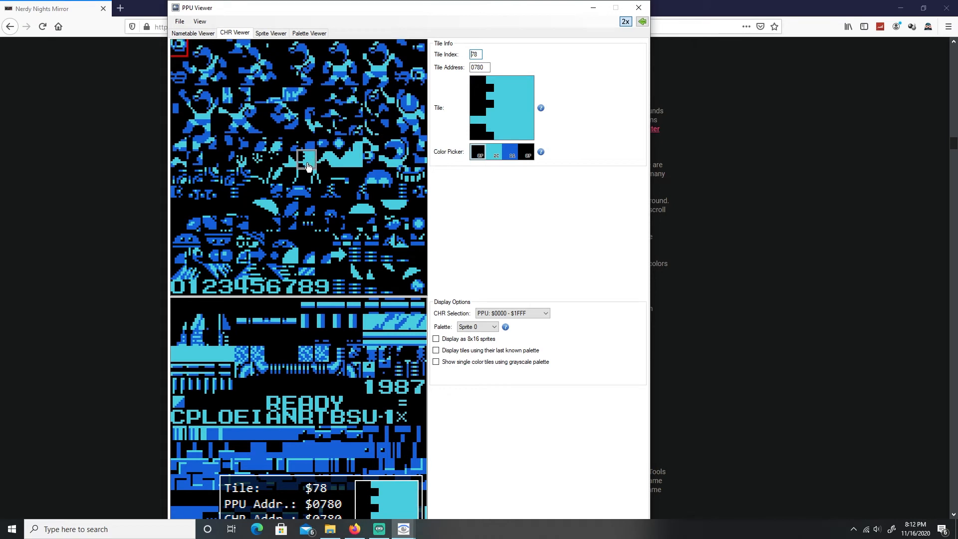
pyautogui.click(306, 141)
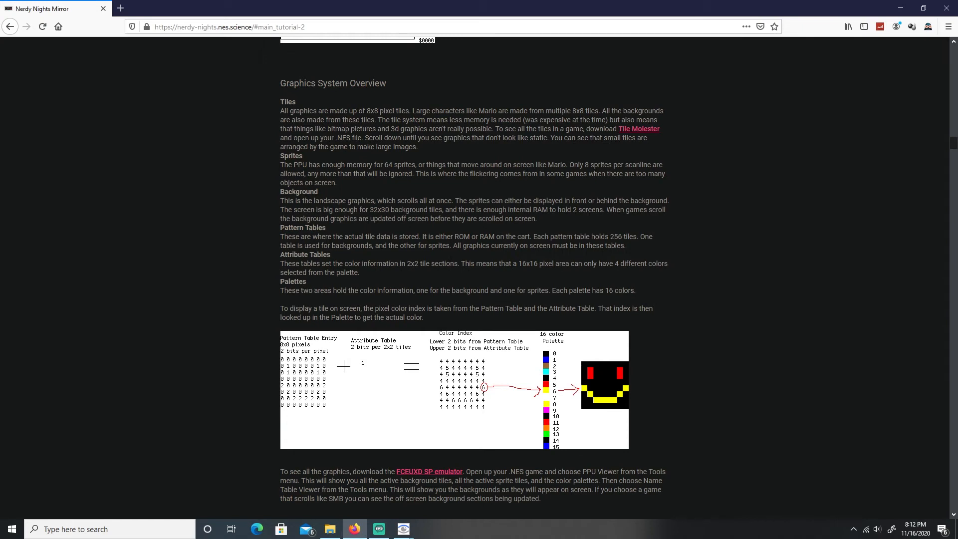
pyautogui.moveTo(261, 261)
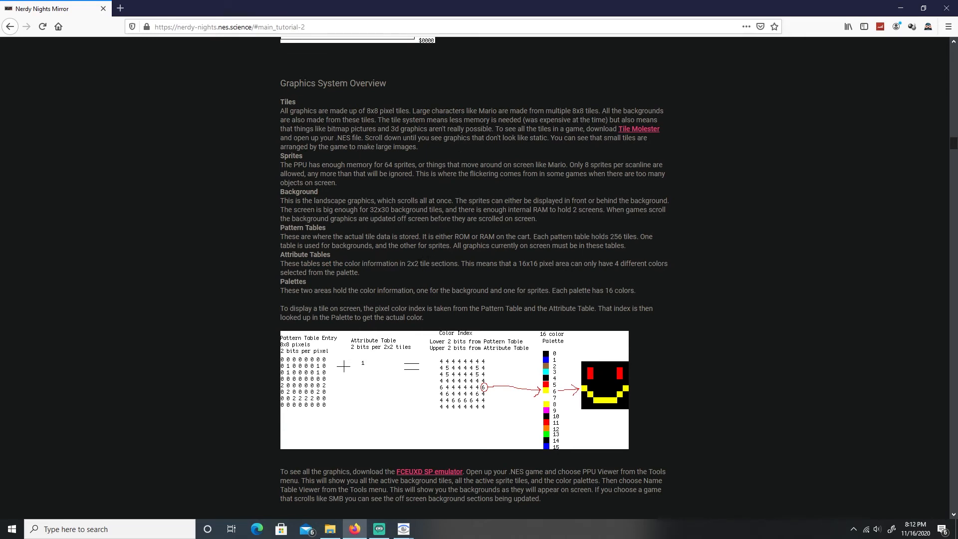
# Highlight '8x8' in the Tiles paragraph, then bring the Mesen game window back.
pyautogui.doubleClick(577, 111)
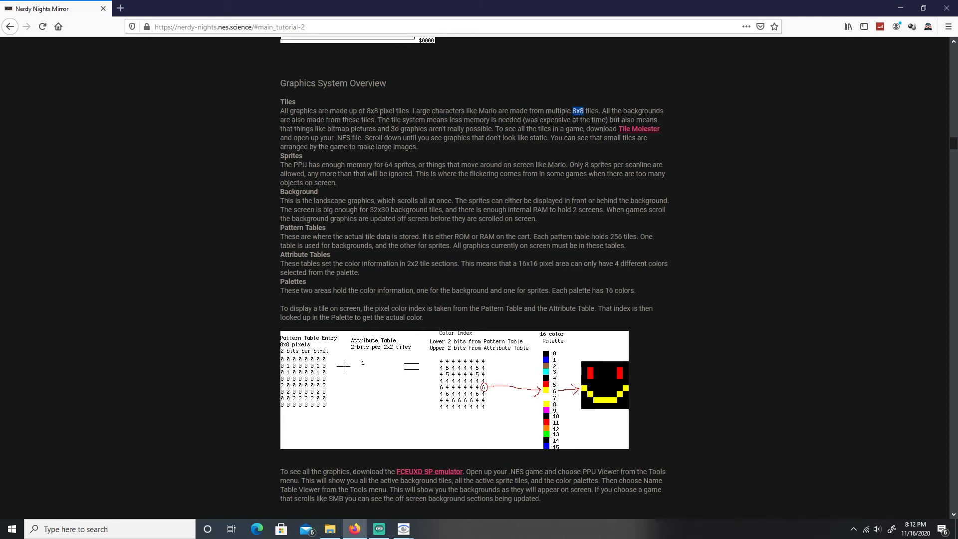
pyautogui.moveTo(781, 104)
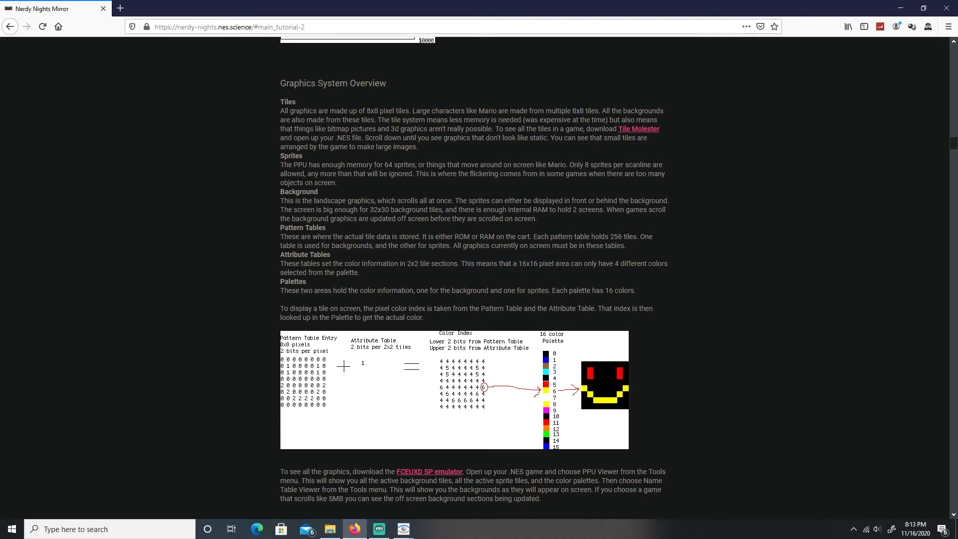
pyautogui.doubleClick(641, 263)
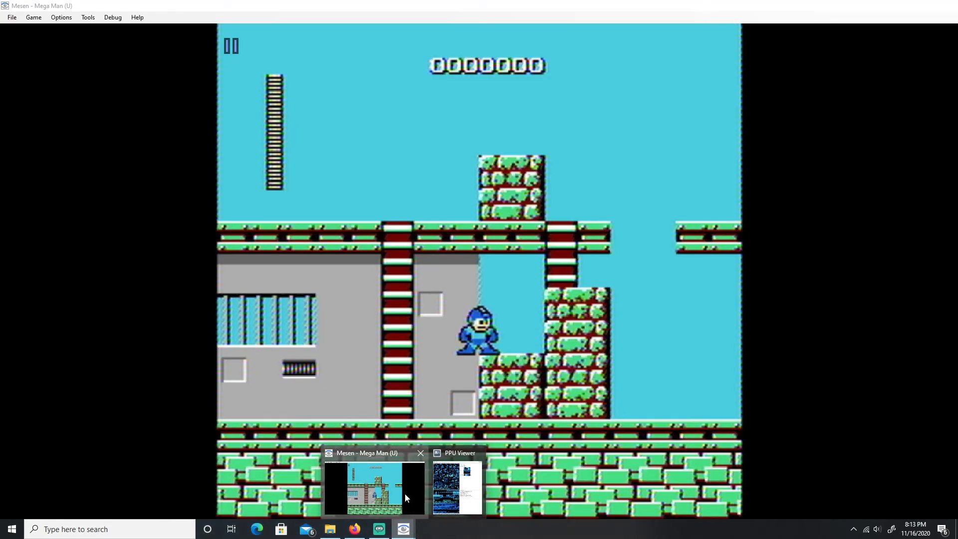
# Bring back the PPU Viewer on its Nametable Viewer tab for the Mega Man stage.
pyautogui.click(457, 486)
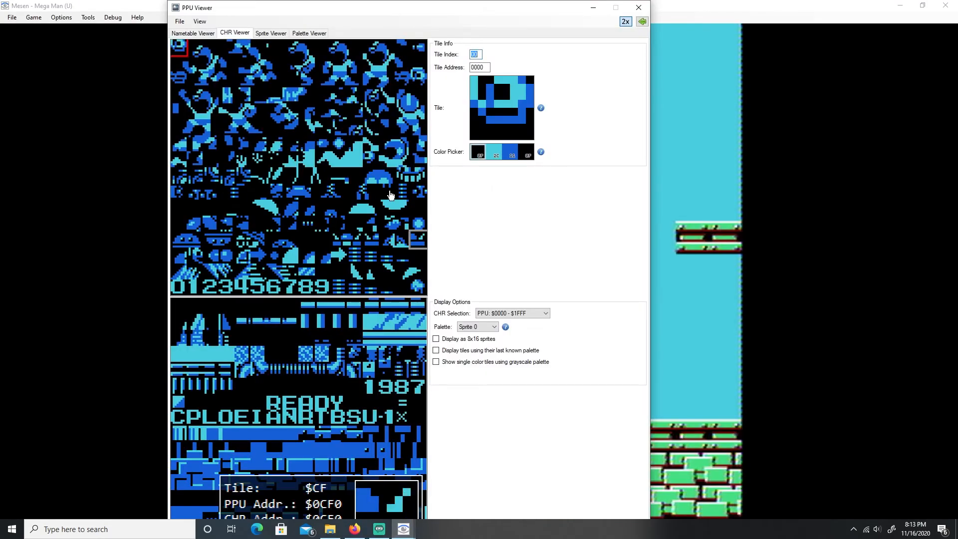
pyautogui.click(193, 33)
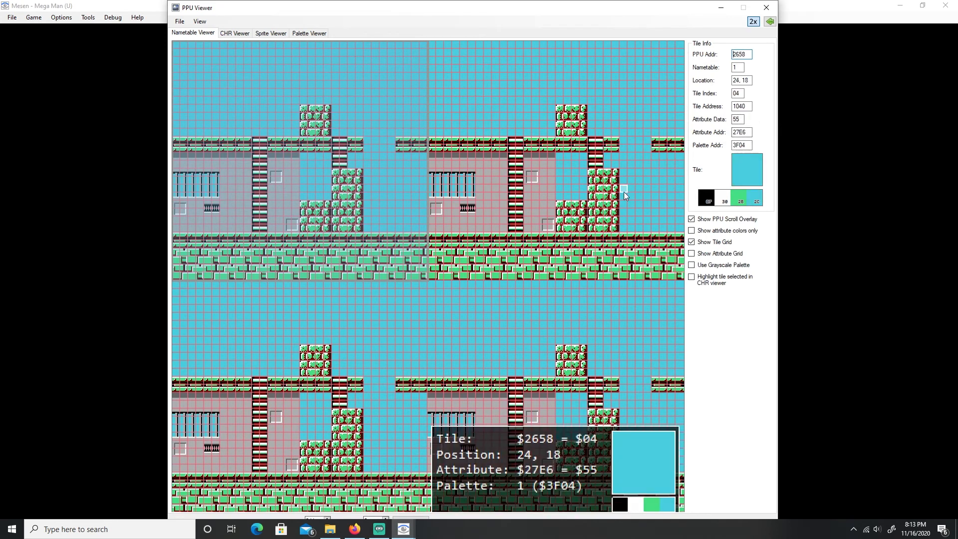
pyautogui.moveTo(632, 188)
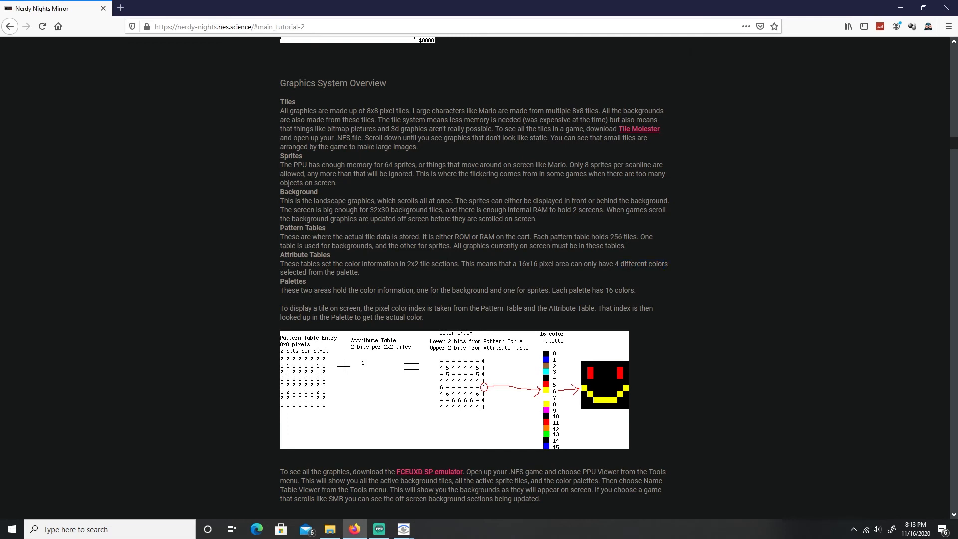
pyautogui.moveTo(452, 299)
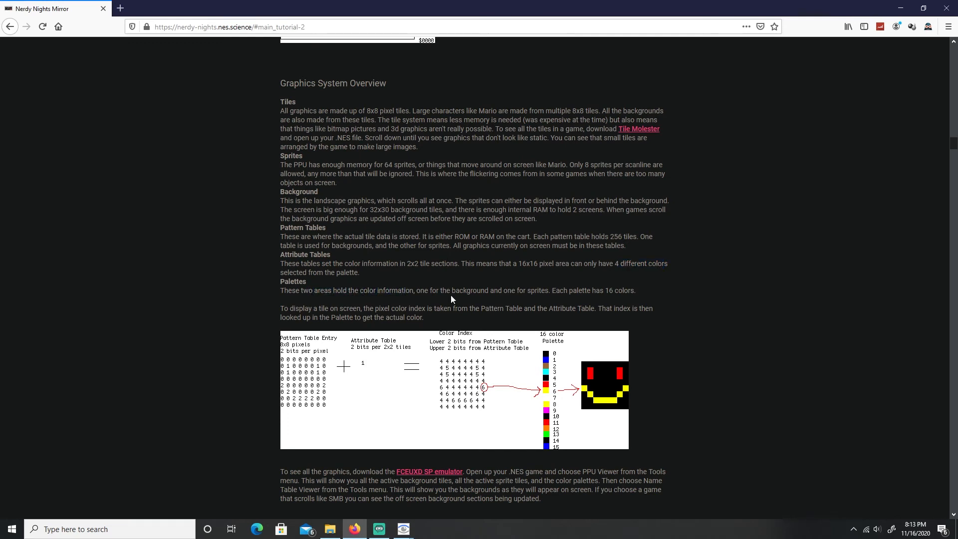
pyautogui.moveTo(529, 288)
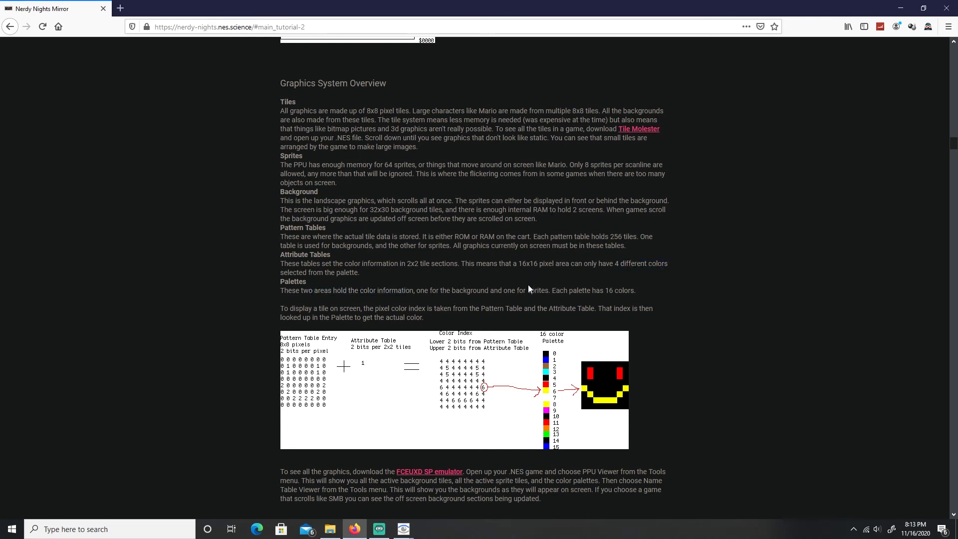
pyautogui.moveTo(563, 304)
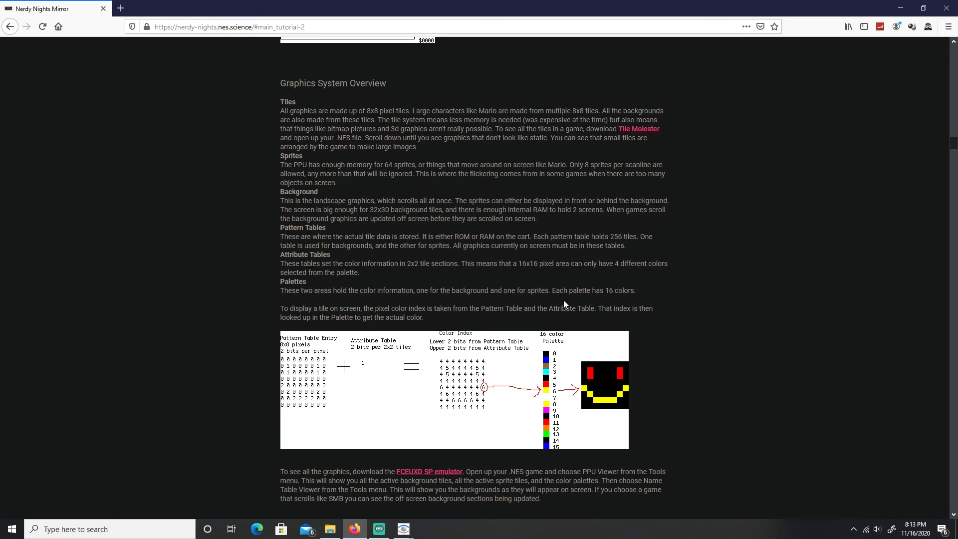
pyautogui.moveTo(693, 292)
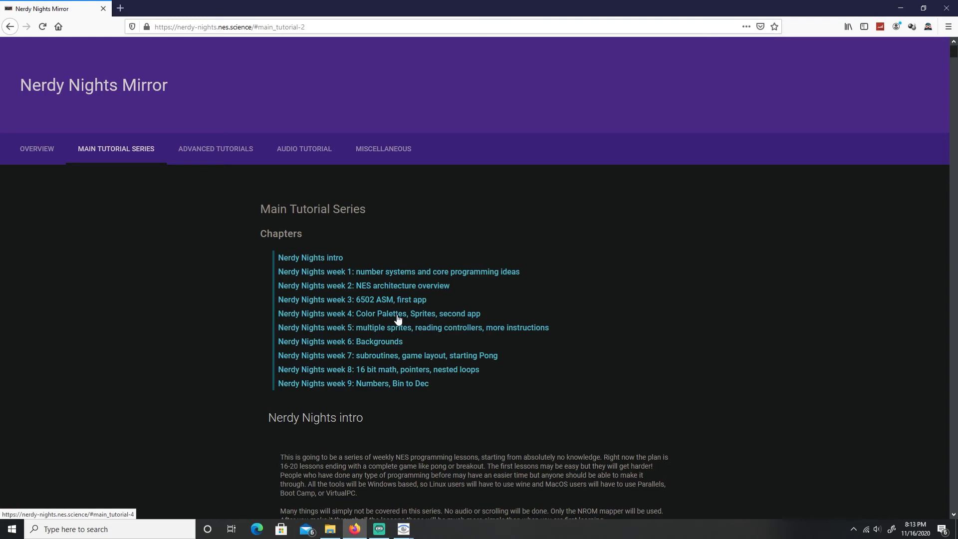
# Open 'Nerdy Nights week 4: Color Palettes, Sprites, second app', then return to the PPU Viewer.
pyautogui.click(379, 313)
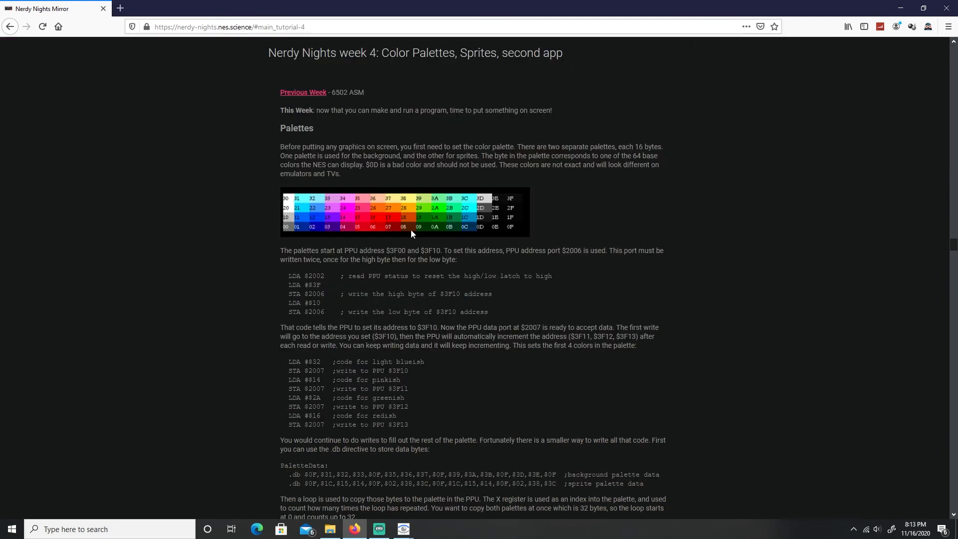
pyautogui.moveTo(334, 210)
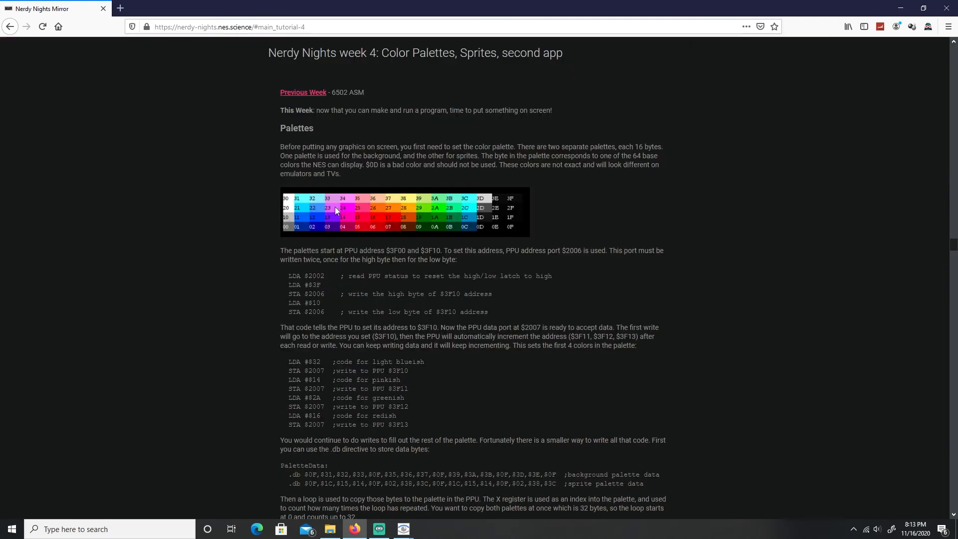
pyautogui.moveTo(394, 210)
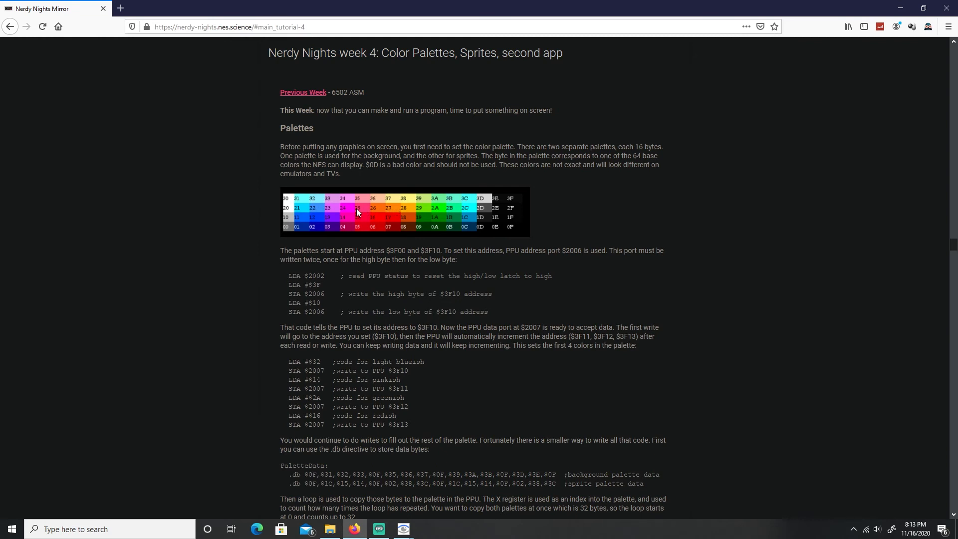
pyautogui.moveTo(342, 203)
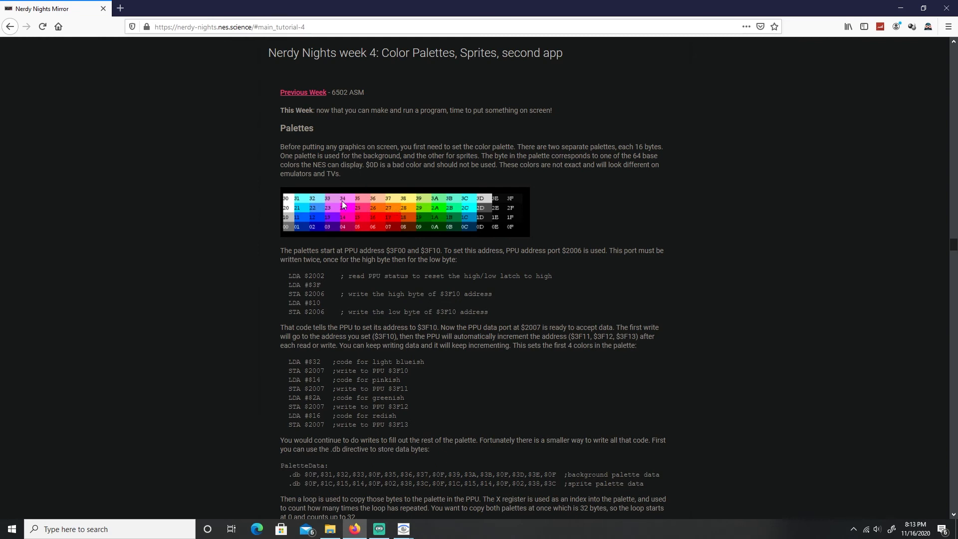
pyautogui.moveTo(403, 528)
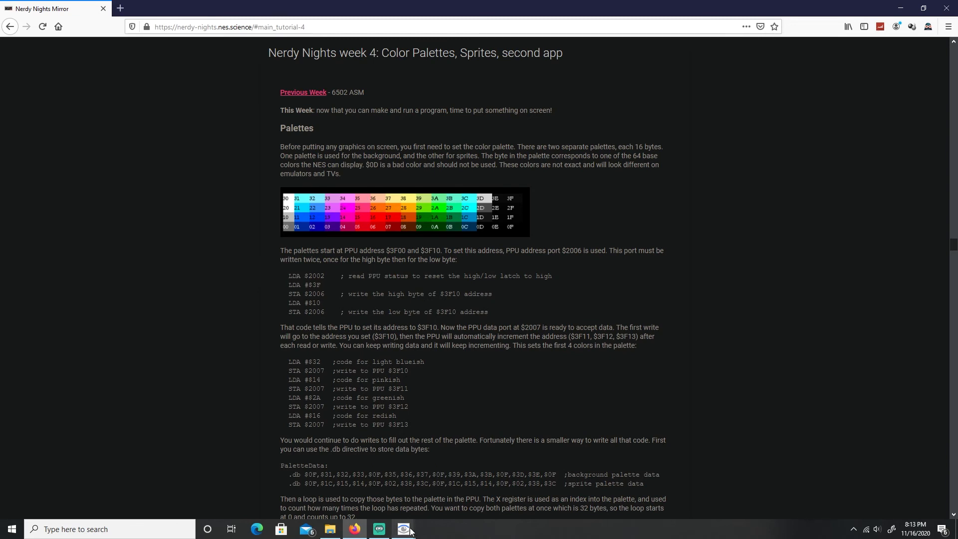
pyautogui.click(403, 528)
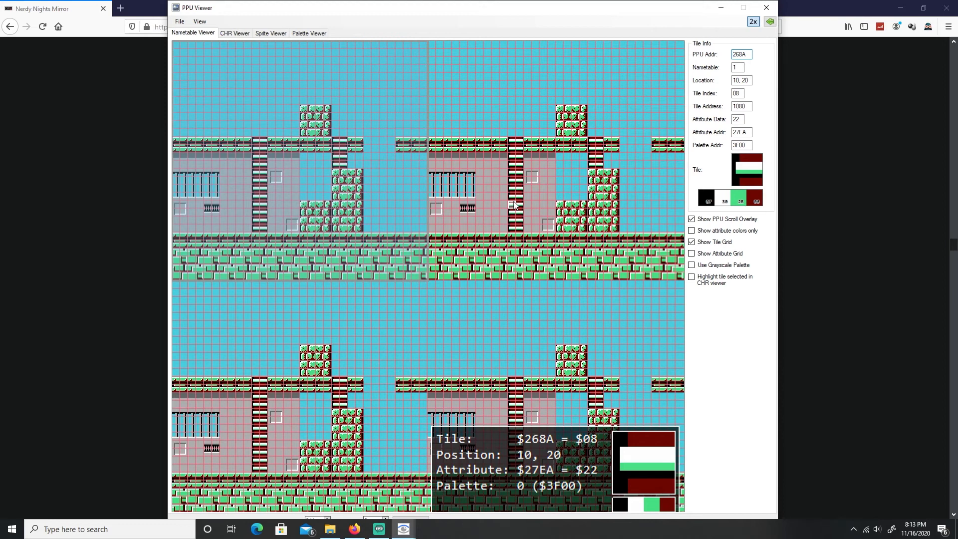
pyautogui.click(740, 55)
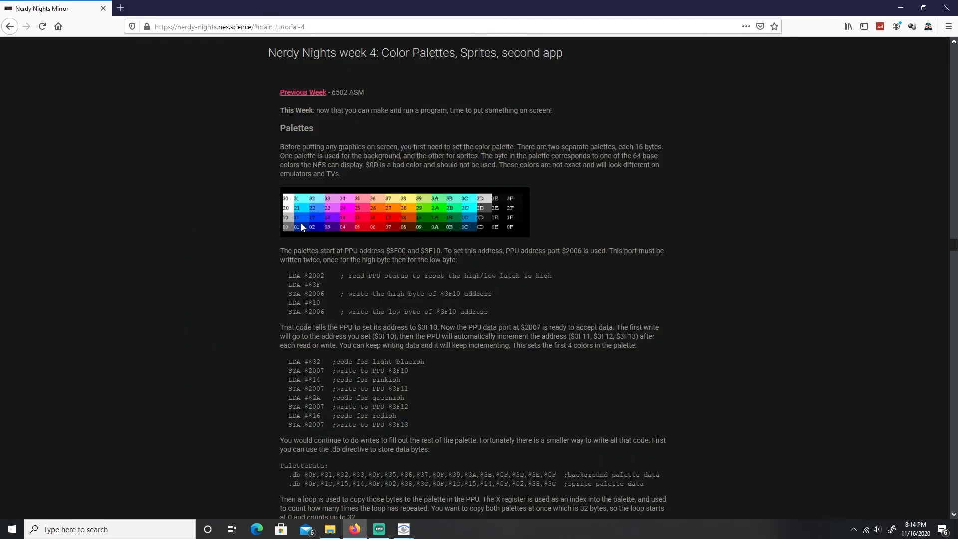
pyautogui.moveTo(409, 476)
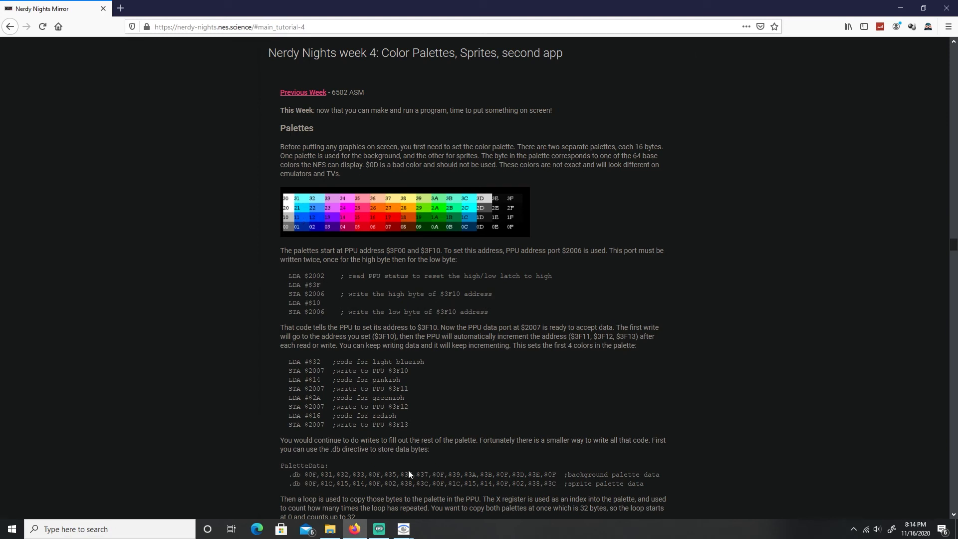
pyautogui.click(402, 528)
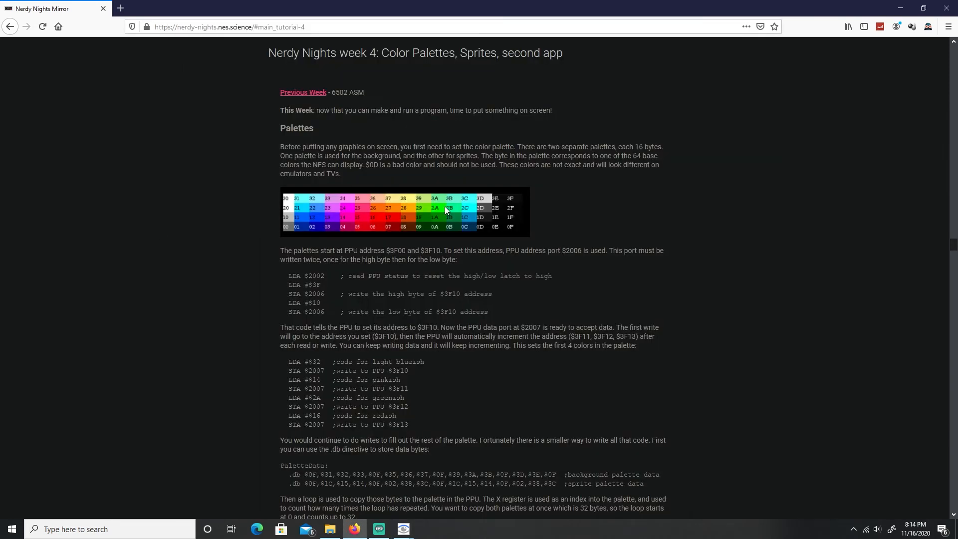
pyautogui.moveTo(413, 213)
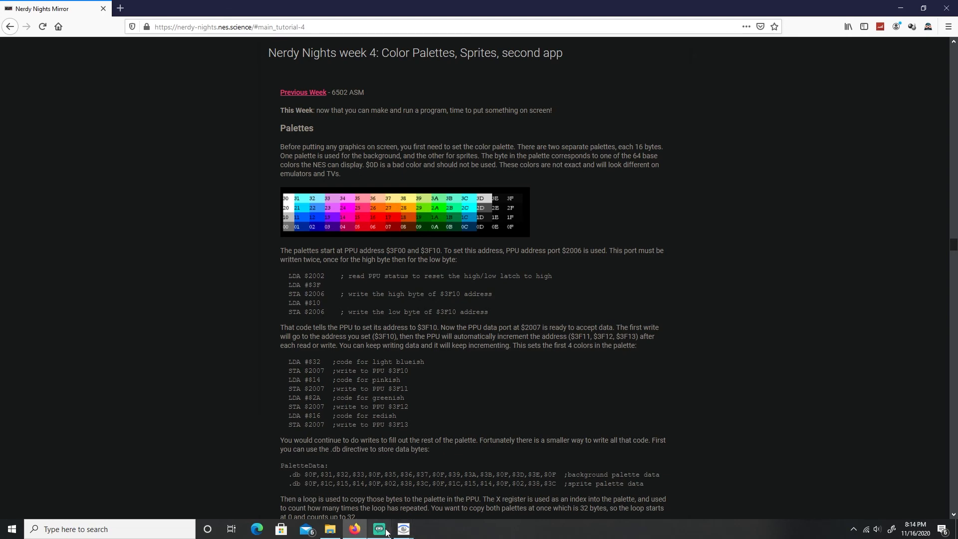
pyautogui.click(378, 528)
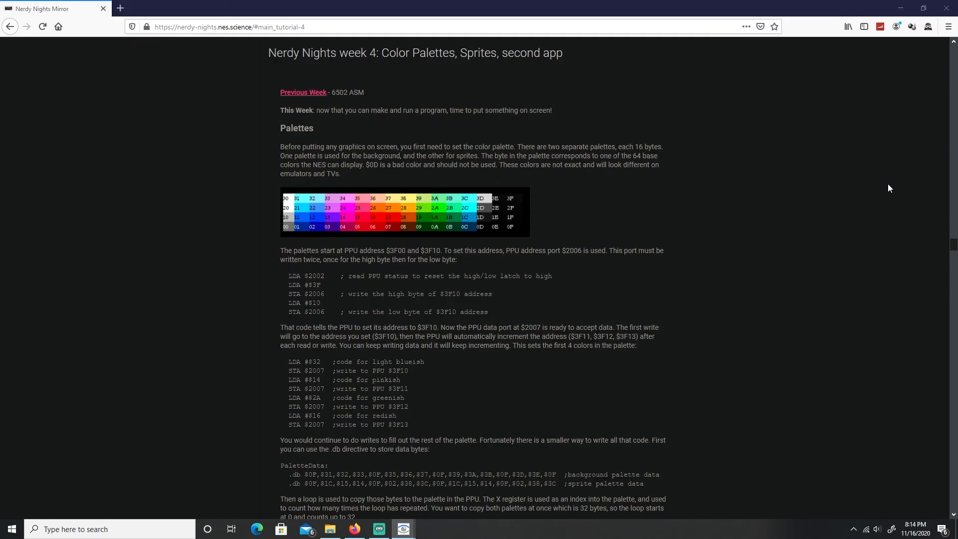
pyautogui.moveTo(451, 210)
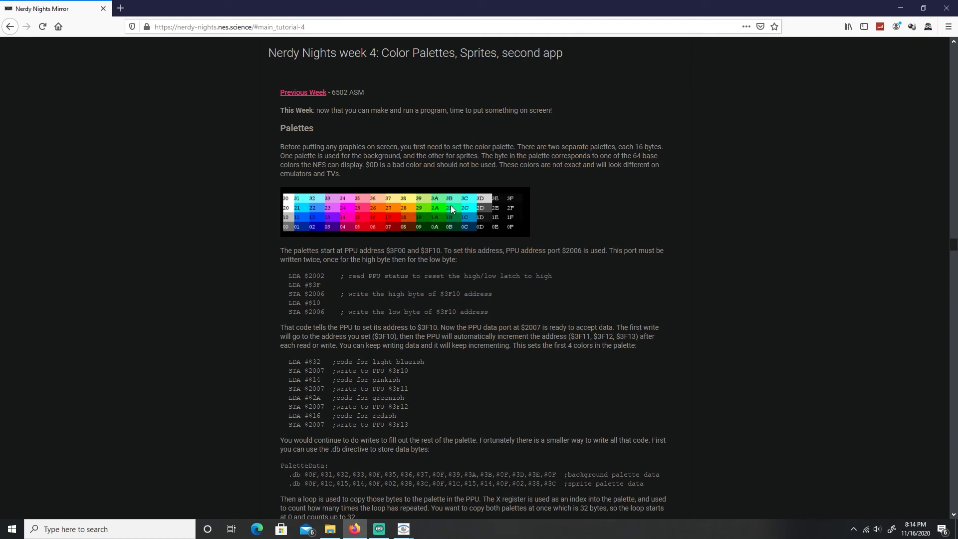
# Bring the PPU Viewer forward and inspect green-and-black block tiles using palette 0 at 3F00.
pyautogui.click(402, 528)
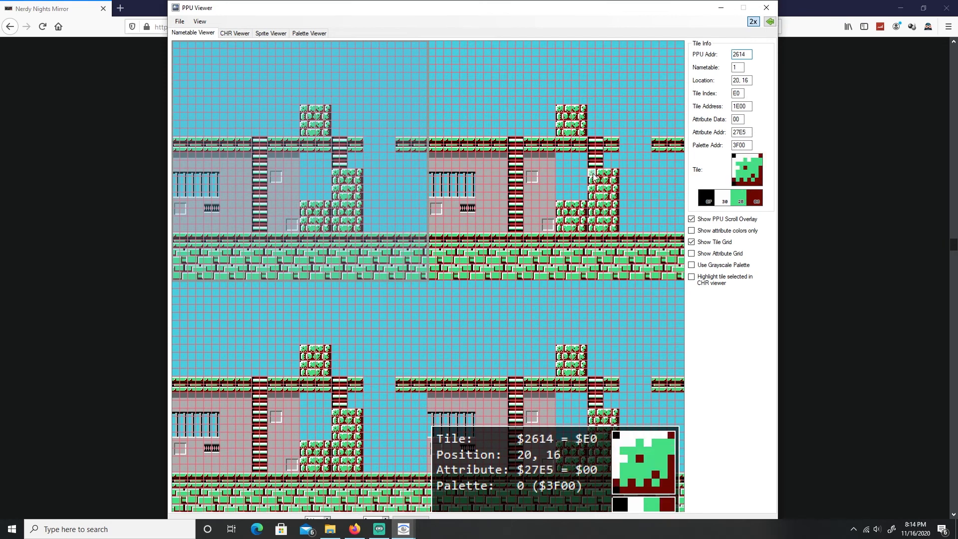
pyautogui.moveTo(611, 183)
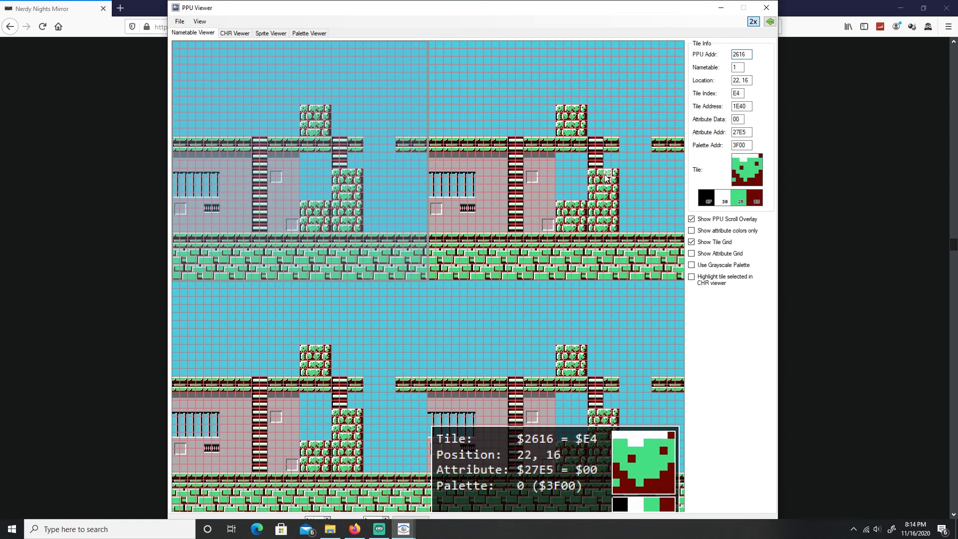
pyautogui.click(595, 180)
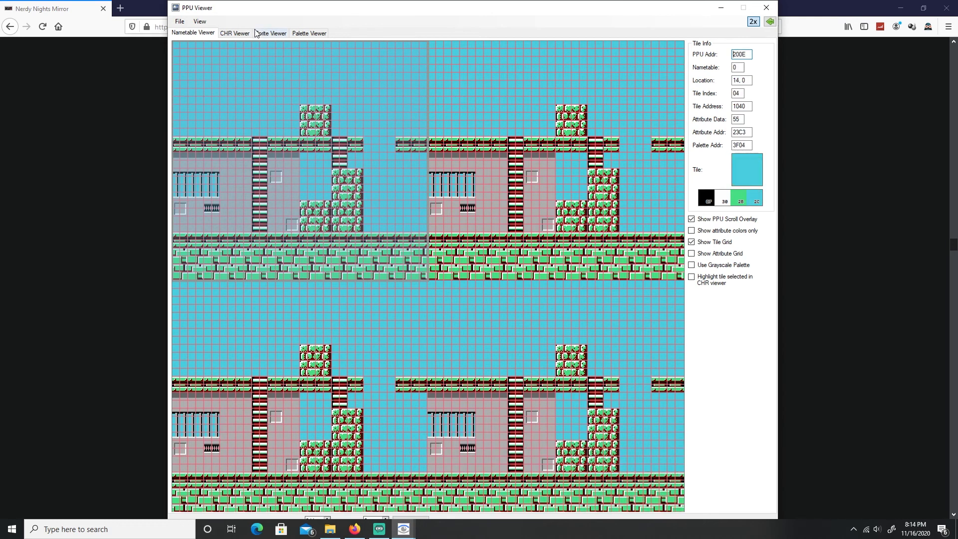
# In the Sprite Viewer, inspect Mega Man's sprites on palettes 0 and 1.
pyautogui.click(270, 33)
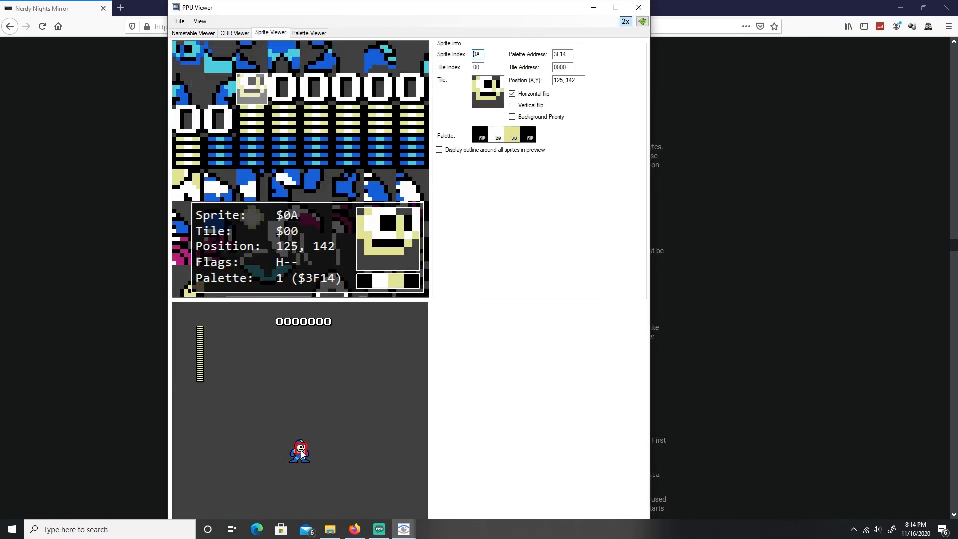
pyautogui.click(380, 57)
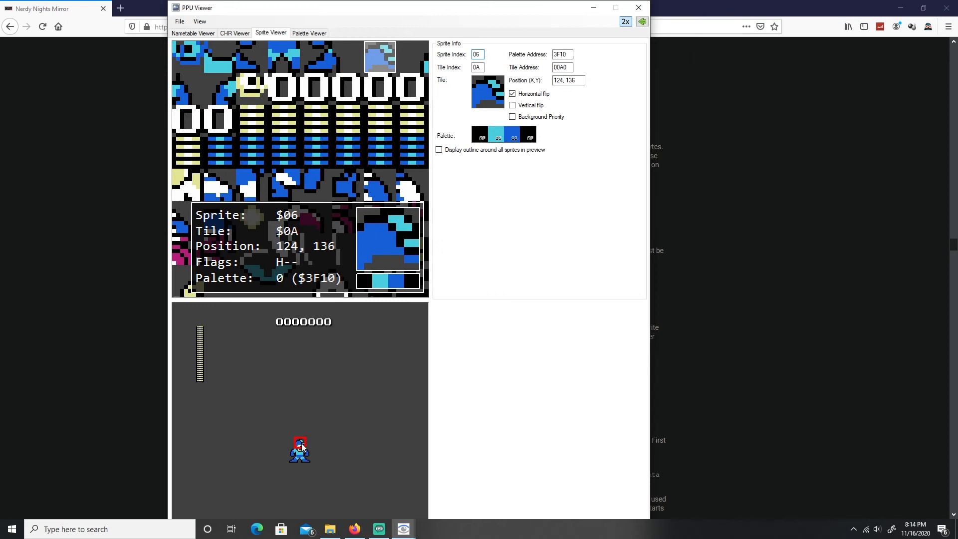
pyautogui.click(251, 89)
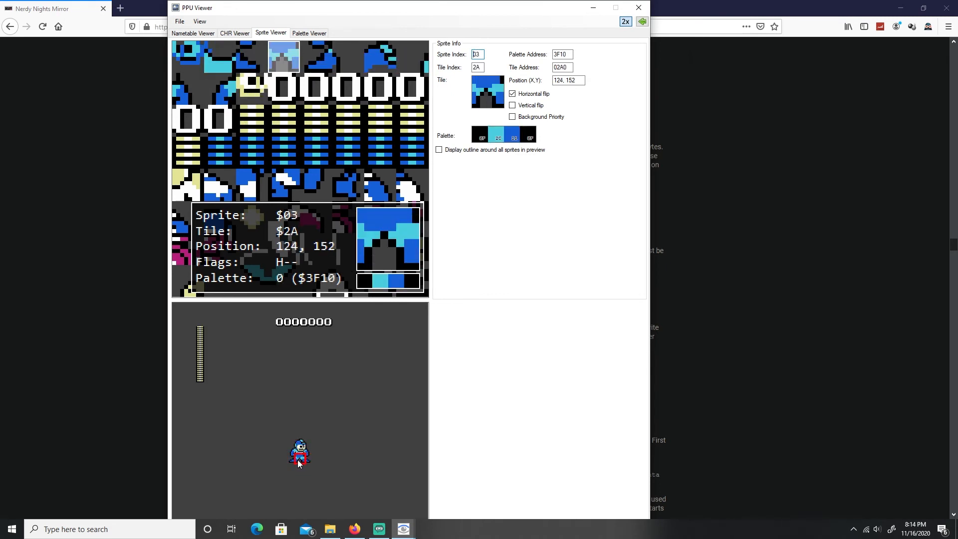
pyautogui.click(187, 89)
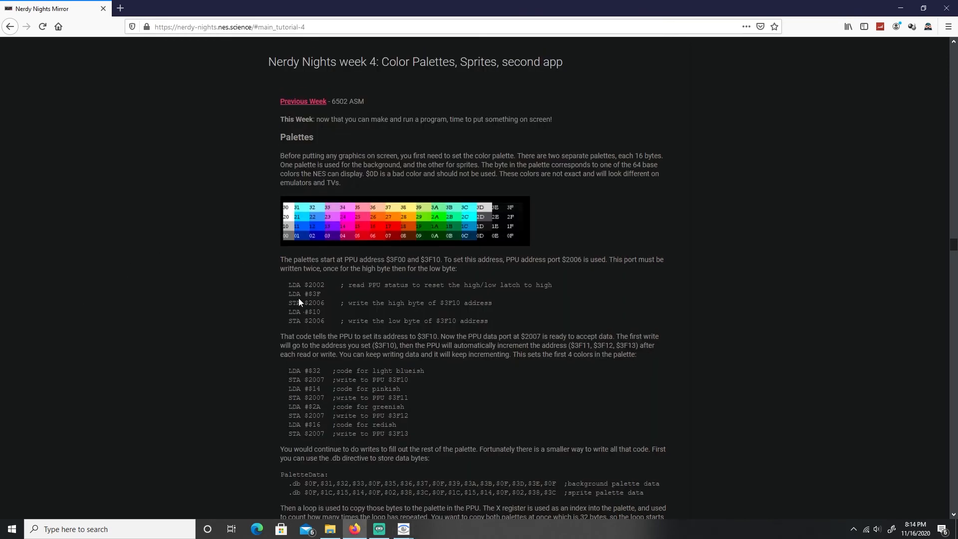
# Scroll the week 2 tutorial page to the PPU memory map and Graphics System Overview.
pyautogui.scroll(-3)
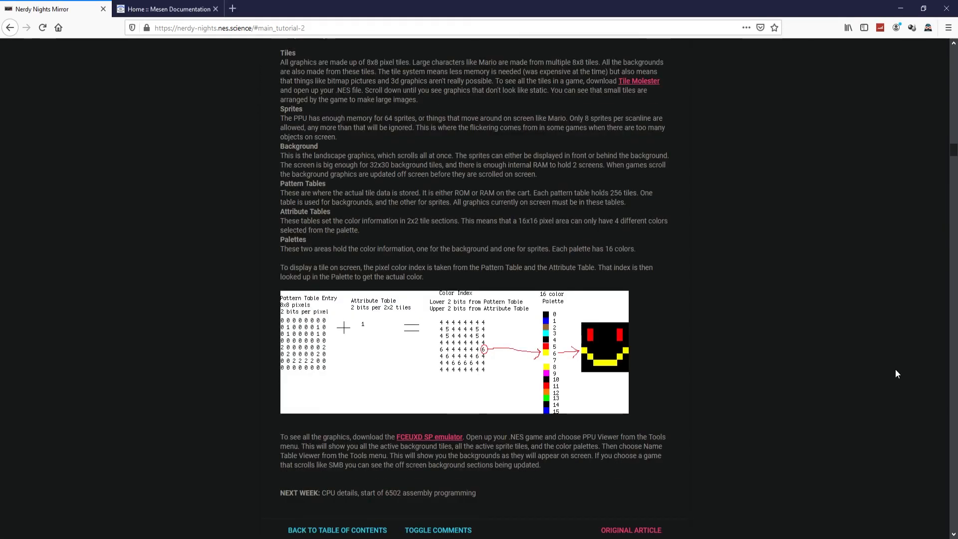
pyautogui.scroll(3)
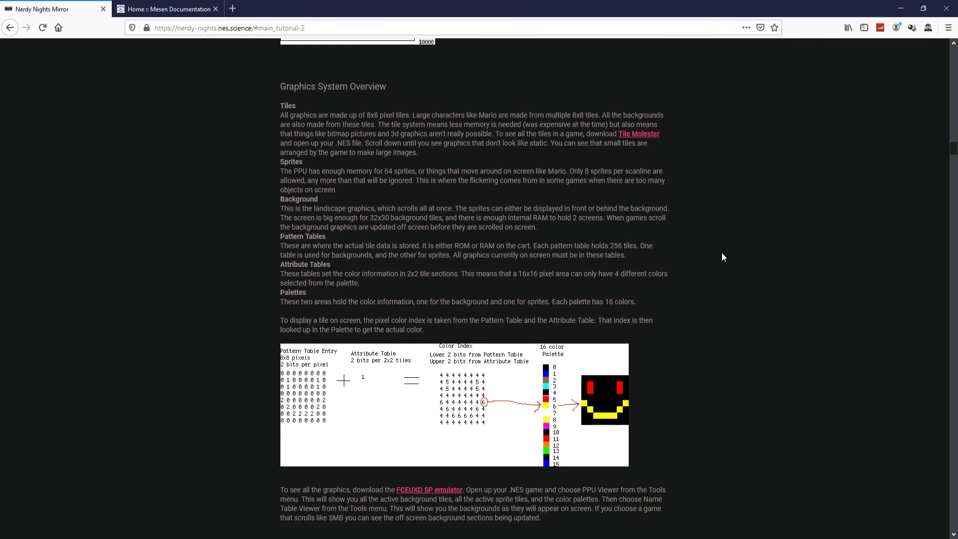
pyautogui.moveTo(517, 151)
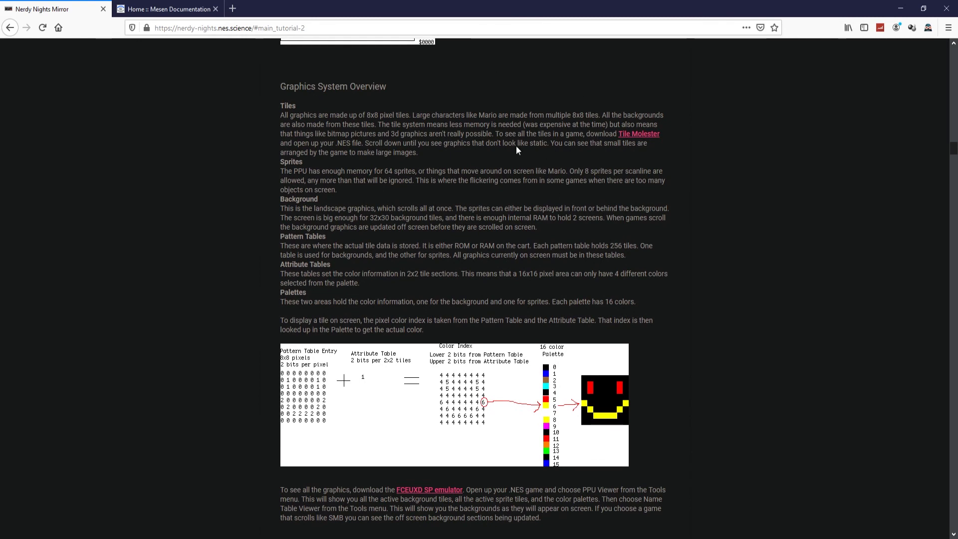
pyautogui.moveTo(608, 296)
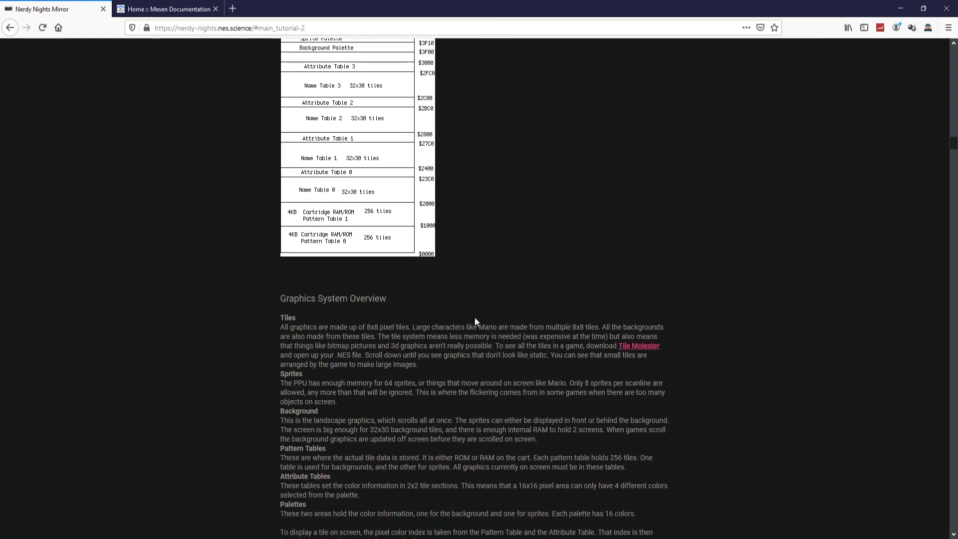
# Skim the CPU Overview, PPU Overview and week 3 6502 Assembly, returning to the colour-index diagram.
pyautogui.scroll(3)
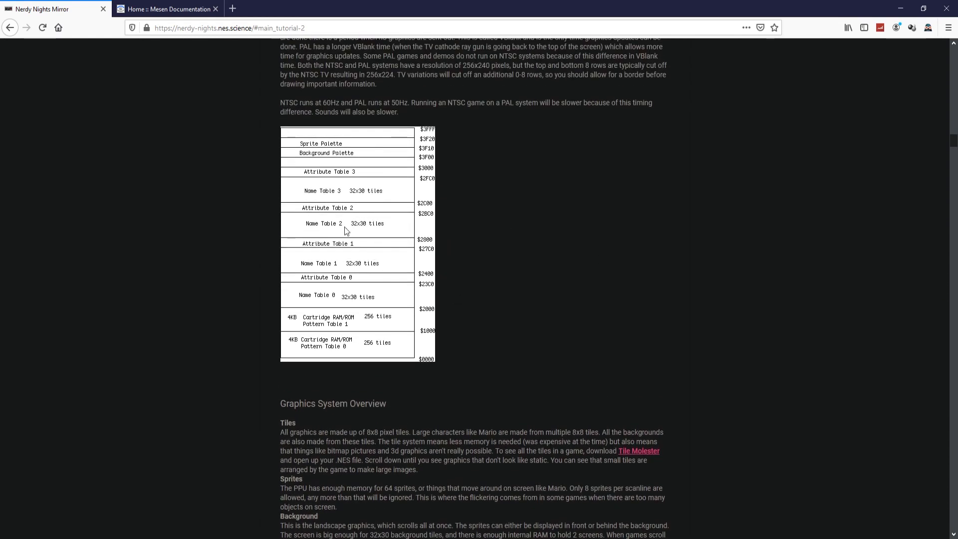
pyautogui.scroll(3)
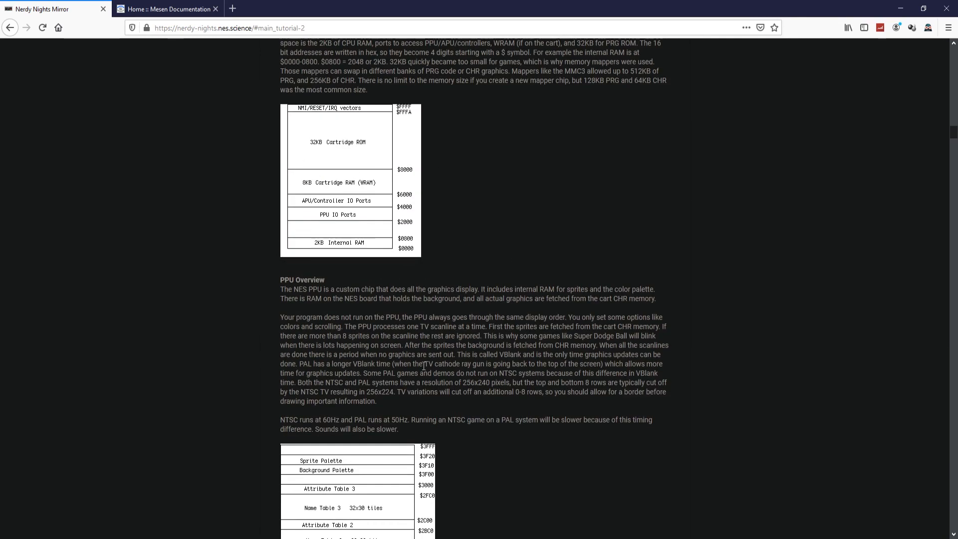
pyautogui.scroll(3)
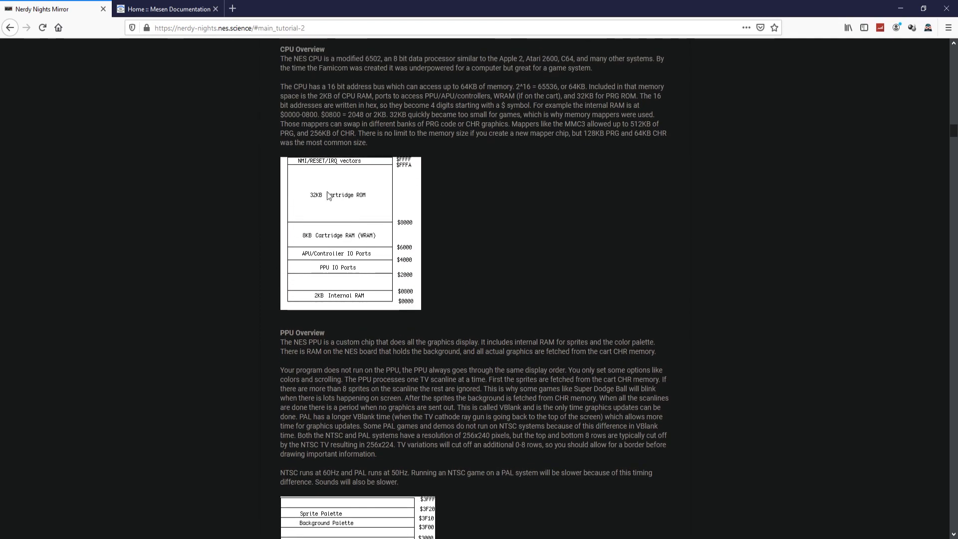
pyautogui.scroll(-3)
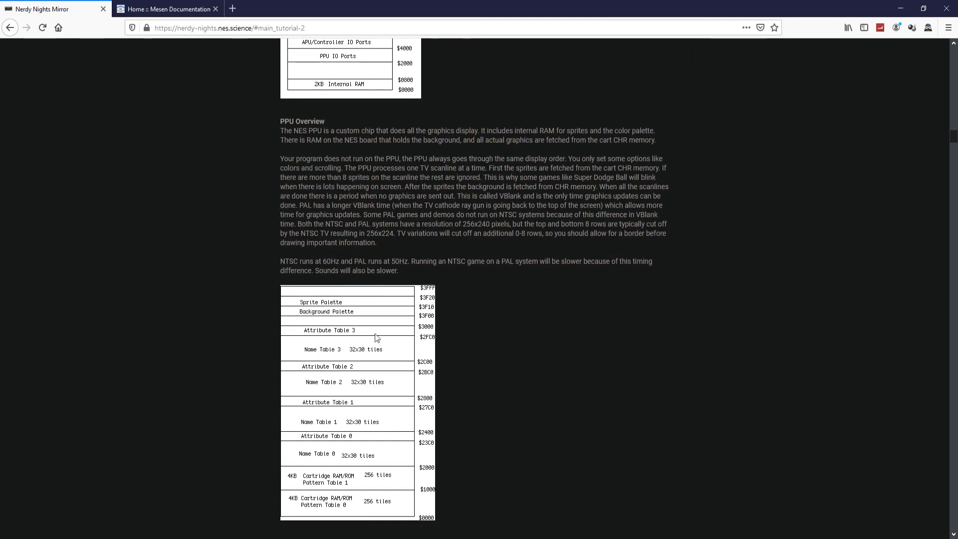
pyautogui.scroll(-3)
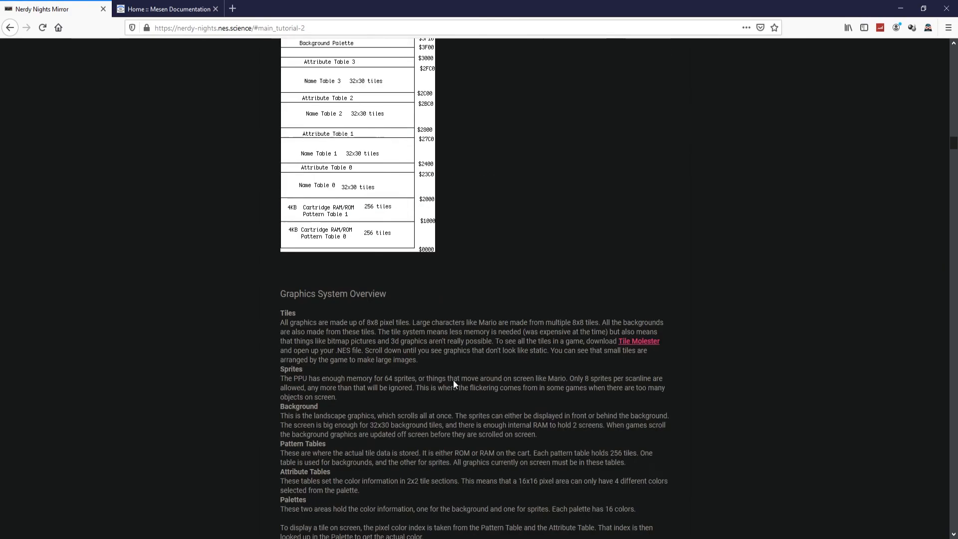
pyautogui.scroll(-3)
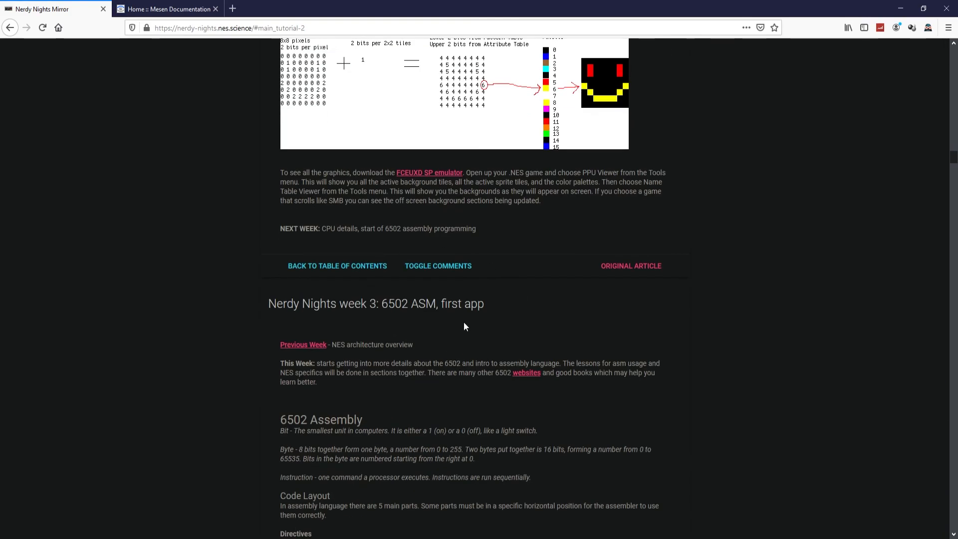
pyautogui.scroll(-3)
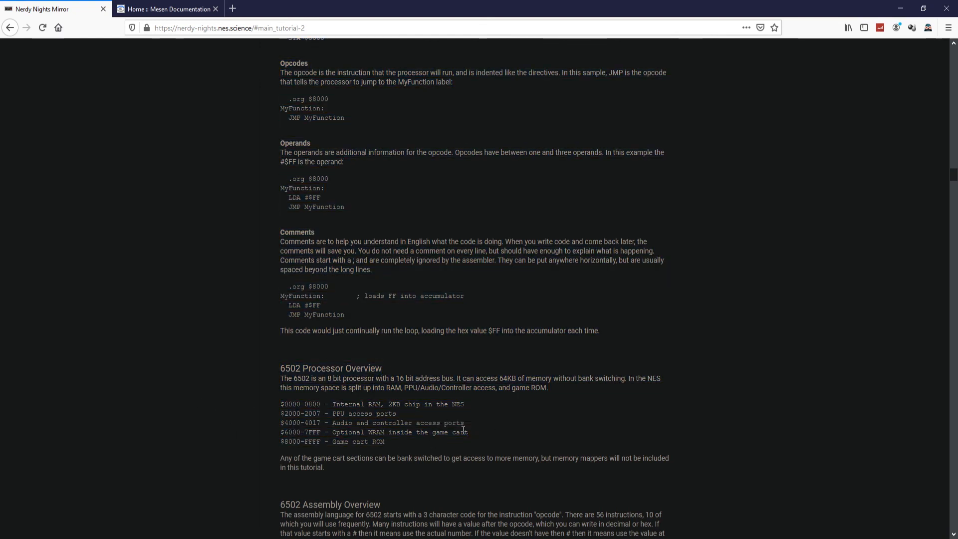
pyautogui.scroll(3)
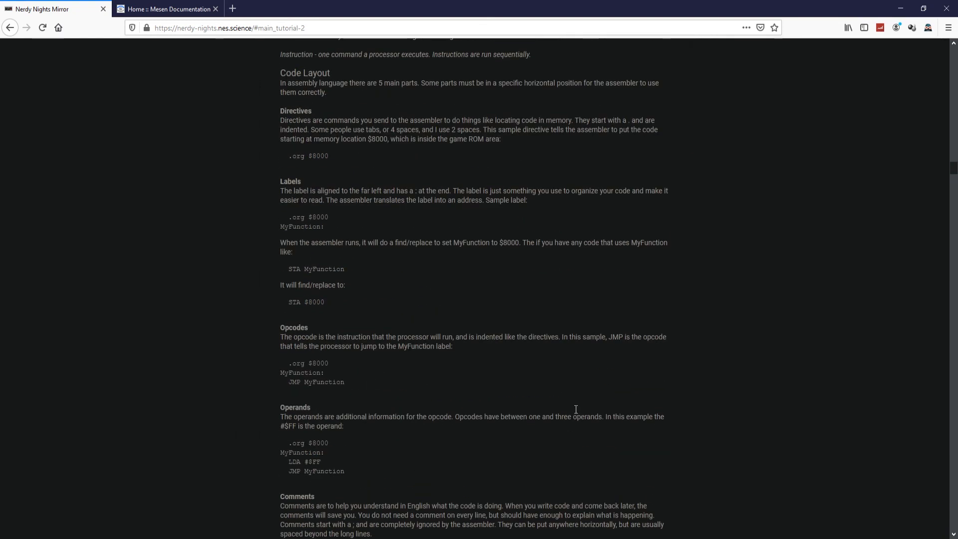
pyautogui.scroll(3)
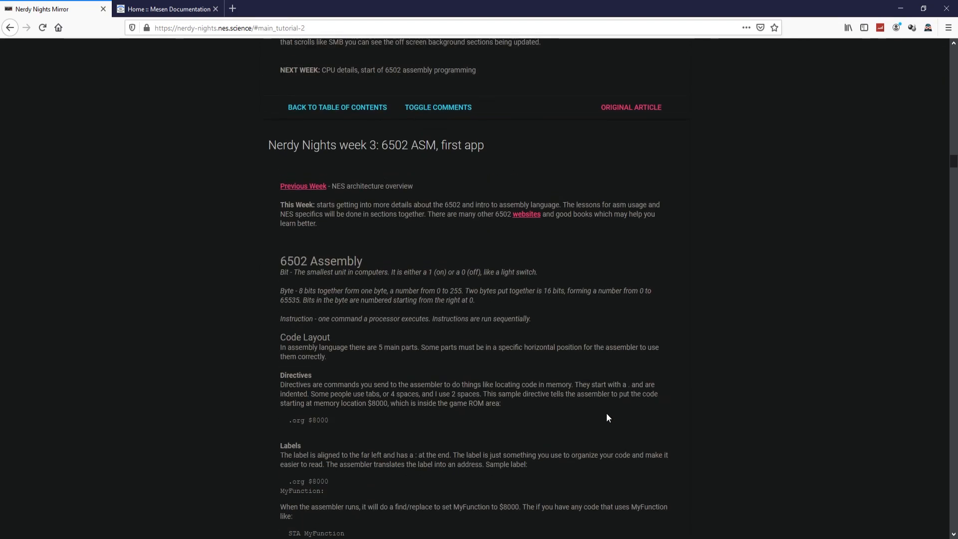
pyautogui.scroll(3)
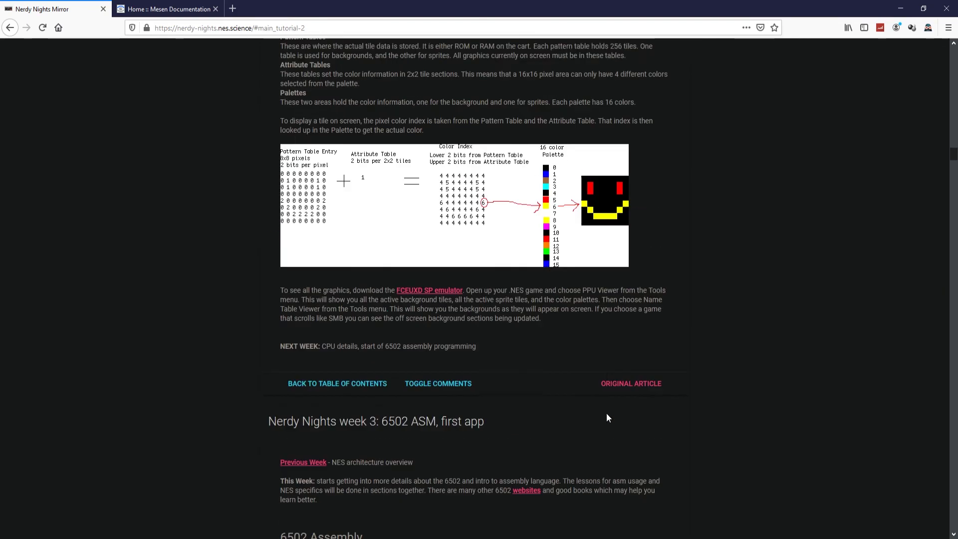
pyautogui.scroll(3)
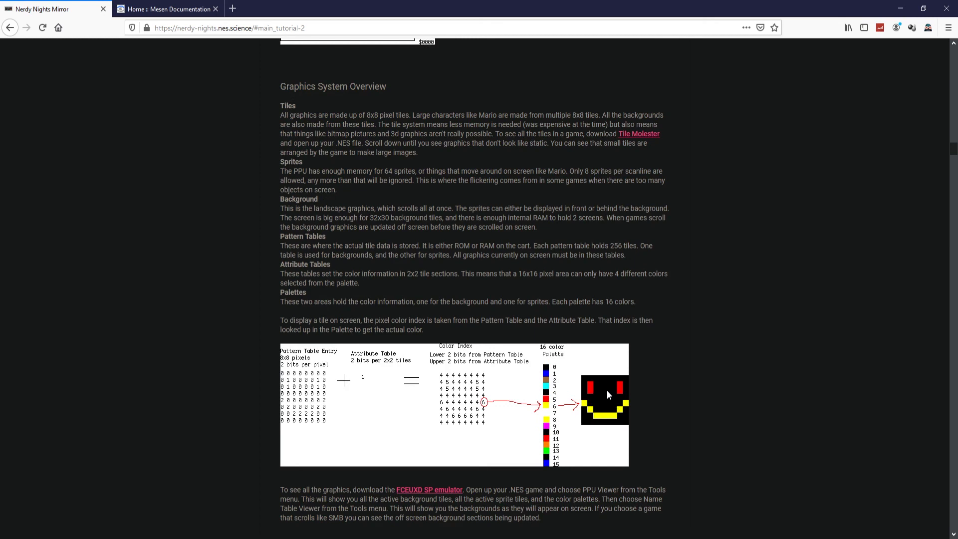
pyautogui.moveTo(592, 389)
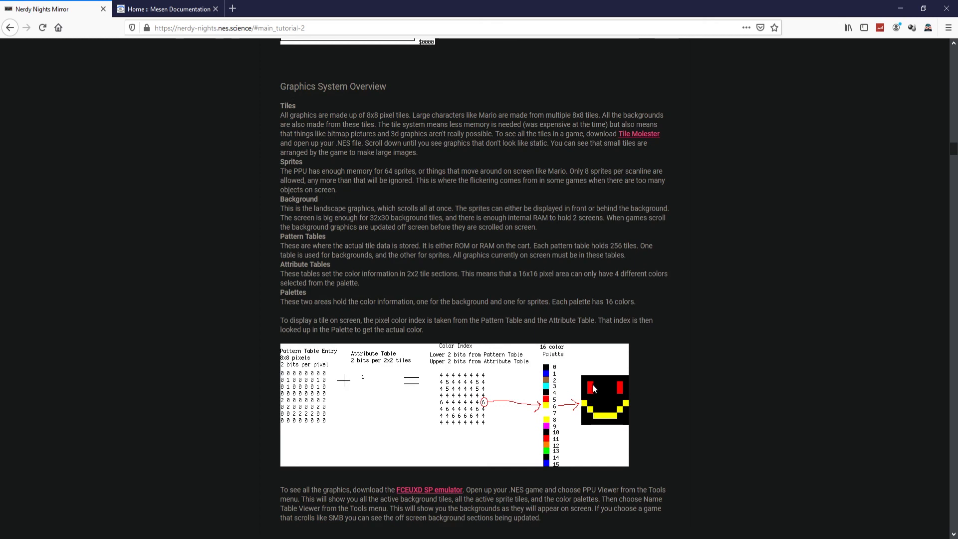